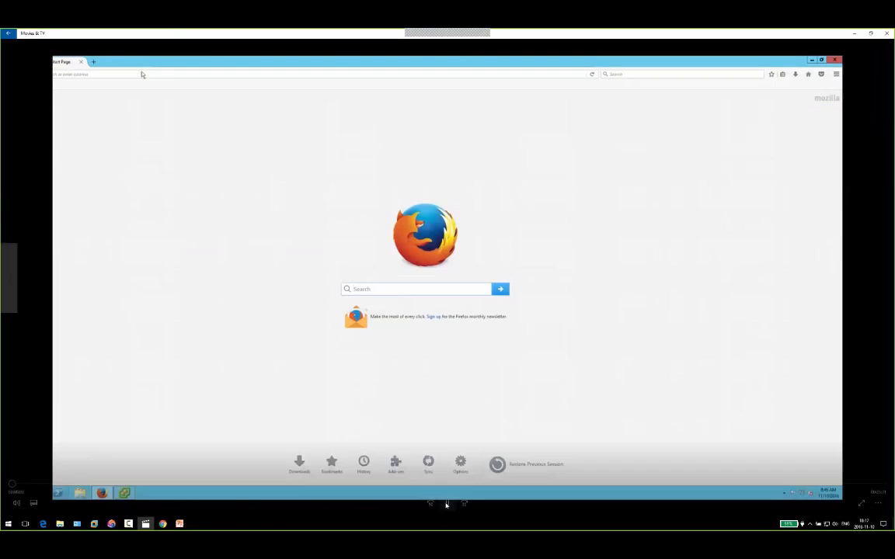
Step: Navigate to the atlassian.net/wiki address to reach the DPOD requirements page
{"action": "type", "text": "atlassian.net/wiki/display/IDOD0101/Hardware+and+Software+Requirements"}
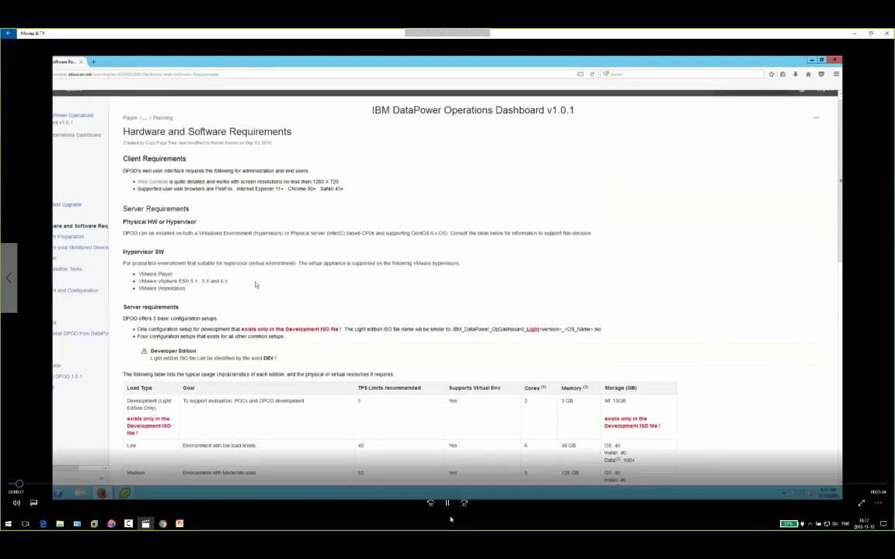
Step: Scroll the requirements page down to the load-type sizing table and storage recommendations
{"action": "scroll", "scroll_direction": "down", "scroll_amount": 3}
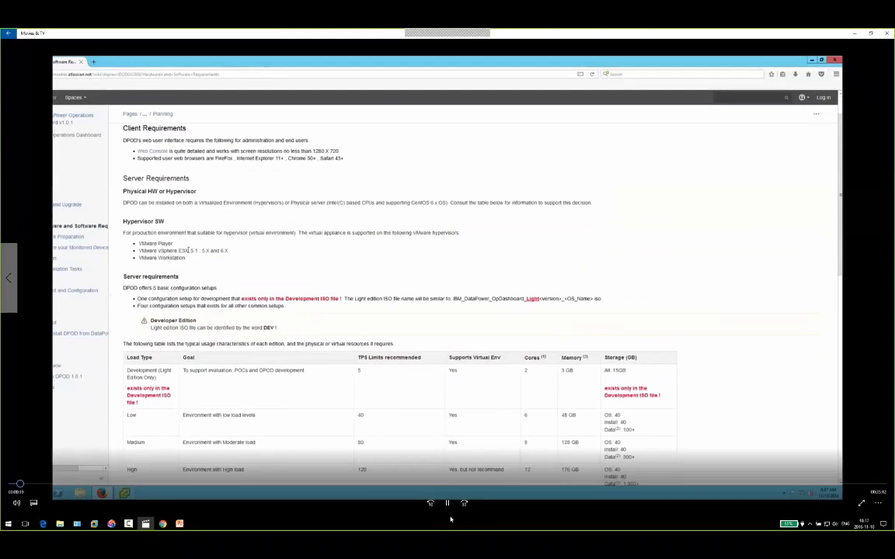
{"action": "scroll", "scroll_direction": "down", "scroll_amount": 3}
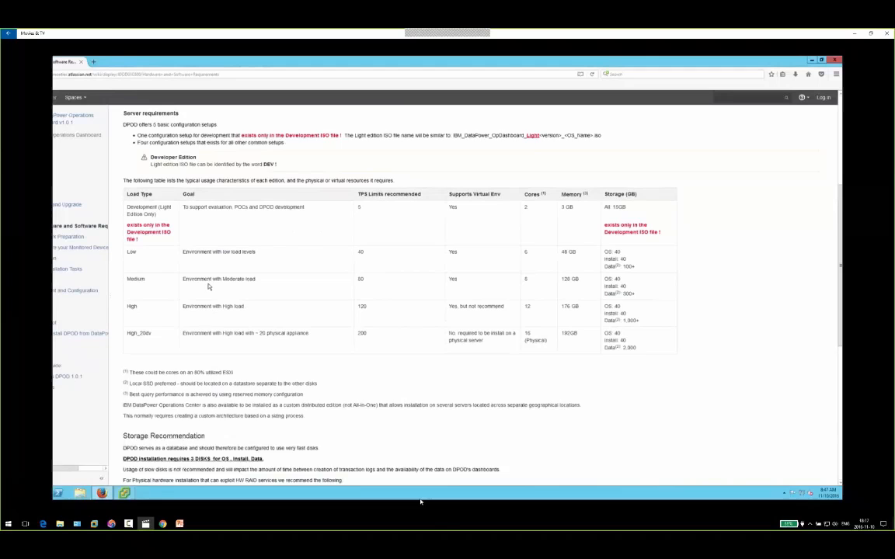
{"action": "scroll", "scroll_direction": "down", "scroll_amount": 3}
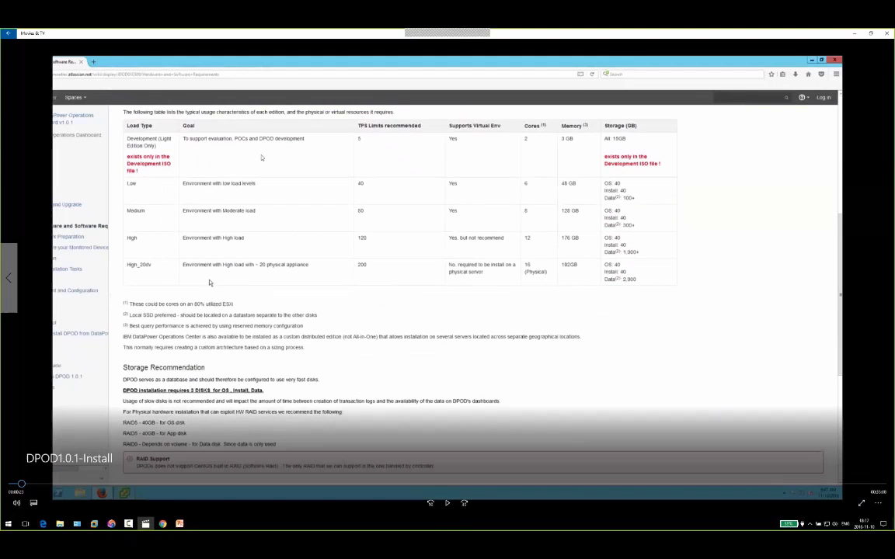
{"action": "mouse_move", "coordinate": [156, 227]}
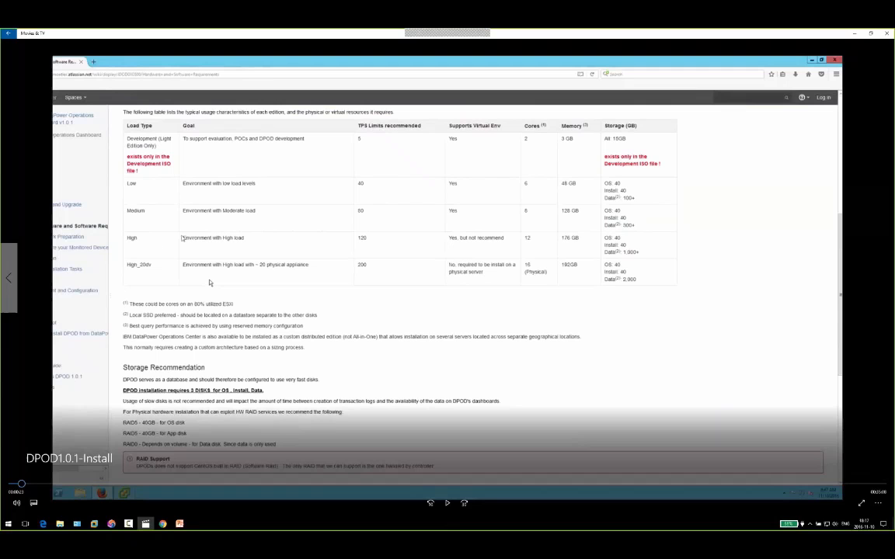
{"action": "mouse_move", "coordinate": [427, 215]}
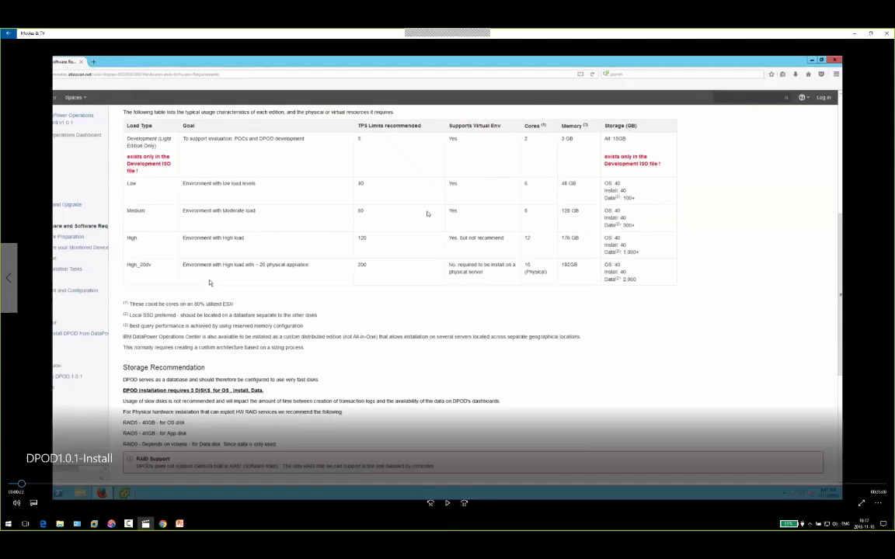
{"action": "mouse_move", "coordinate": [362, 265]}
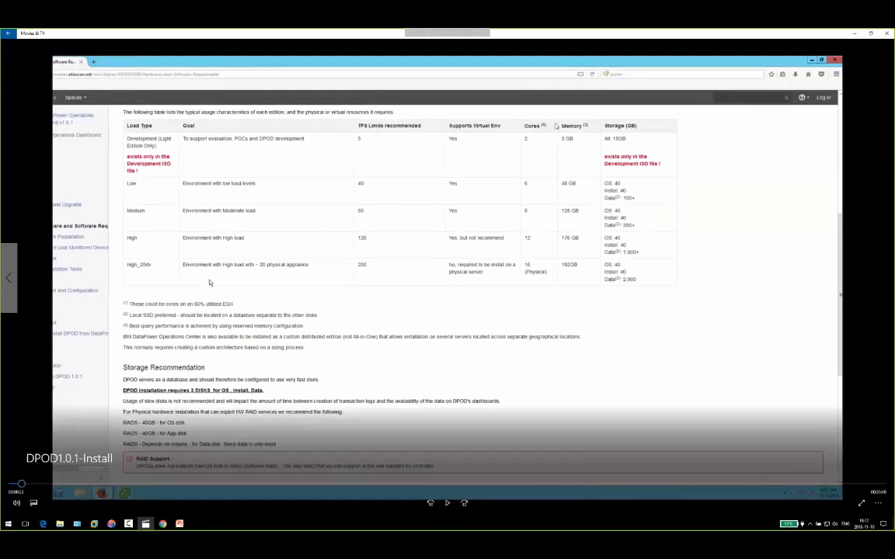
{"action": "mouse_move", "coordinate": [614, 183]}
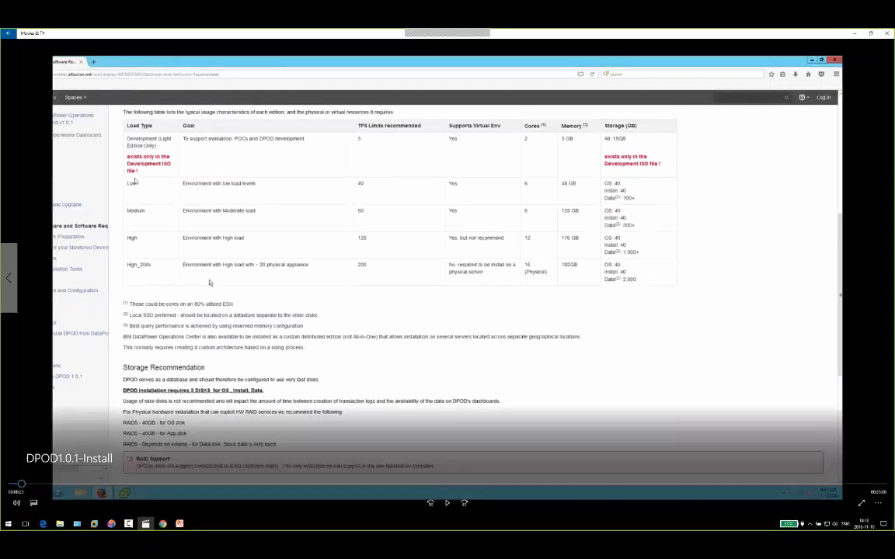
{"action": "mouse_move", "coordinate": [128, 180]}
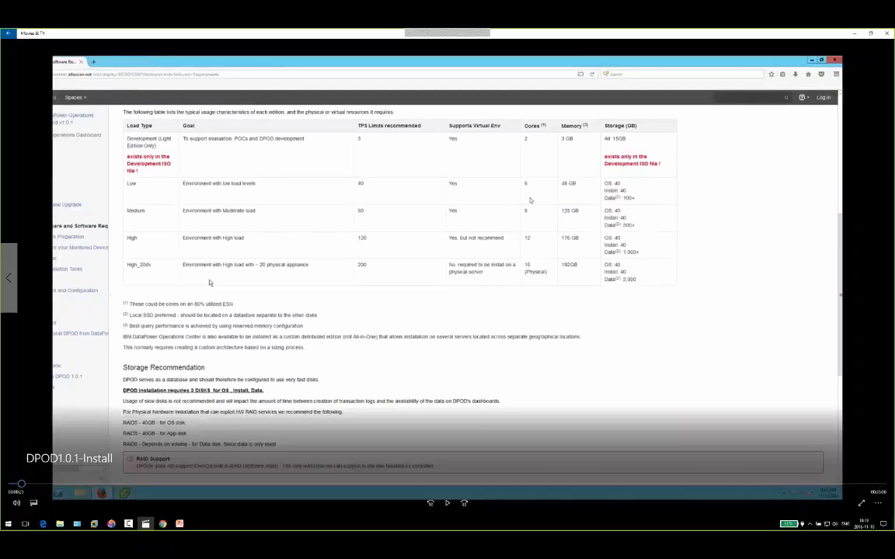
{"action": "mouse_move", "coordinate": [567, 188]}
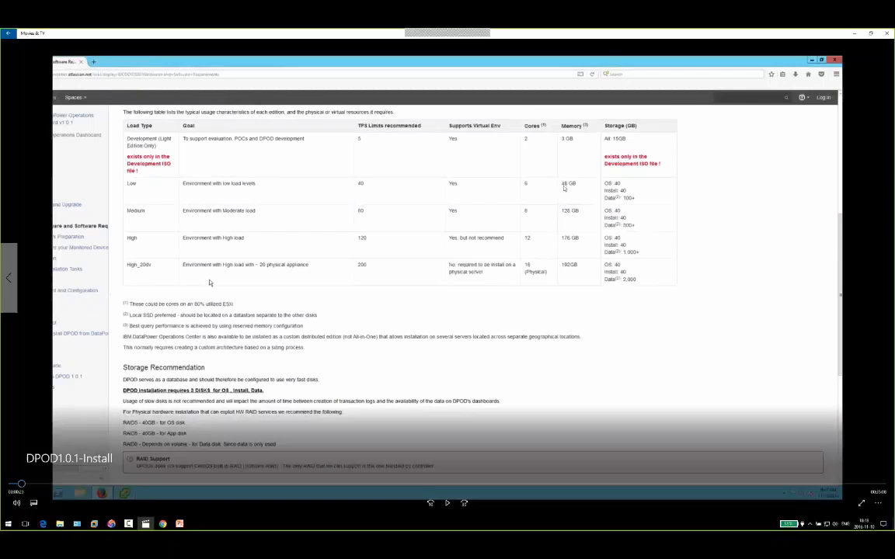
{"action": "mouse_move", "coordinate": [566, 186]}
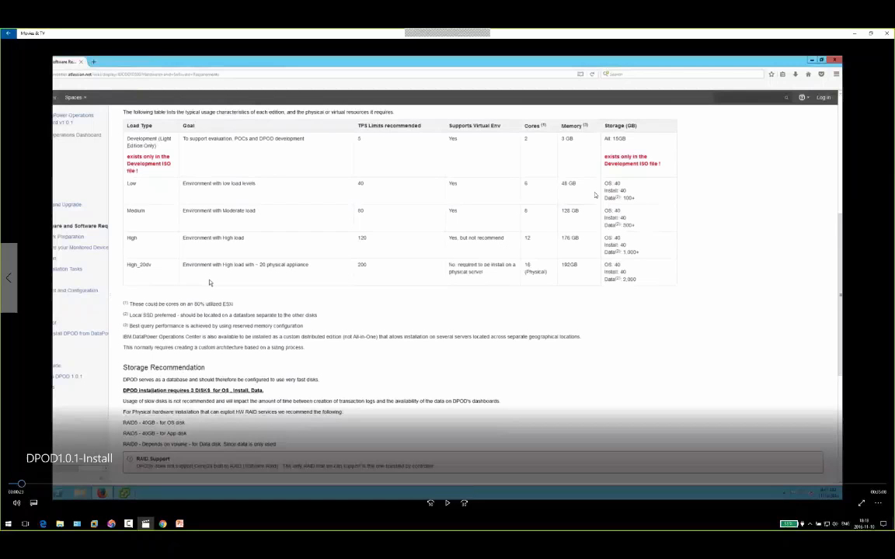
{"action": "mouse_move", "coordinate": [571, 193]}
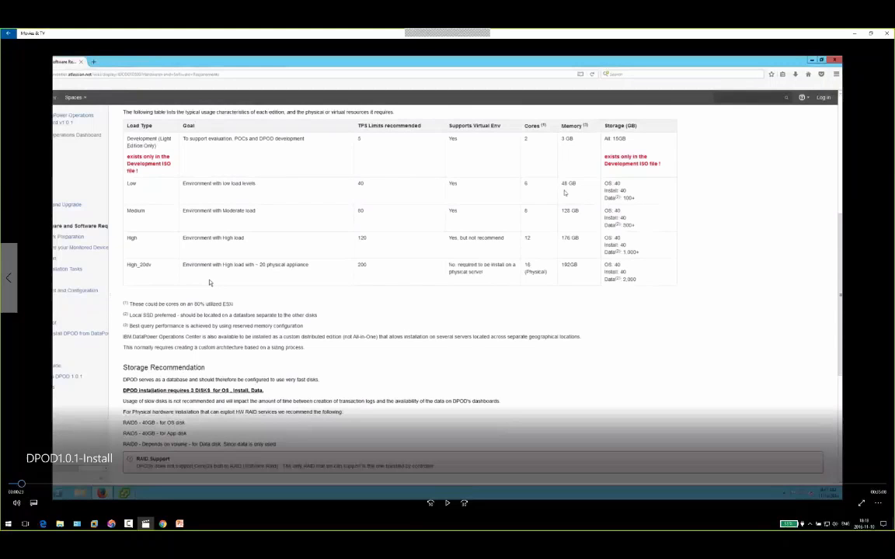
{"action": "mouse_move", "coordinate": [361, 247]}
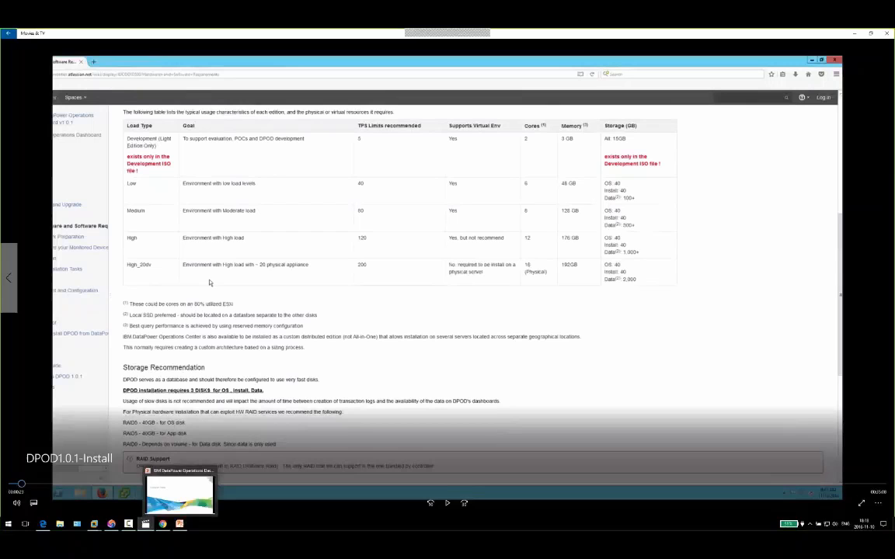
{"action": "scroll", "scroll_direction": "down", "scroll_amount": 3}
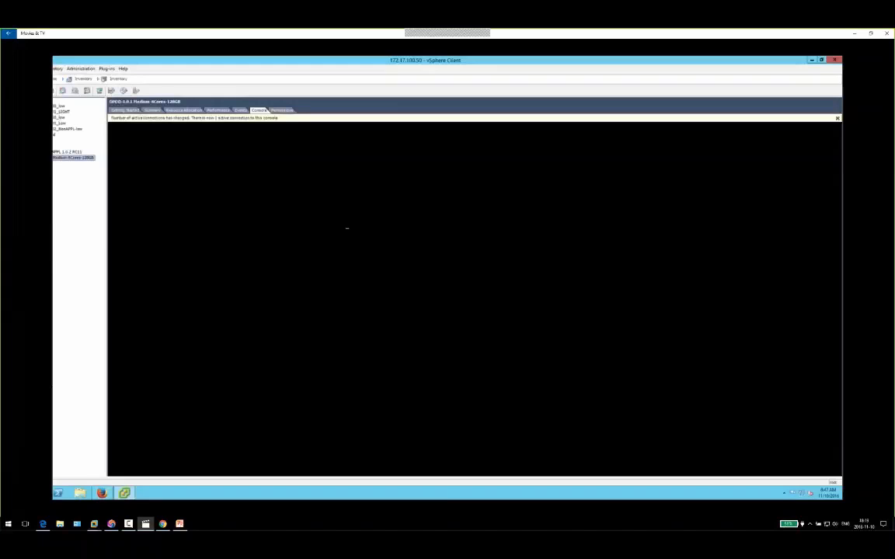
Step: Show the host's context menu offering New Virtual Machine
{"action": "right_click", "coordinate": [73, 157]}
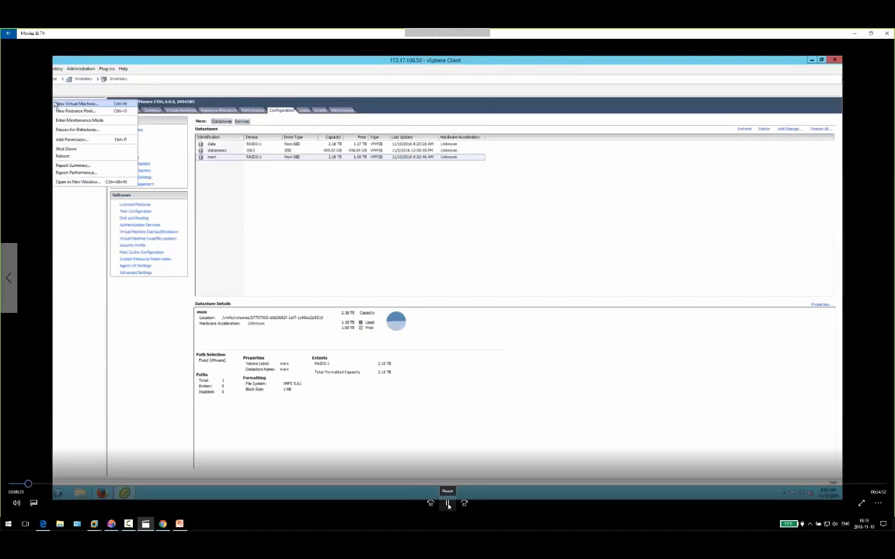
Step: Start a new virtual machine with the Custom configuration and proceed past naming
{"action": "left_click", "coordinate": [75, 102]}
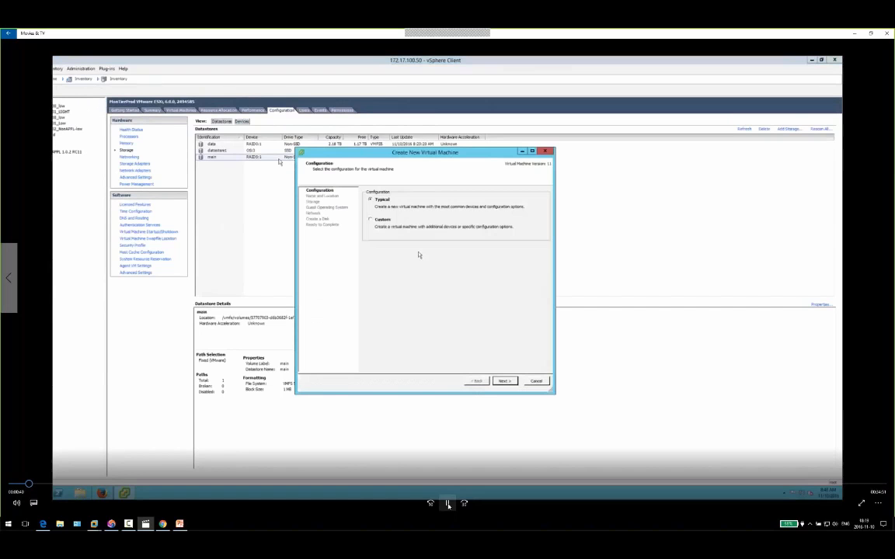
{"action": "left_click", "coordinate": [503, 381]}
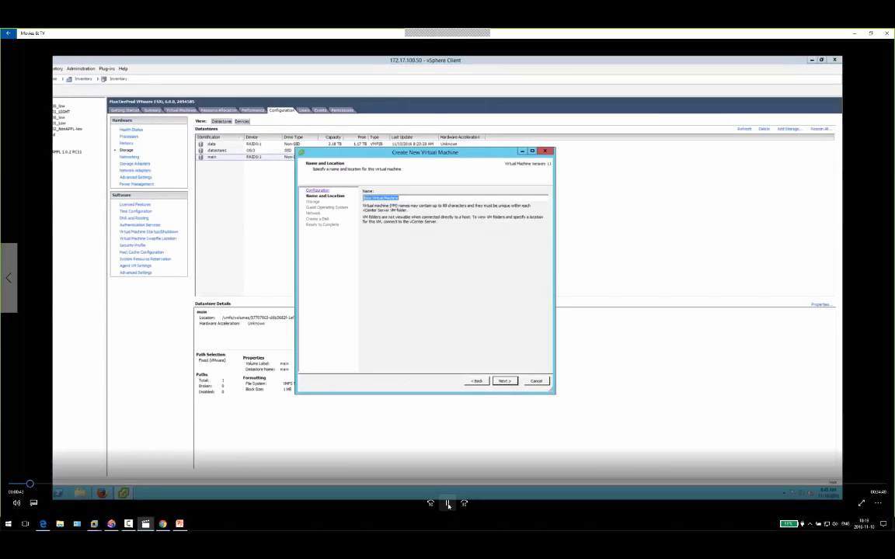
{"action": "left_click", "coordinate": [503, 380]}
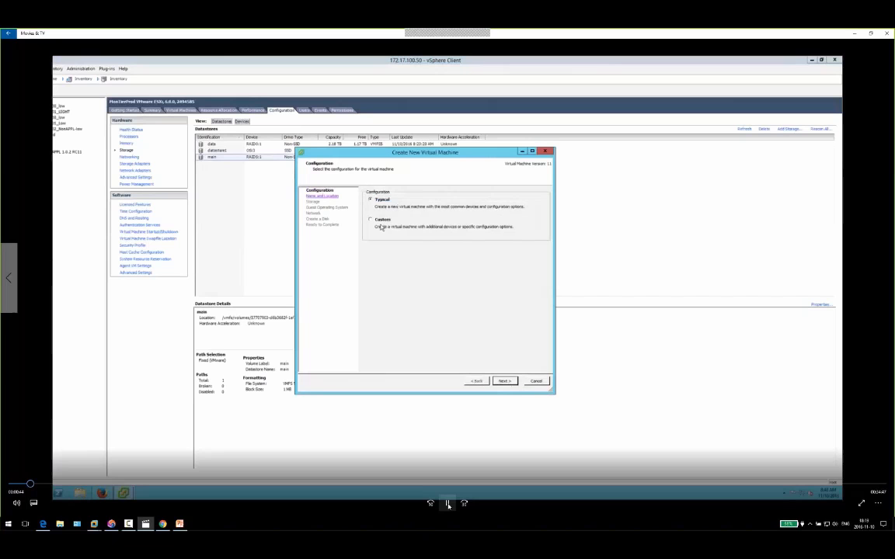
{"action": "left_click", "coordinate": [504, 381]}
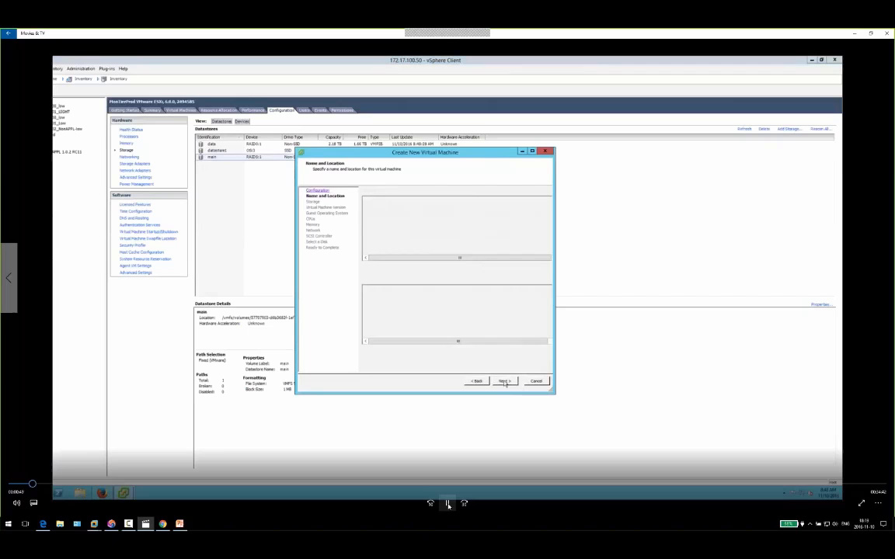
{"action": "left_click", "coordinate": [504, 381]}
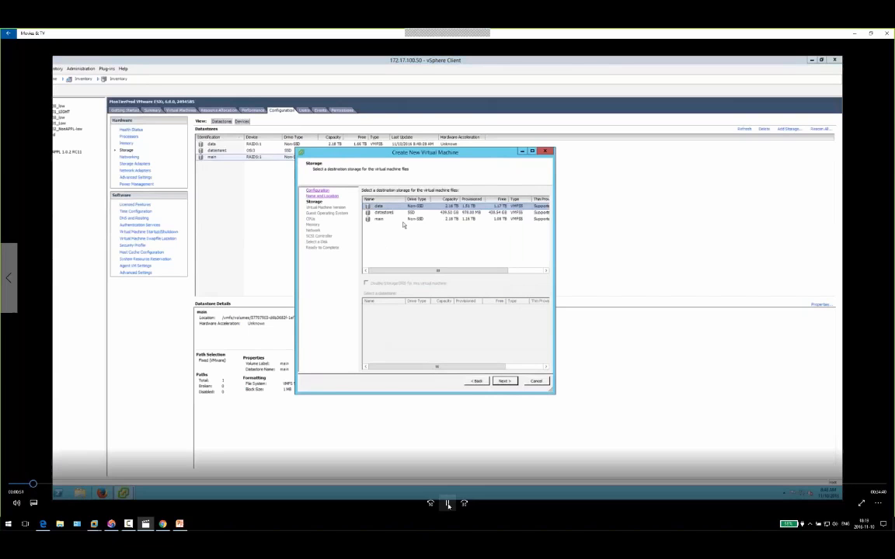
Step: Choose the last datastore, accept the hardware version and Linux guest, reaching CPU settings
{"action": "left_click", "coordinate": [380, 217]}
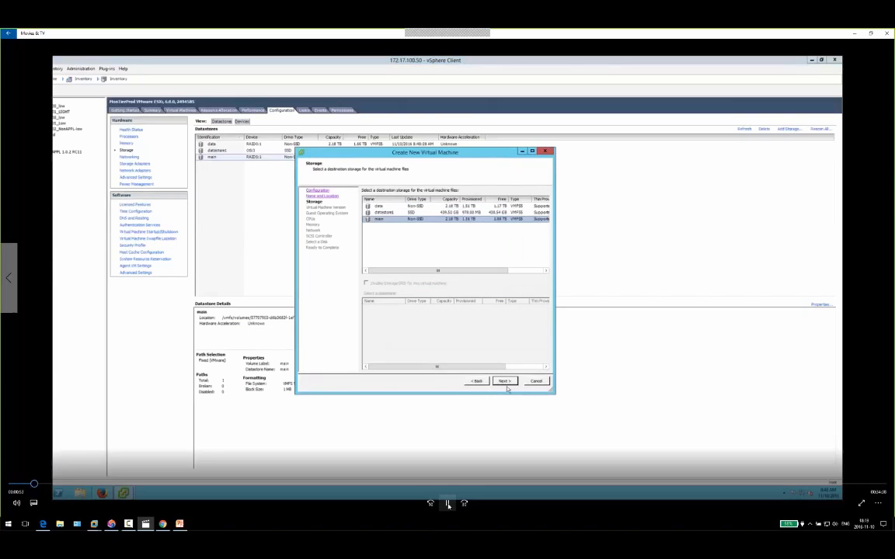
{"action": "left_click", "coordinate": [503, 381]}
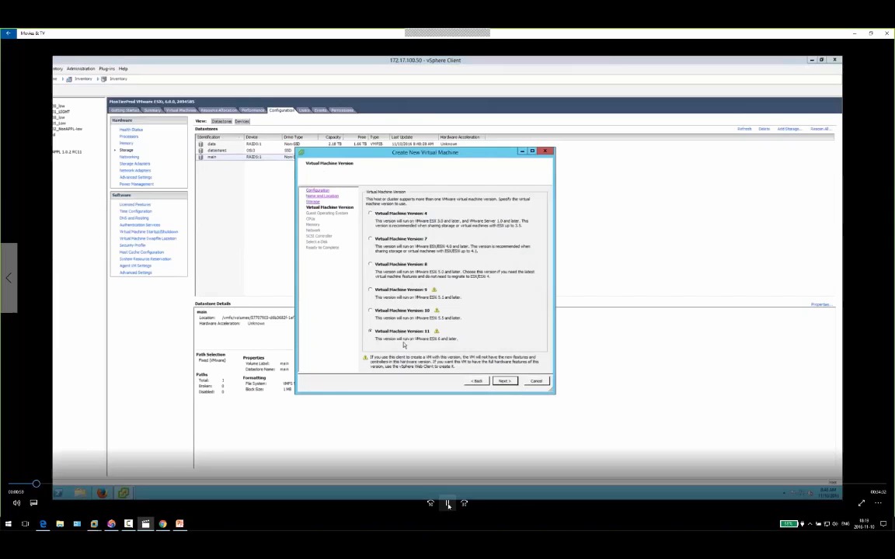
{"action": "left_click", "coordinate": [503, 381]}
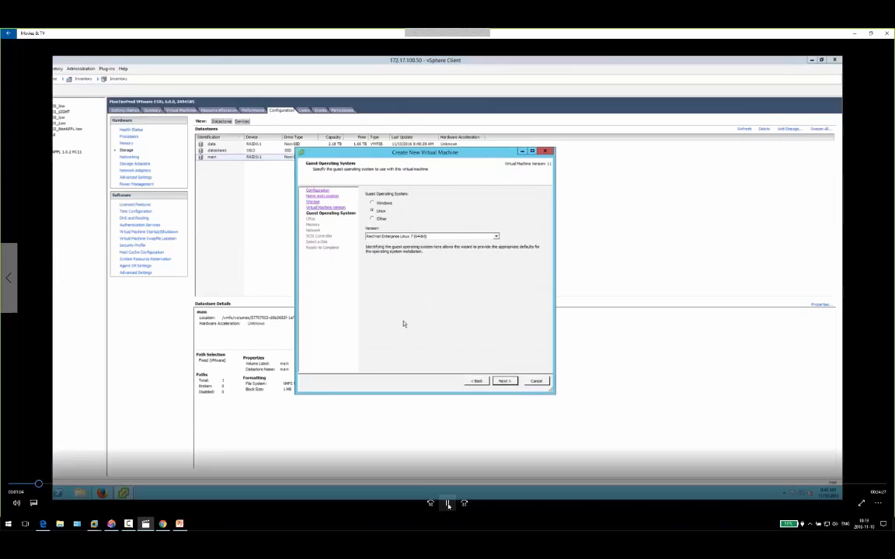
{"action": "left_click", "coordinate": [504, 381]}
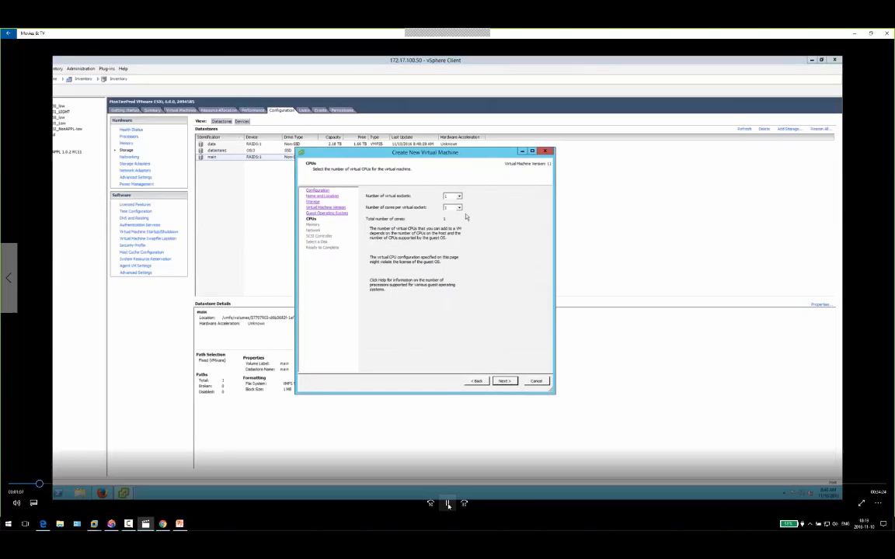
Step: Set the cores-per-socket count and advance to the memory settings
{"action": "left_click", "coordinate": [454, 195]}
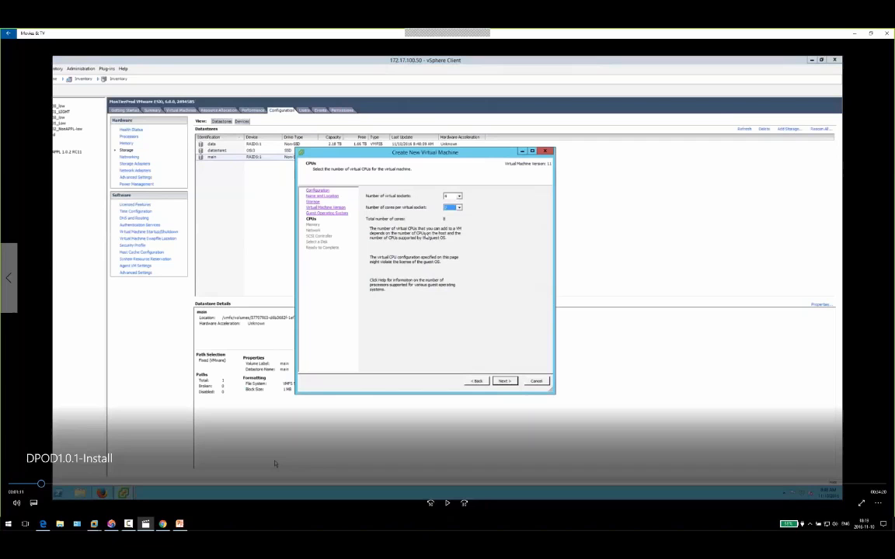
{"action": "mouse_move", "coordinate": [451, 487]}
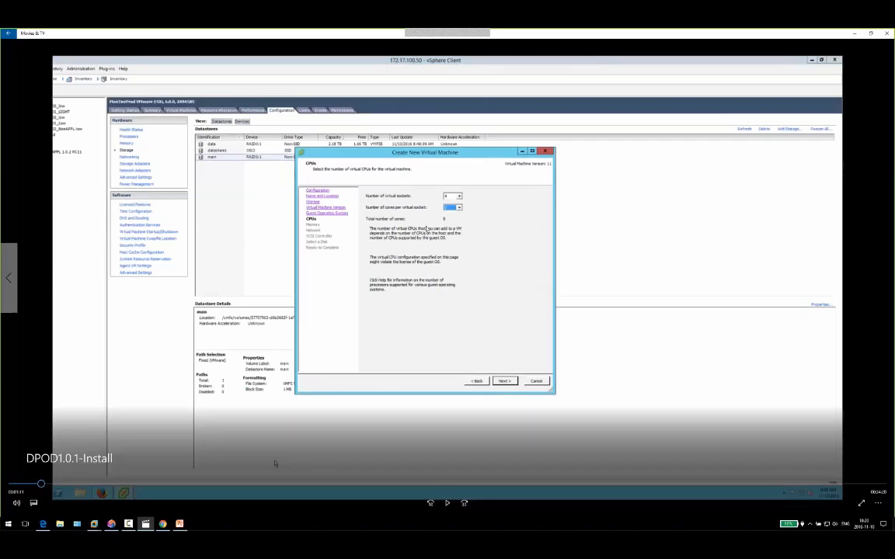
{"action": "mouse_move", "coordinate": [448, 504]}
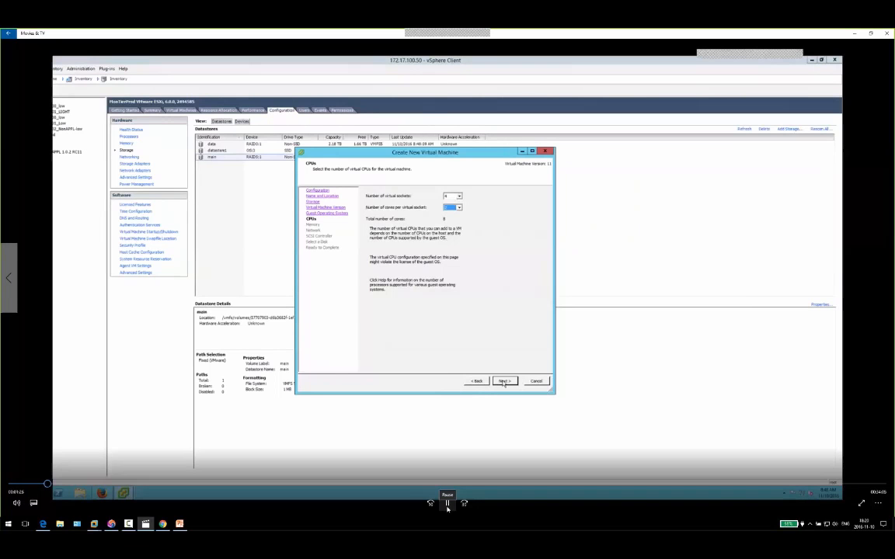
{"action": "left_click", "coordinate": [504, 380]}
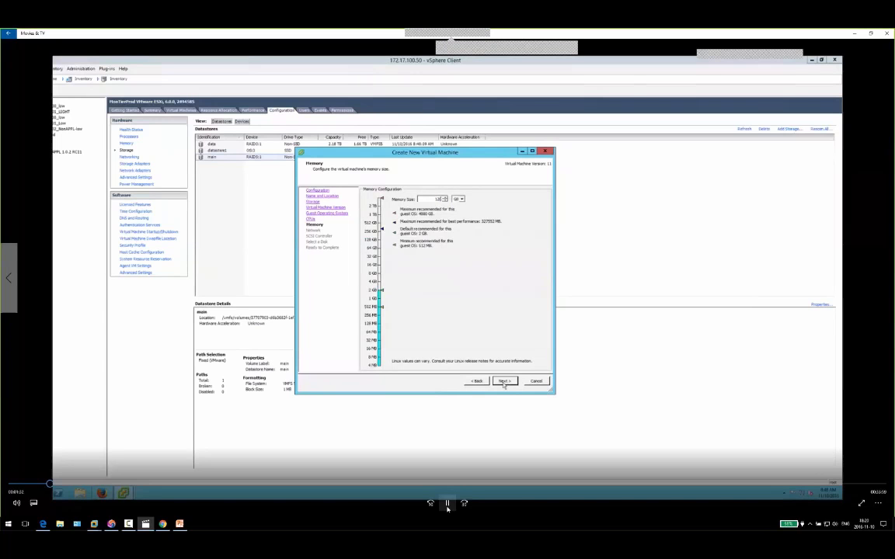
Step: Accept memory, SCSI controller, a new disk and advanced options, then edit settings before completion
{"action": "left_click", "coordinate": [503, 381]}
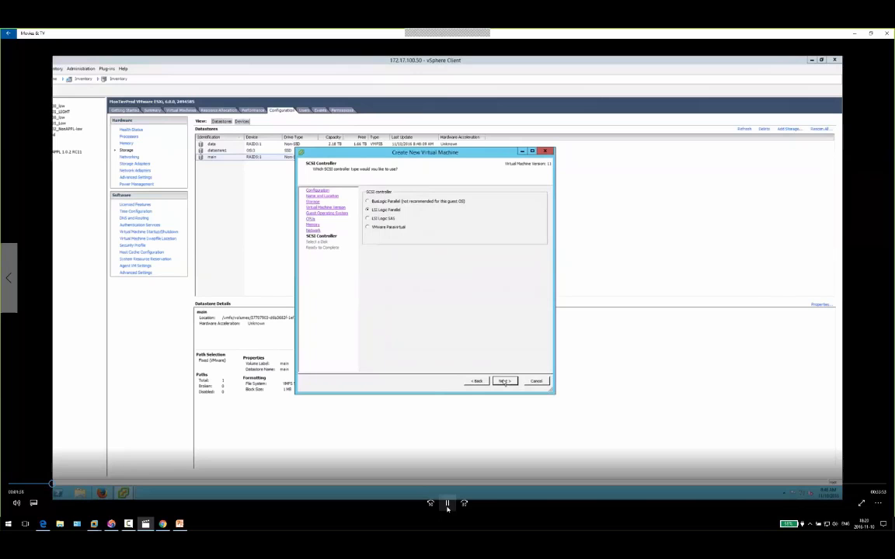
{"action": "left_click", "coordinate": [504, 381]}
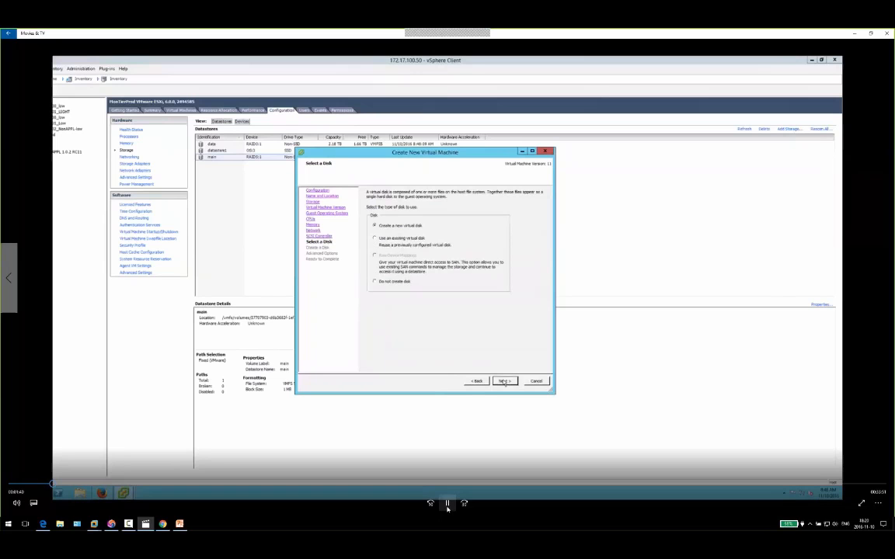
{"action": "left_click", "coordinate": [503, 381]}
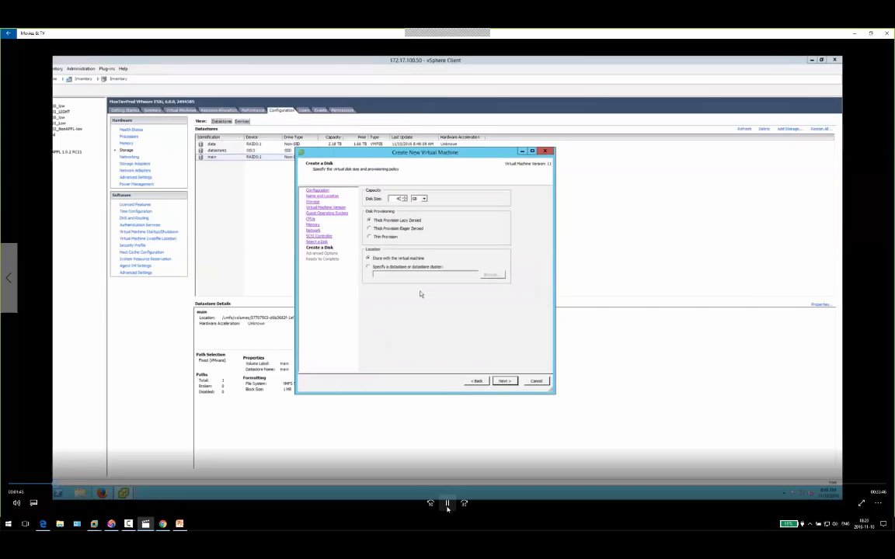
{"action": "left_click", "coordinate": [504, 381]}
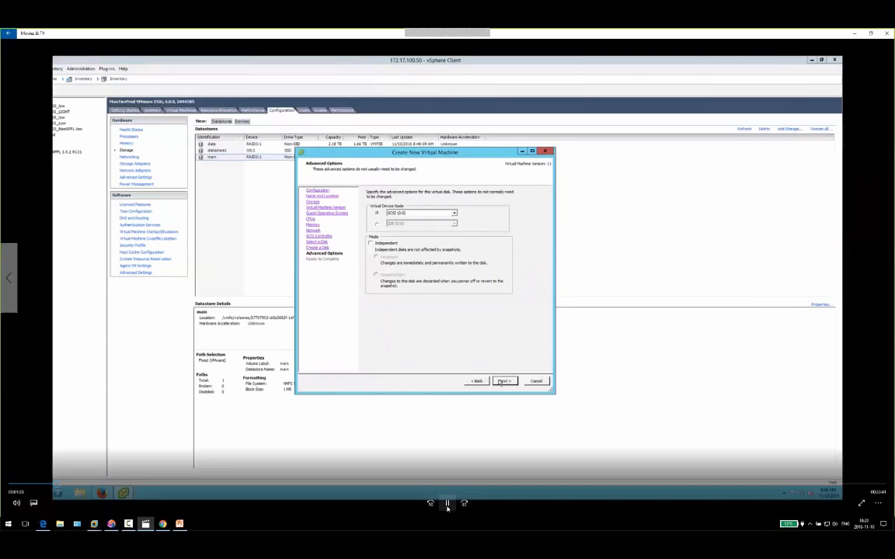
{"action": "left_click", "coordinate": [503, 380]}
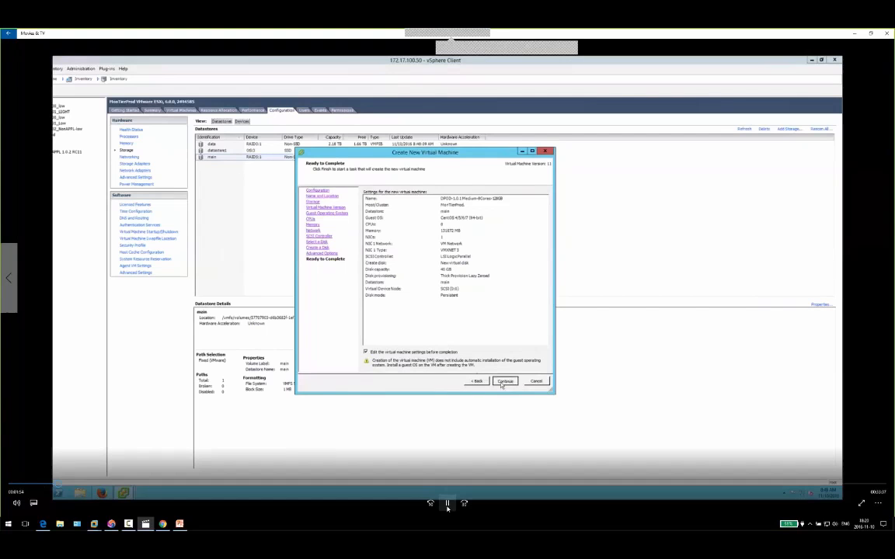
{"action": "left_click", "coordinate": [505, 382]}
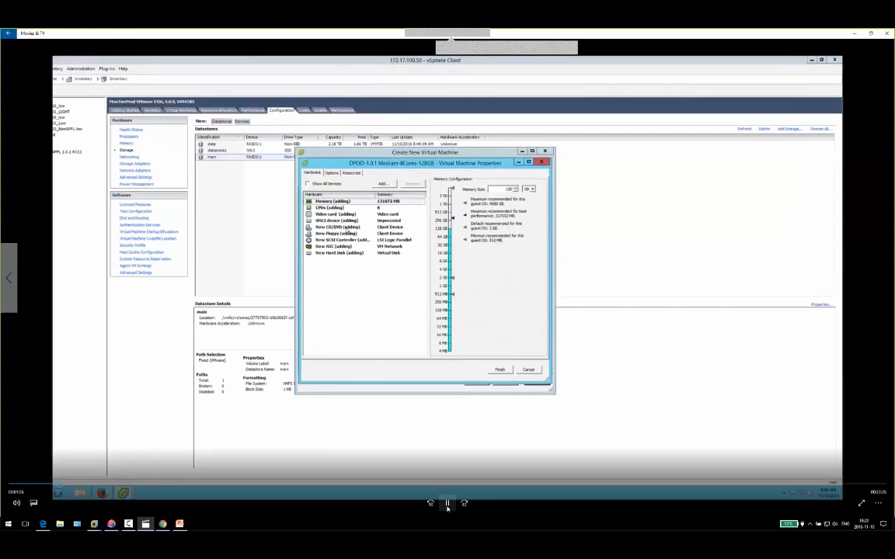
Step: Add a CD/DVD drive to the machine backed by an ISO image
{"action": "left_click", "coordinate": [336, 221]}
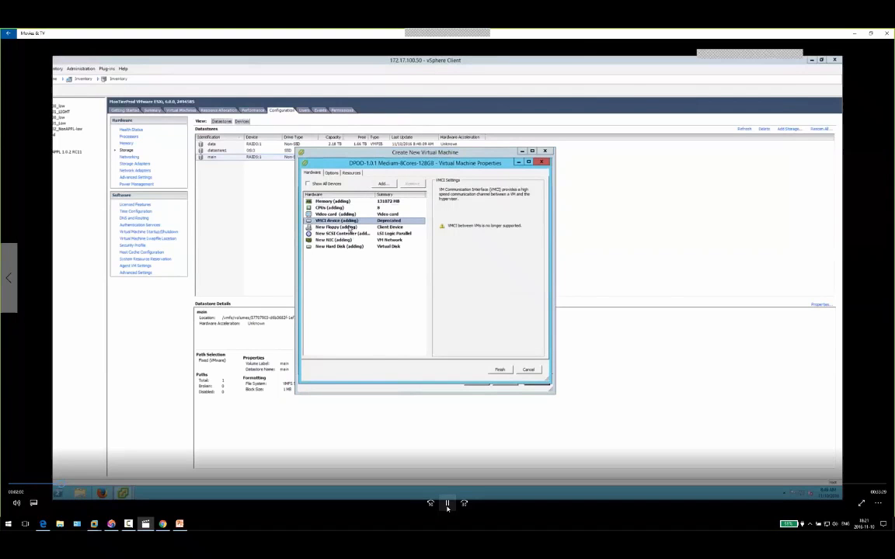
{"action": "left_click", "coordinate": [336, 227]}
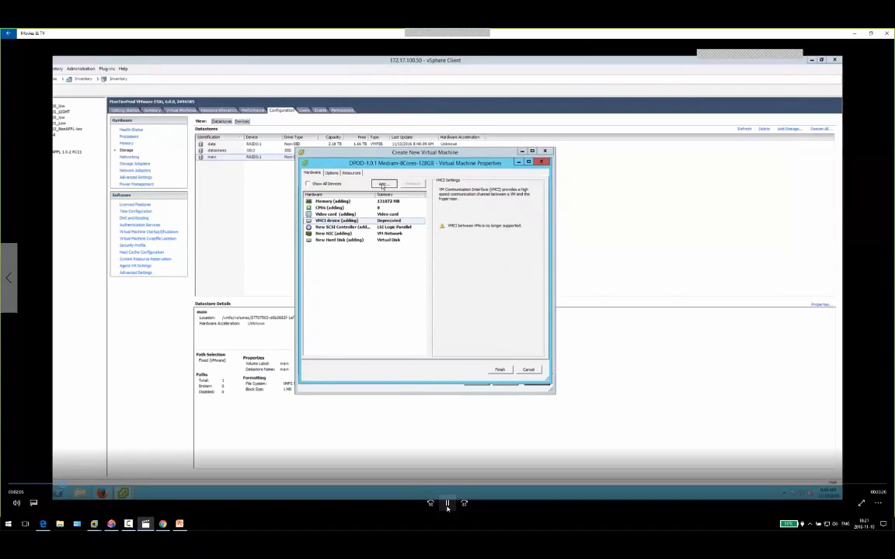
{"action": "left_click", "coordinate": [382, 184]}
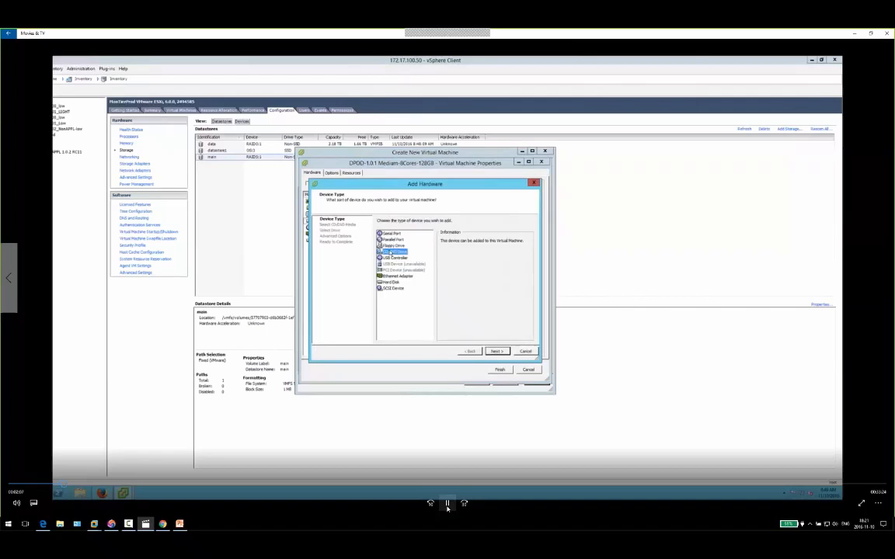
{"action": "left_click", "coordinate": [498, 351]}
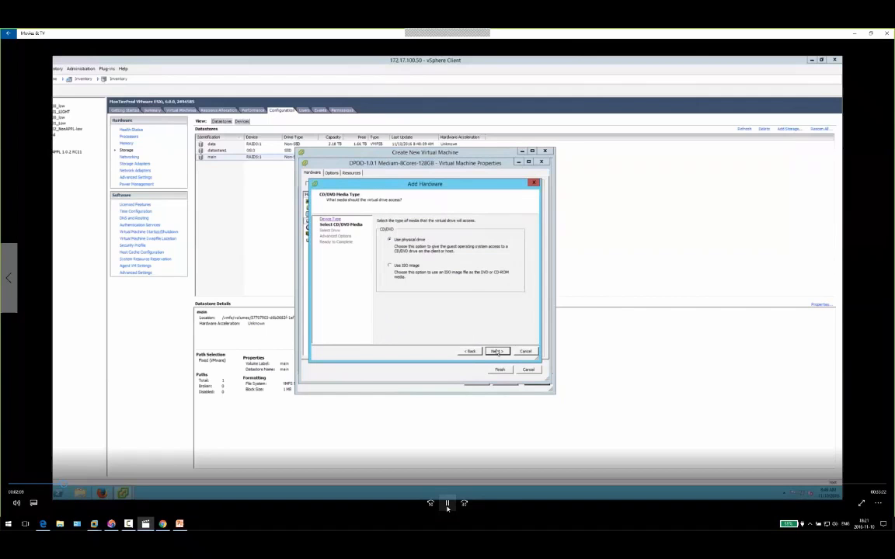
{"action": "left_click", "coordinate": [497, 352]}
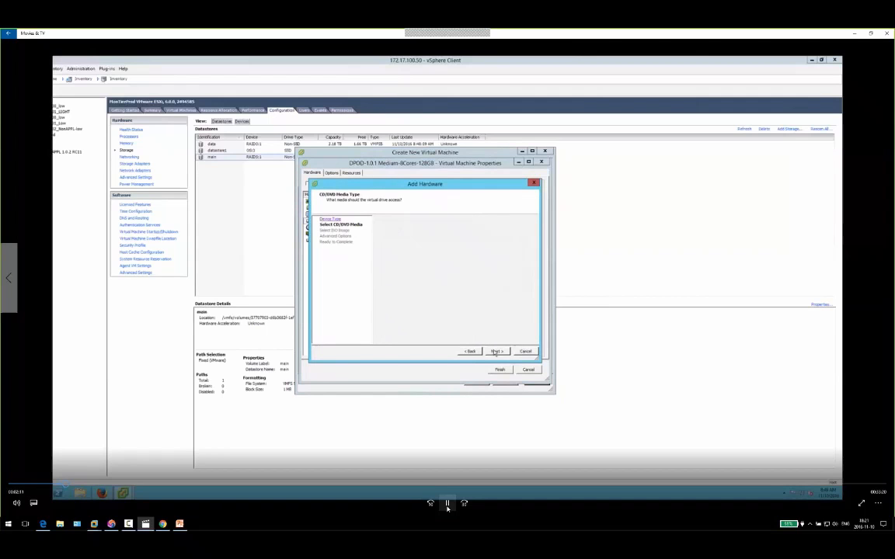
Step: Pick the ISO image from the datastore folder and reach the drive's completion summary
{"action": "left_click", "coordinate": [498, 352]}
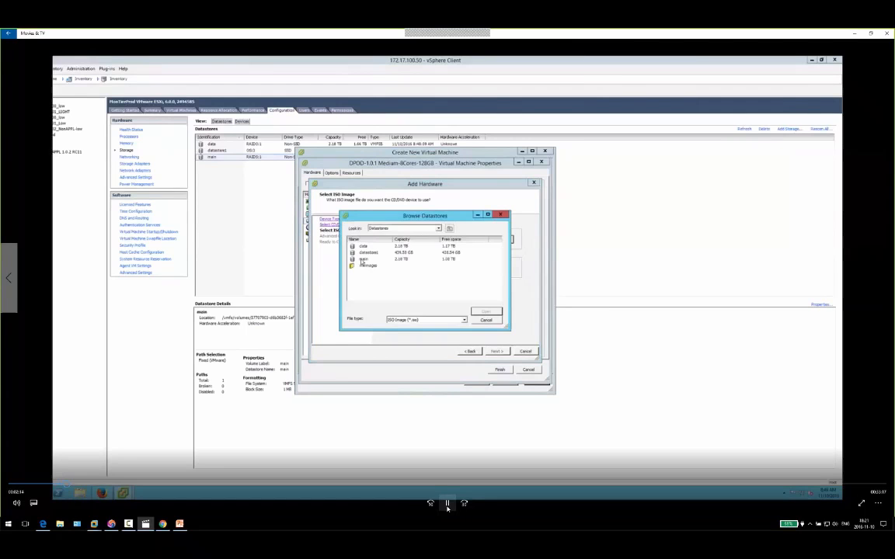
{"action": "double_click", "coordinate": [364, 258]}
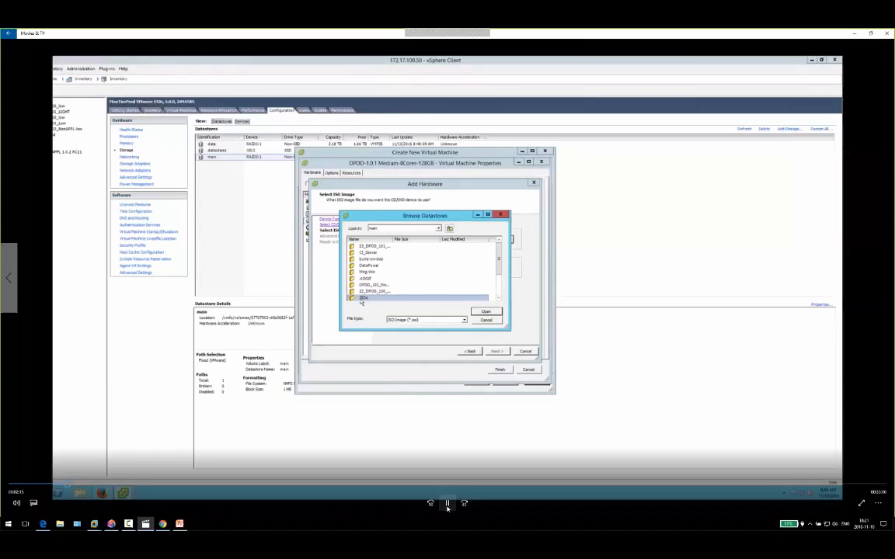
{"action": "double_click", "coordinate": [366, 297]}
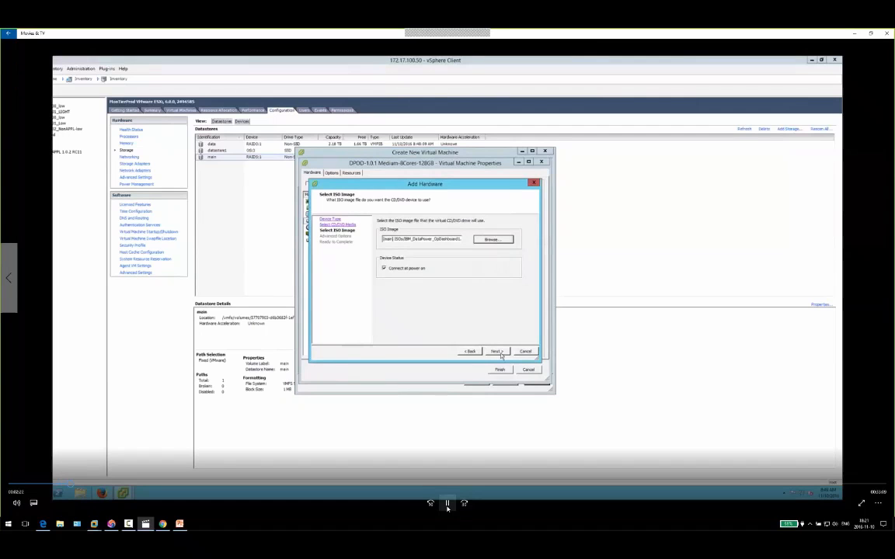
{"action": "left_click", "coordinate": [496, 351]}
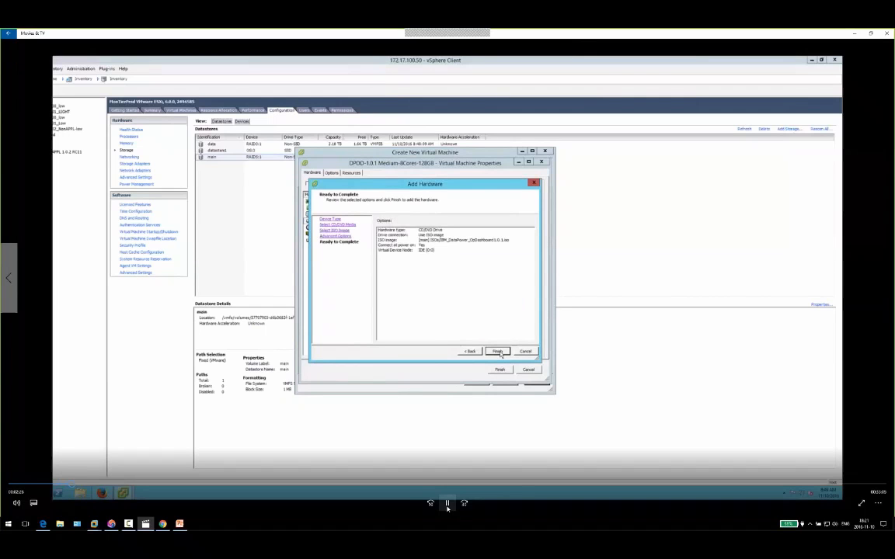
Step: Finish the CD/DVD drive and add a new hard disk with default size
{"action": "left_click", "coordinate": [498, 351]}
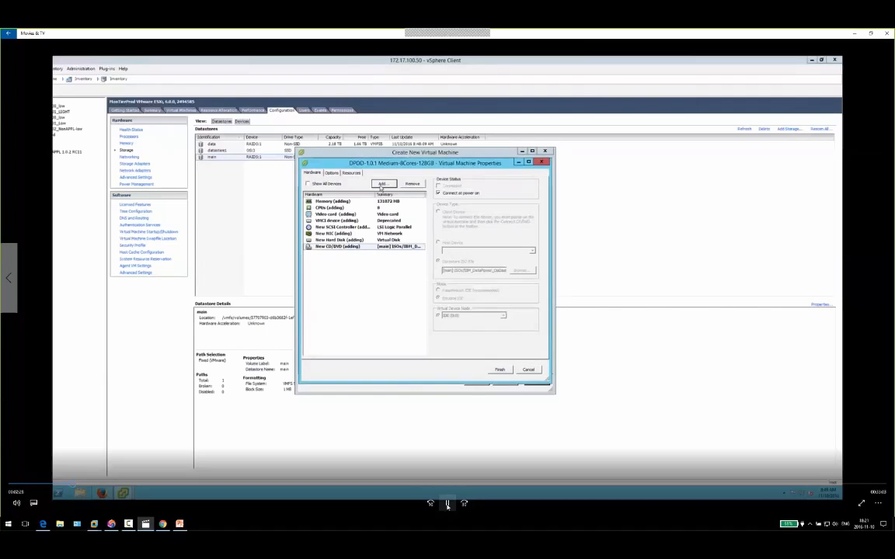
{"action": "left_click", "coordinate": [383, 184]}
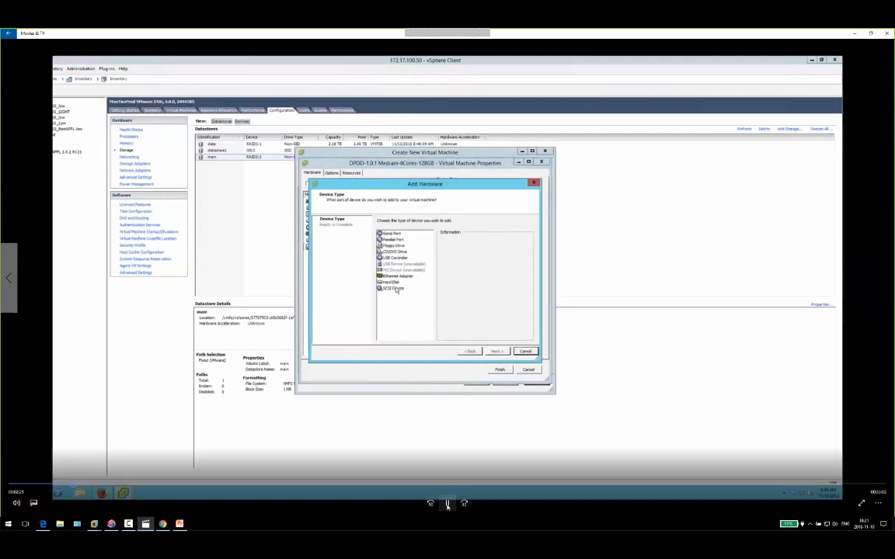
{"action": "left_click", "coordinate": [392, 283]}
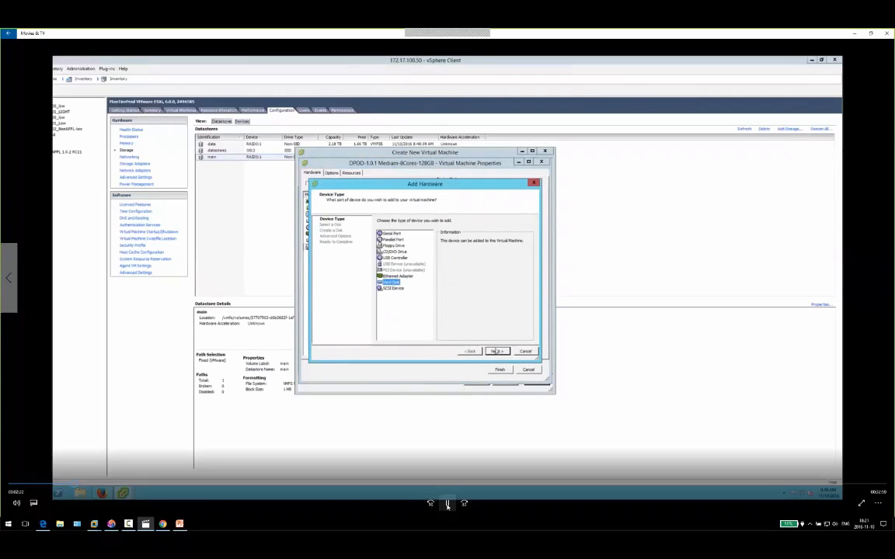
{"action": "left_click", "coordinate": [498, 351]}
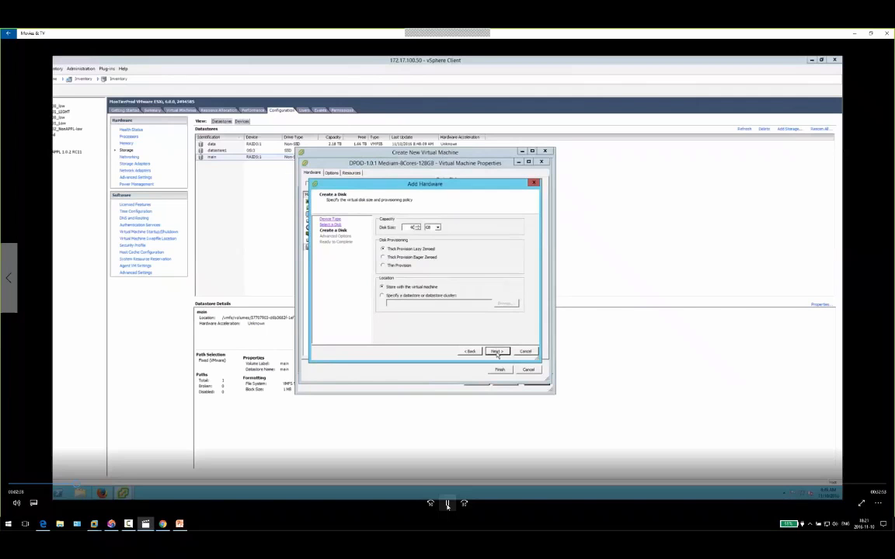
{"action": "left_click", "coordinate": [497, 351]}
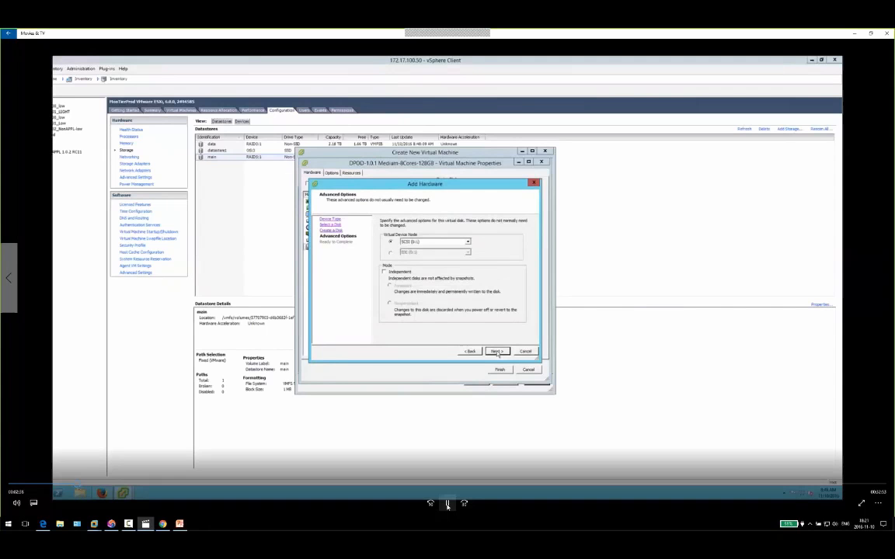
{"action": "left_click", "coordinate": [498, 351]}
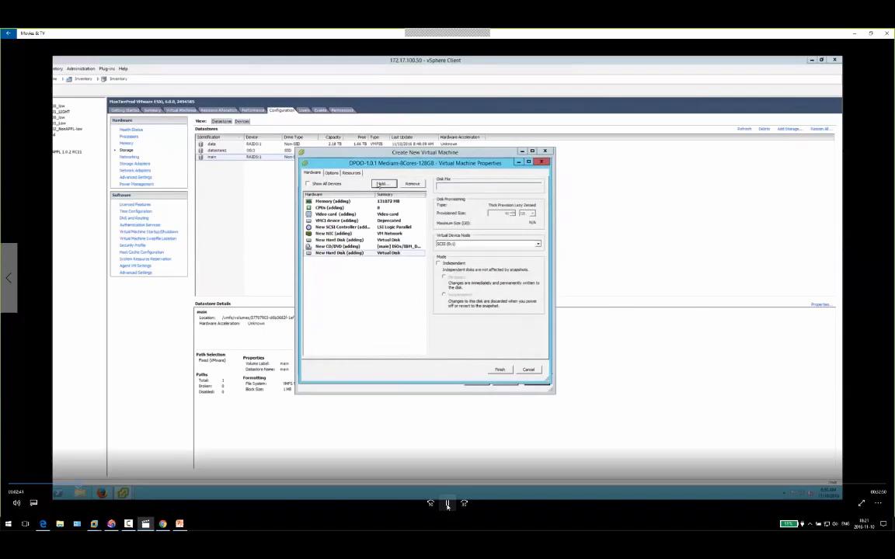
Step: Add another new virtual hard disk sized 400 and review its settings
{"action": "left_click", "coordinate": [382, 183]}
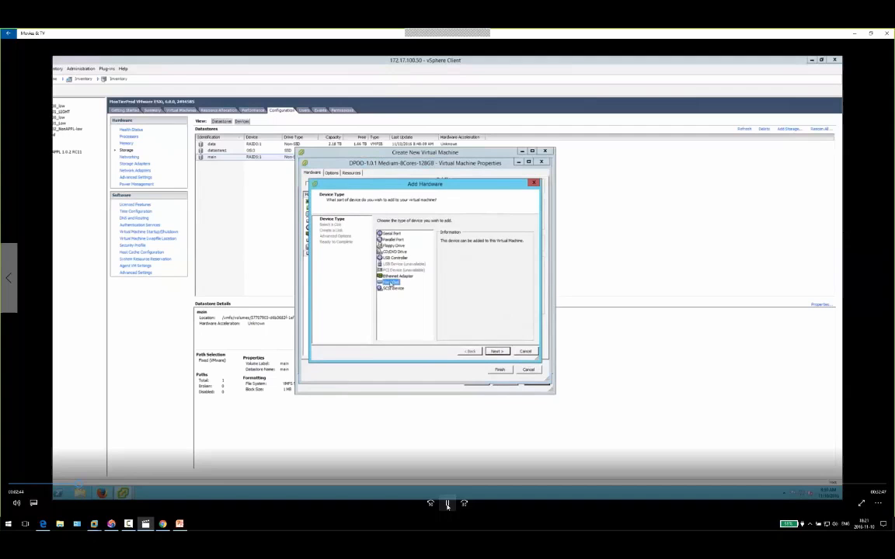
{"action": "left_click", "coordinate": [497, 351]}
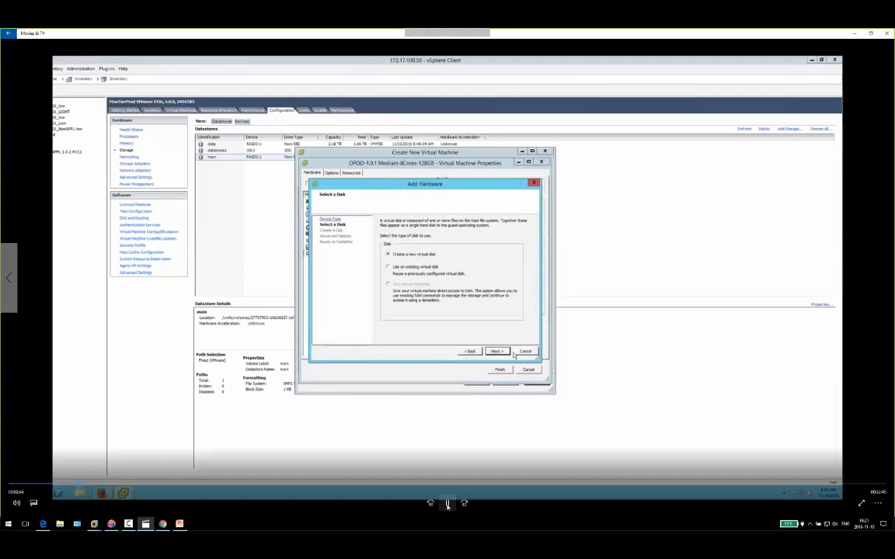
{"action": "left_click", "coordinate": [498, 351]}
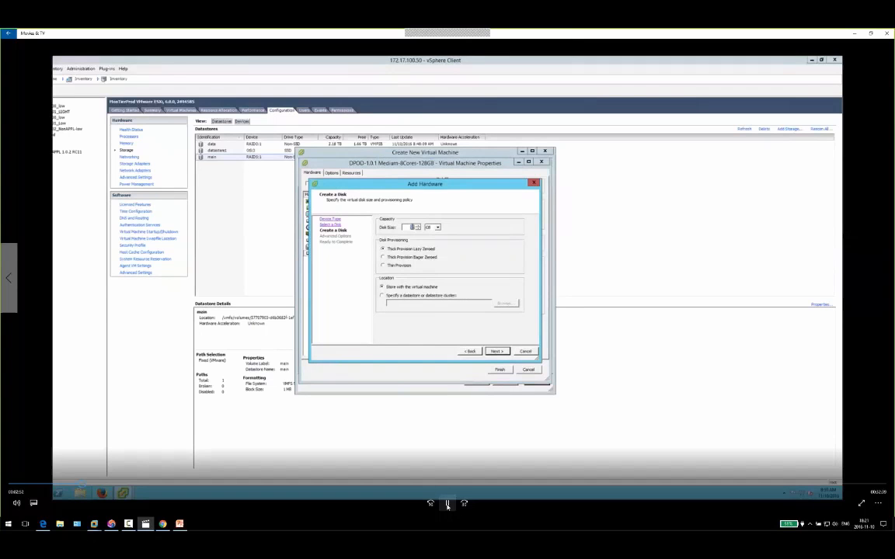
{"action": "type", "text": "400"}
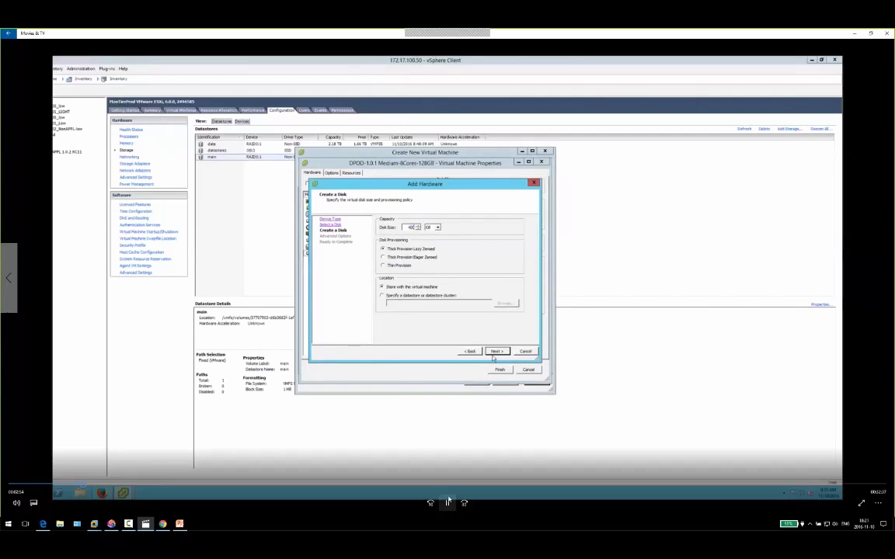
{"action": "left_click", "coordinate": [497, 352]}
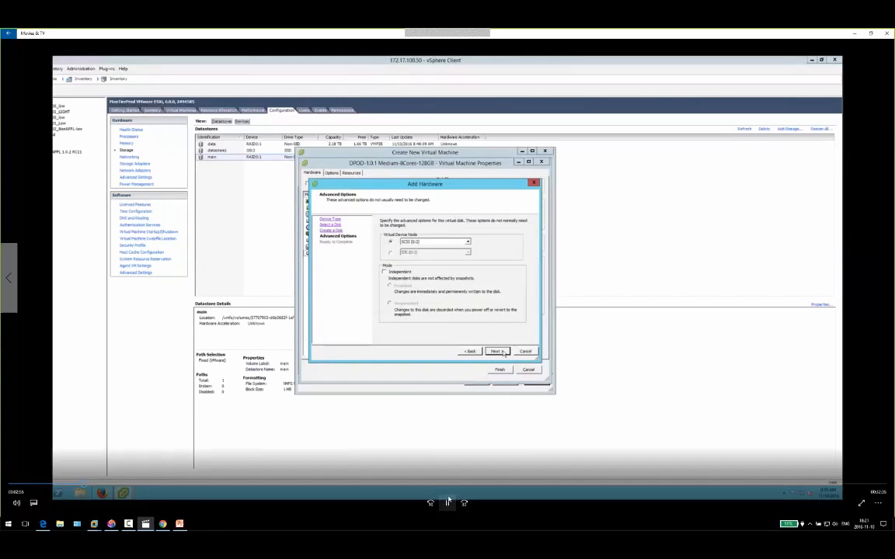
{"action": "left_click", "coordinate": [497, 351]}
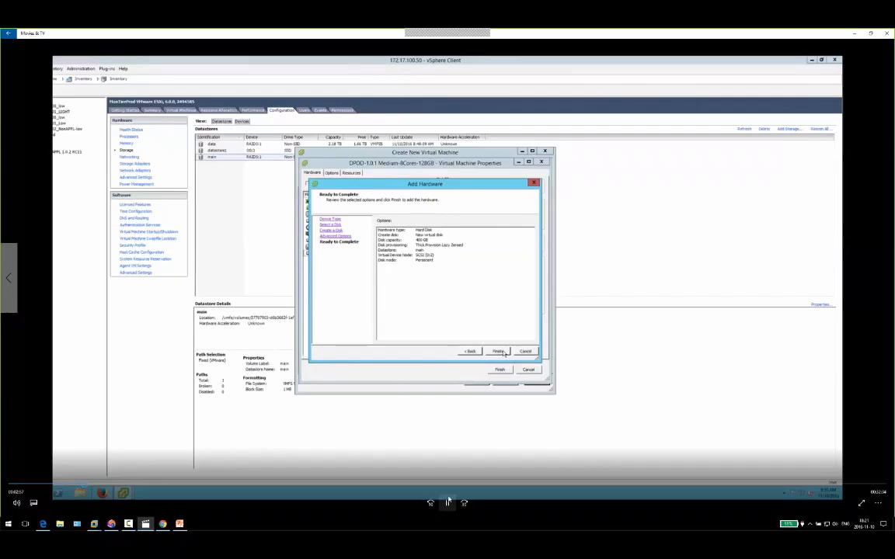
{"action": "left_click", "coordinate": [500, 351]}
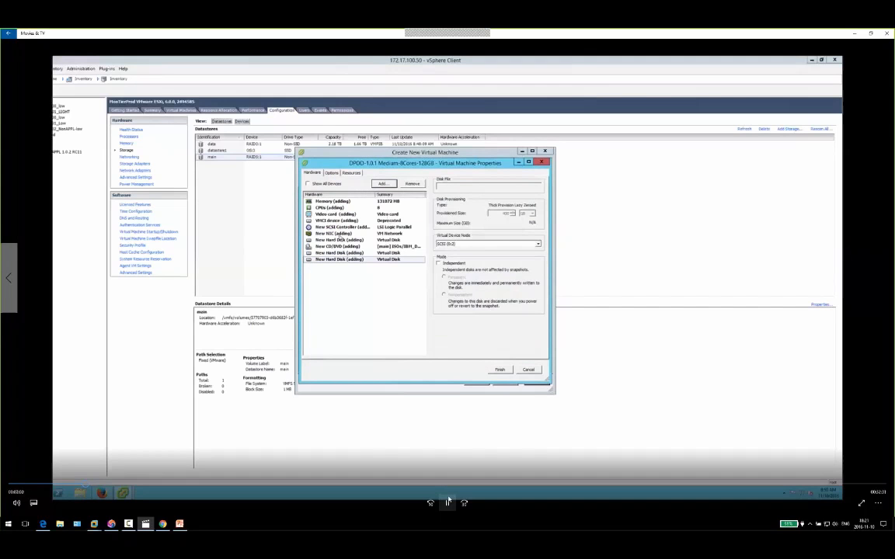
Step: Review CD/DVD, CPU/MMU virtualization and memory reservation, adjust the reservation and apply the settings
{"action": "left_click", "coordinate": [339, 246]}
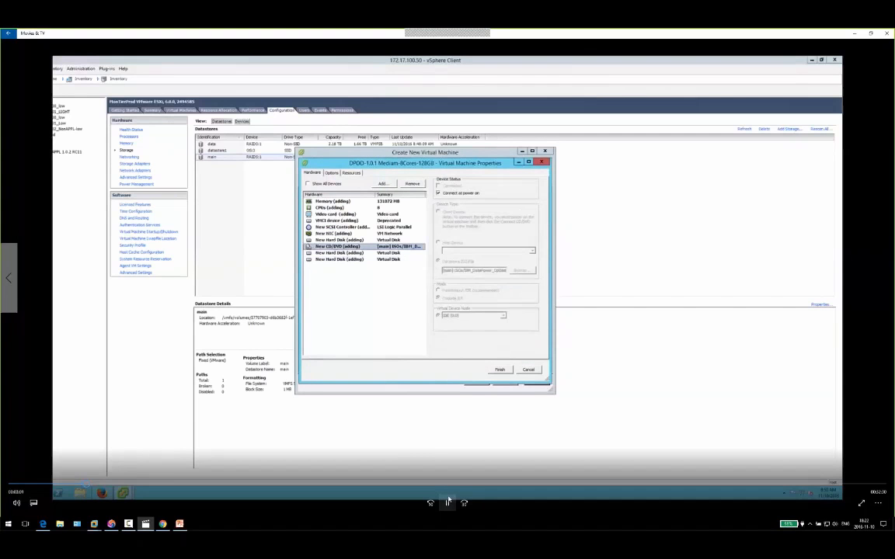
{"action": "left_click", "coordinate": [332, 173]}
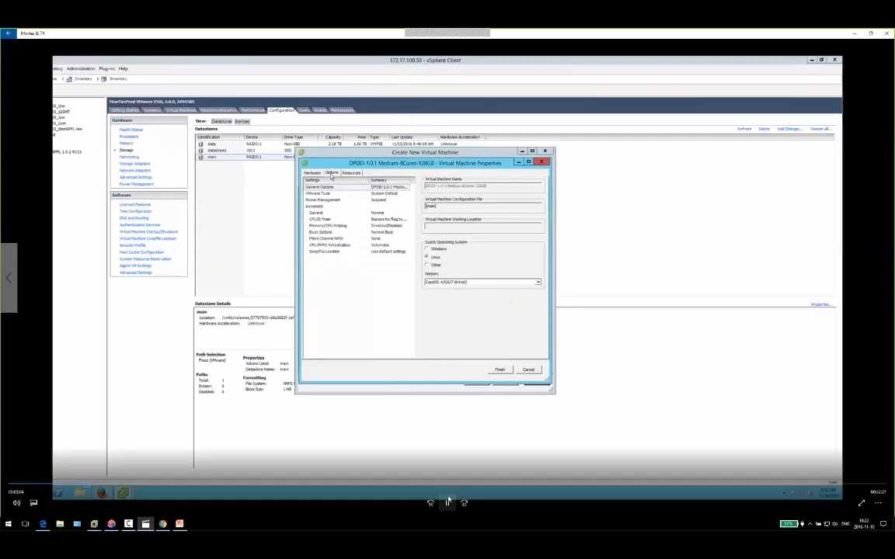
{"action": "left_click", "coordinate": [329, 225]}
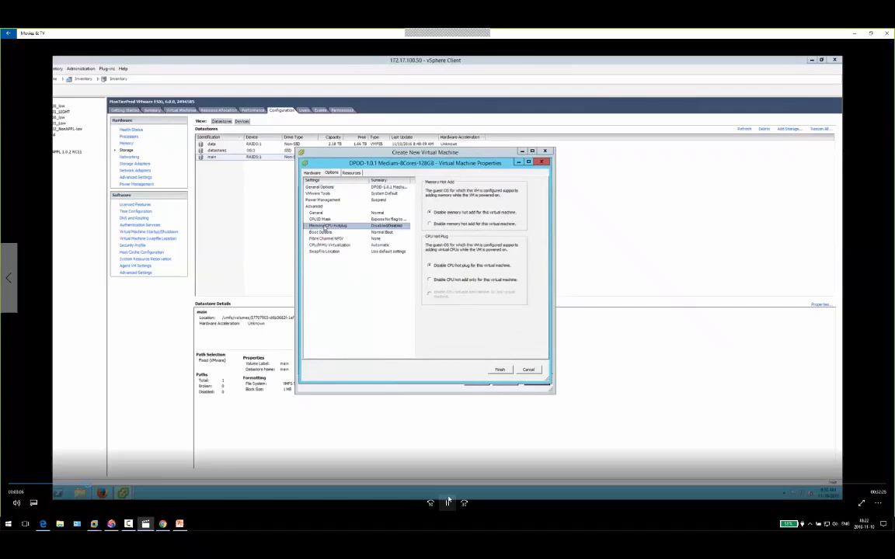
{"action": "left_click", "coordinate": [352, 173]}
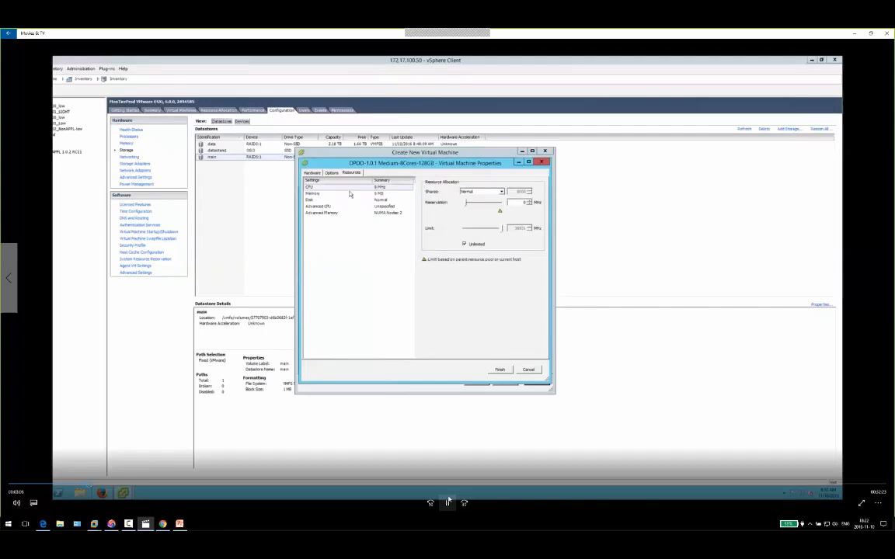
{"action": "left_click", "coordinate": [314, 193]}
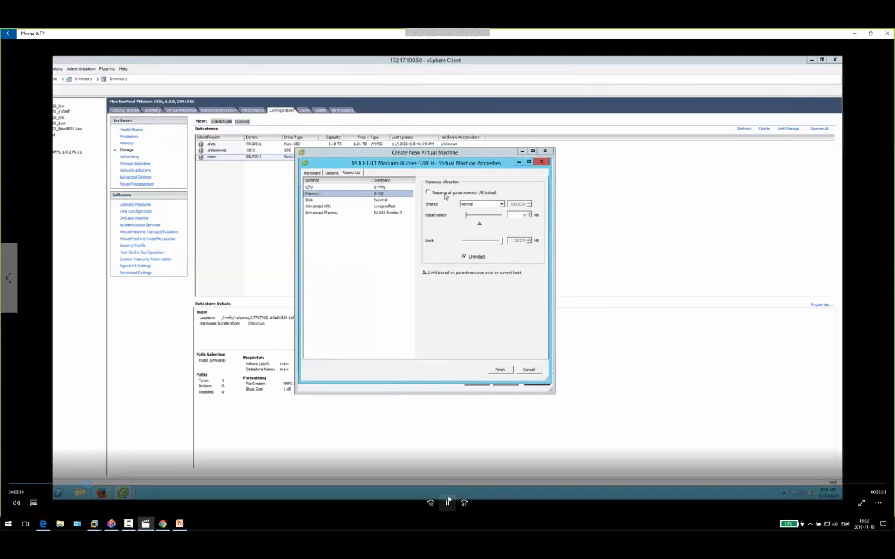
{"action": "left_click_drag", "start_coordinate": [469, 214], "coordinate": [482, 215]}
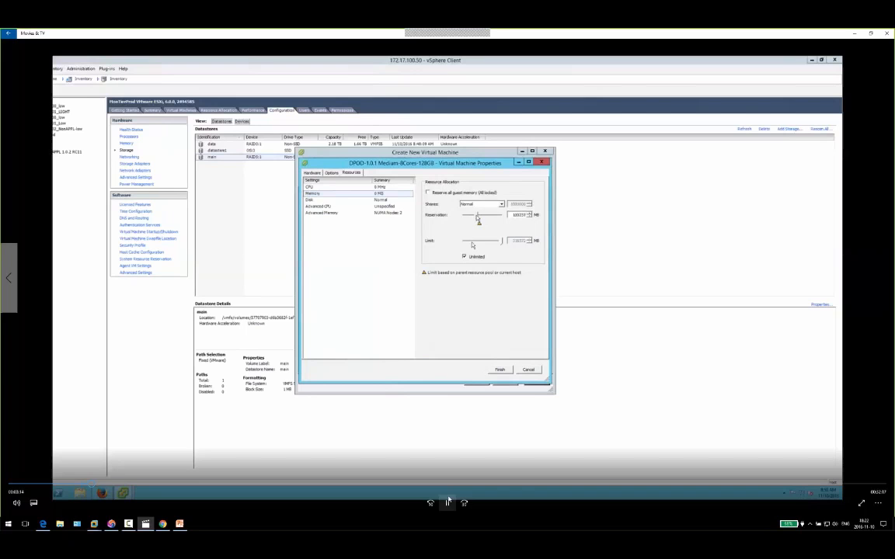
{"action": "left_click", "coordinate": [528, 370]}
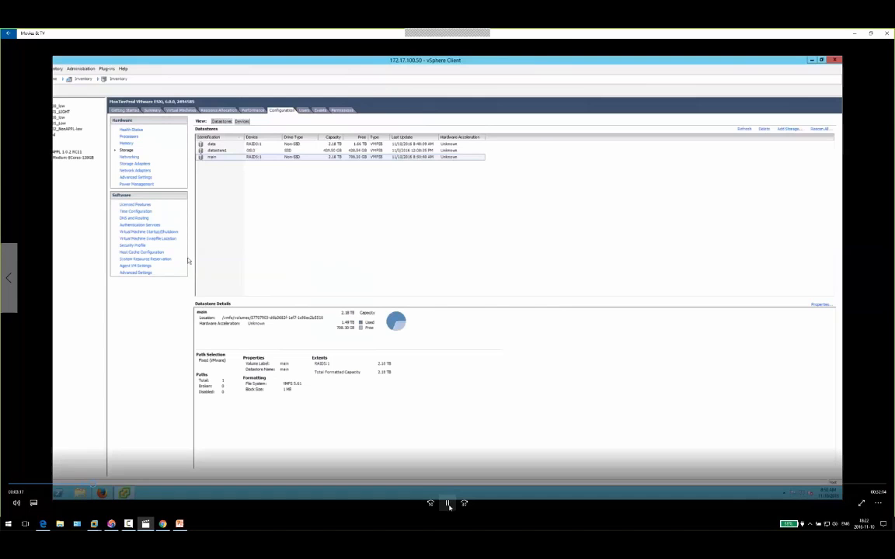
Step: Leave the datastore list and return to the host's Getting Started overview
{"action": "right_click", "coordinate": [211, 157]}
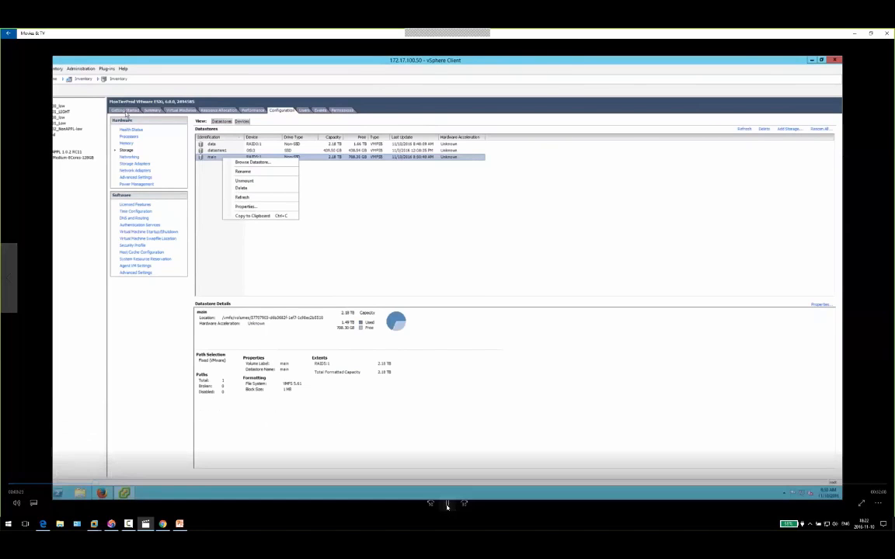
{"action": "left_click", "coordinate": [125, 108]}
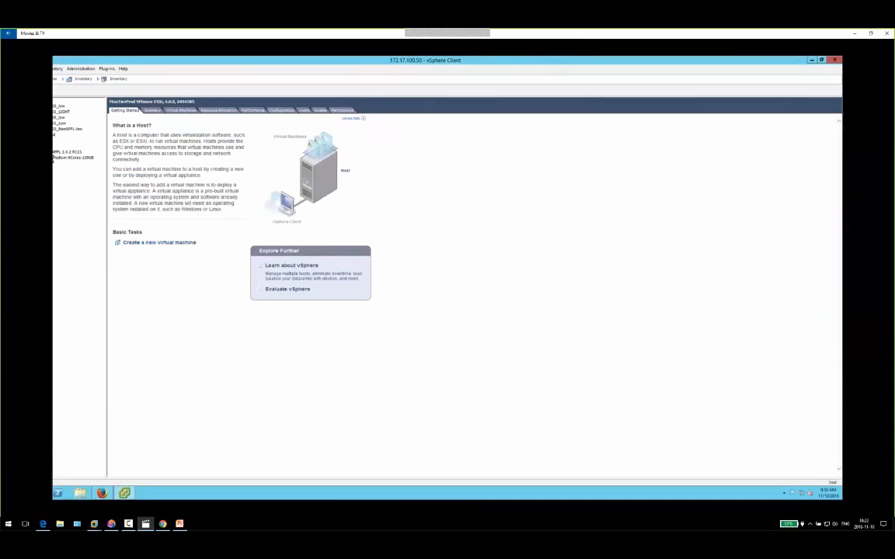
Step: Show the DPOD virtual machine's console with the CentOS 6 installer boot menu
{"action": "left_click", "coordinate": [73, 157]}
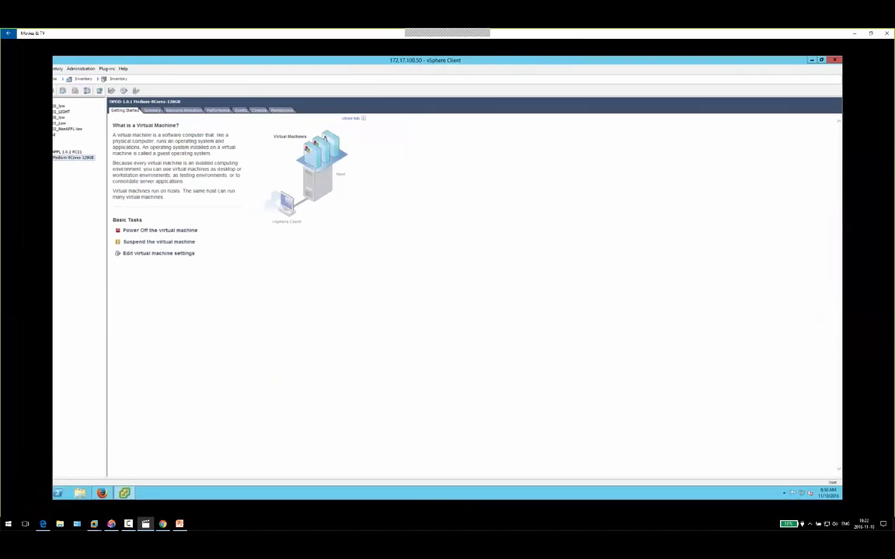
{"action": "left_click", "coordinate": [258, 109]}
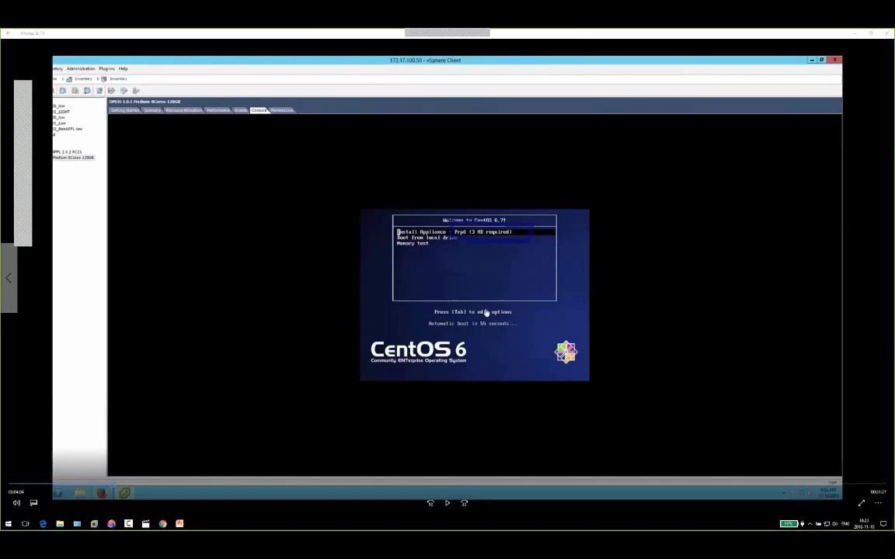
{"action": "mouse_move", "coordinate": [526, 274]}
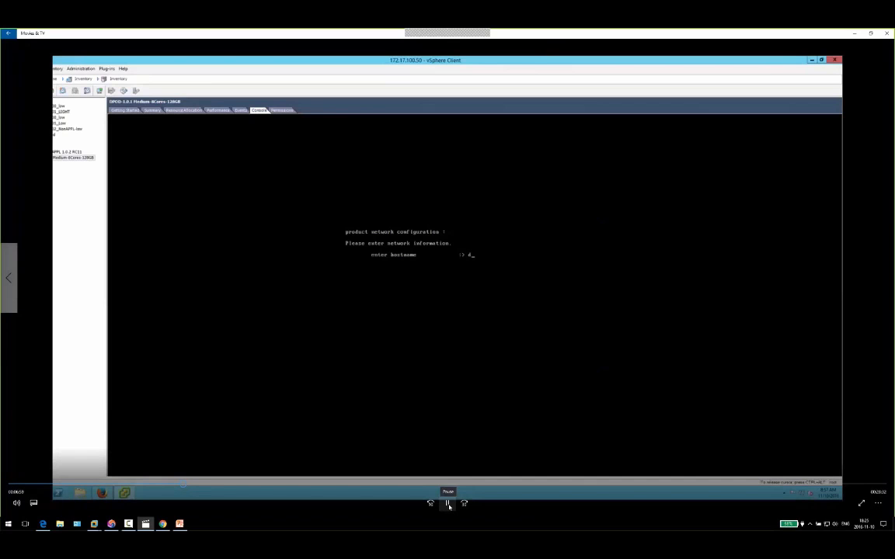
Step: Enter hostname dpod101 and the appliance IP address on the 172.17 network
{"action": "type", "text": "dpod101"}
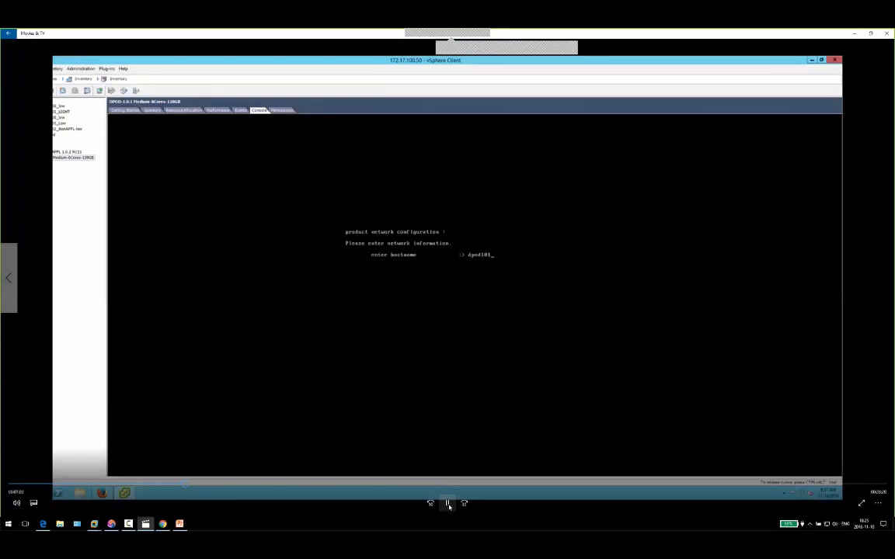
{"action": "type", "text": "m"}
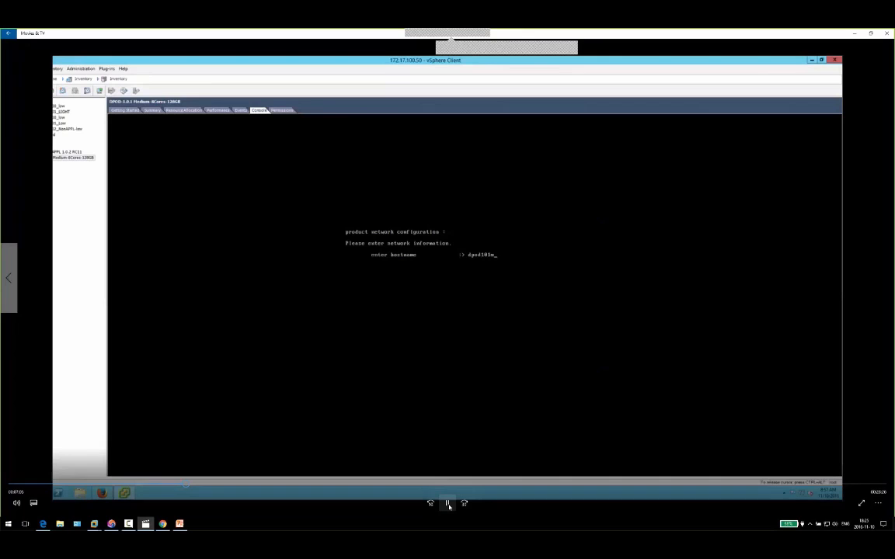
{"action": "type", "text": "ed"}
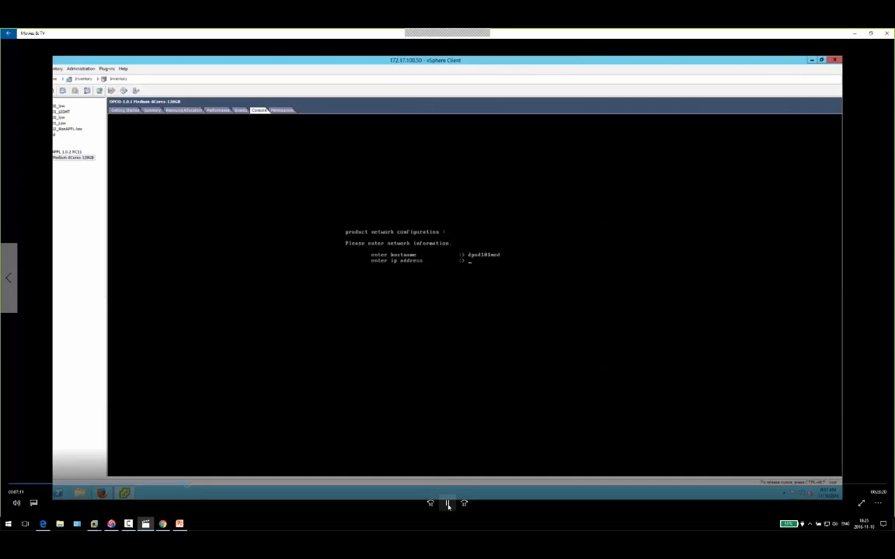
{"action": "type", "text": "1"}
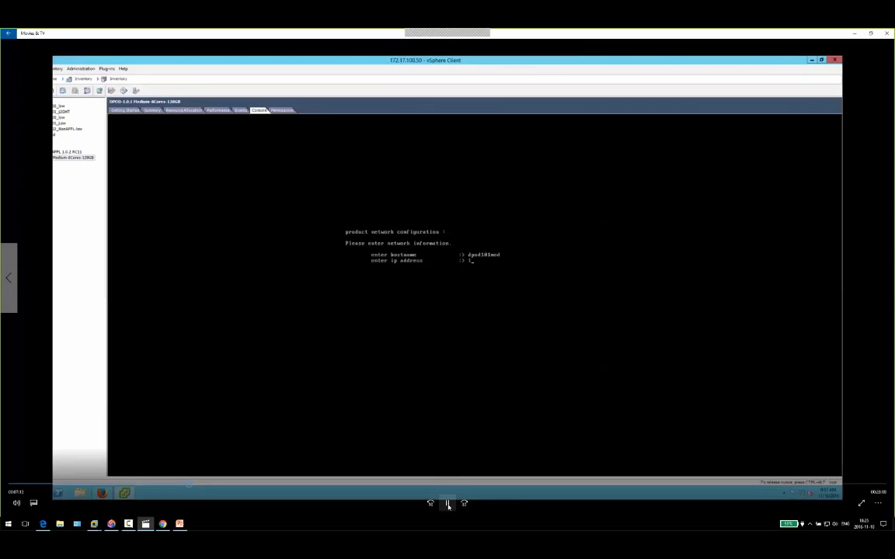
{"action": "type", "text": "72.17.100."}
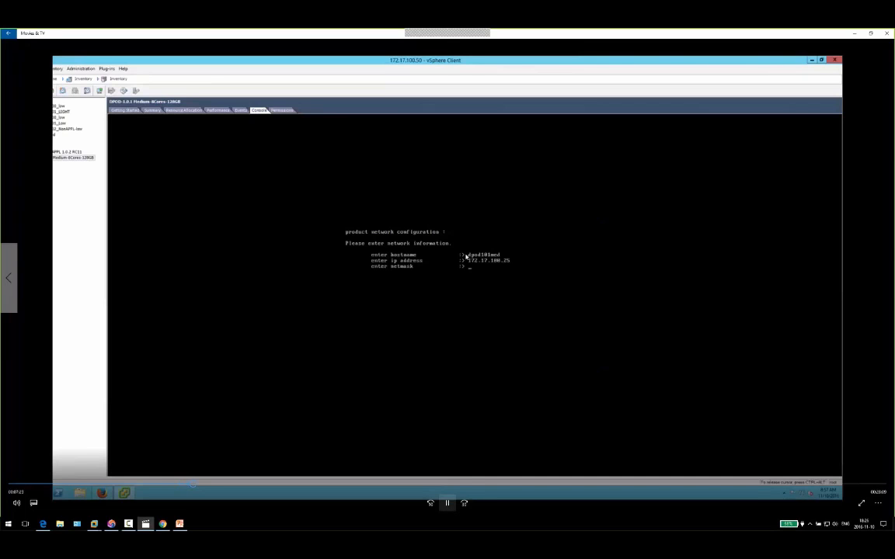
Step: Enter netmask 255.25x, gateway and DNS servers starting with 8.8.8.8
{"action": "type", "text": "255.255.255.0"}
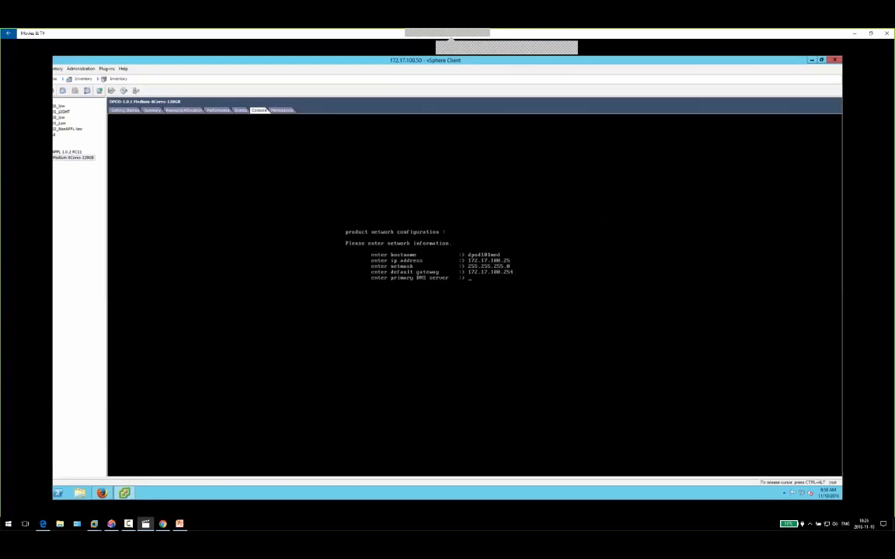
{"action": "type", "text": "8.8.8.8"}
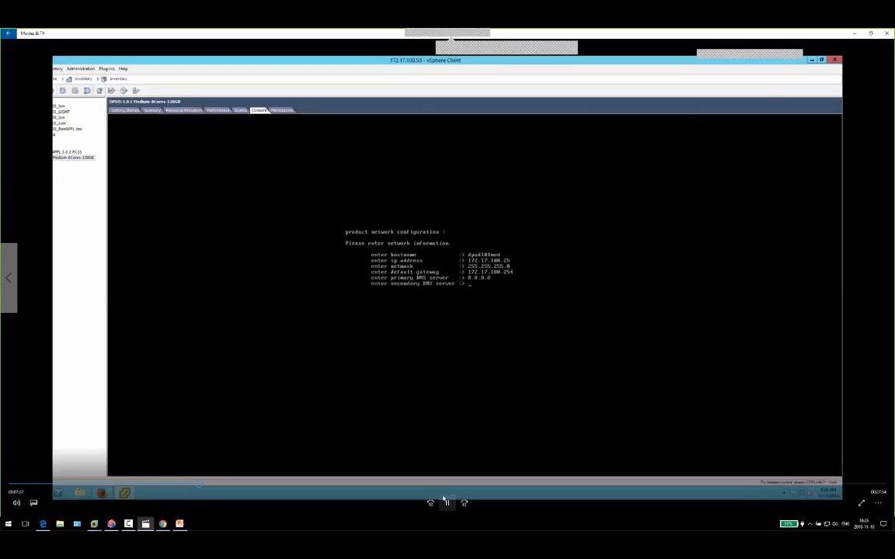
{"action": "type", "text": "8."}
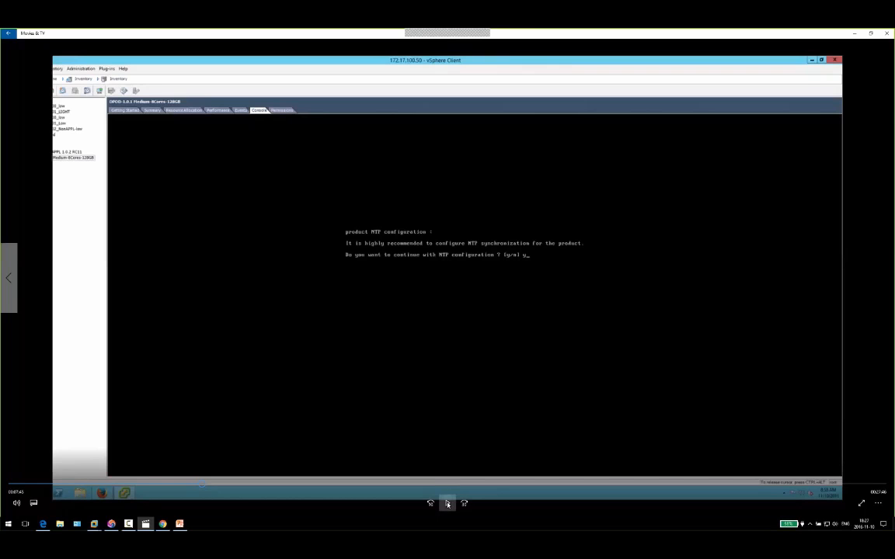
Step: Answer y to NTP and enter pool.ntp.org and 1.pool.ntp.org as primary and secondary servers
{"action": "type", "text": "y"}
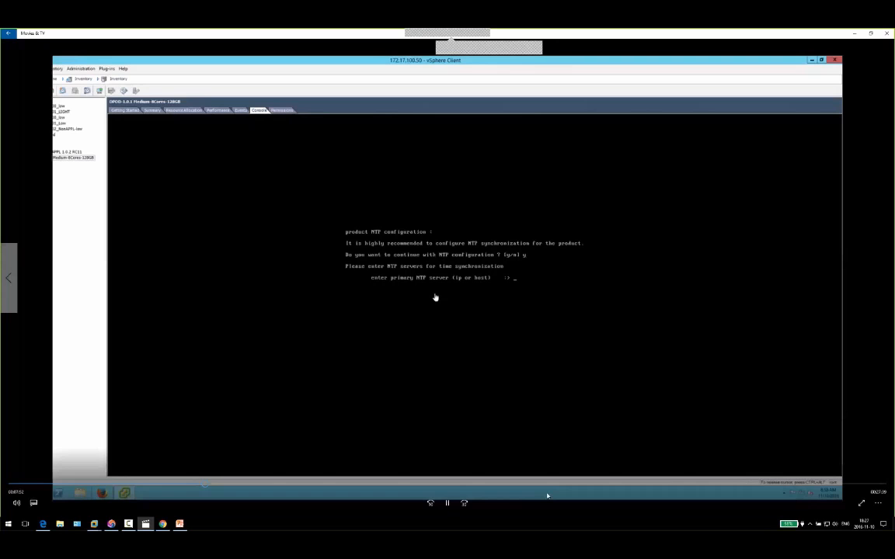
{"action": "mouse_move", "coordinate": [510, 509]}
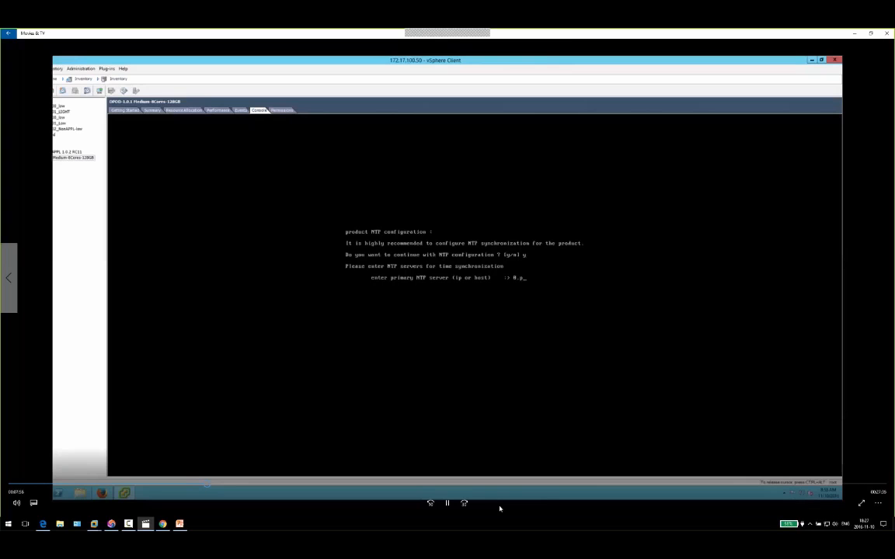
{"action": "type", "text": "ool"}
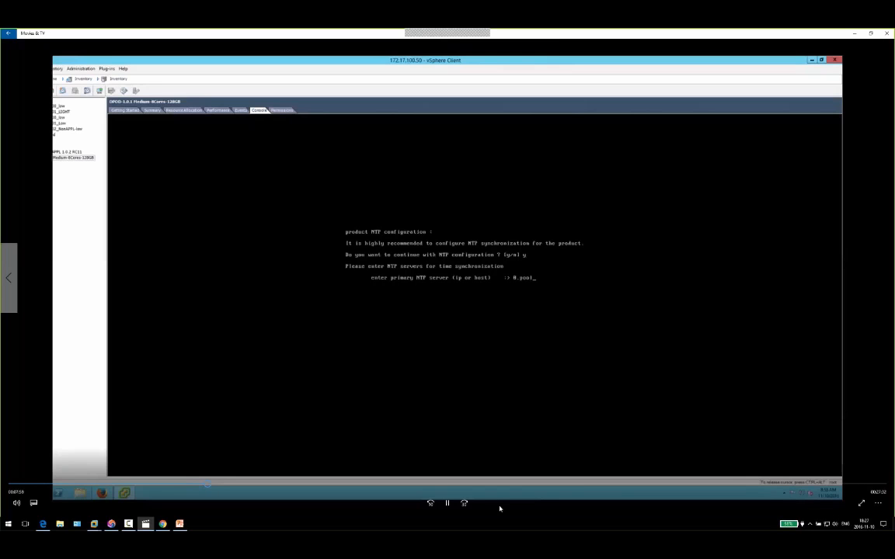
{"action": "type", "text": "ntp"}
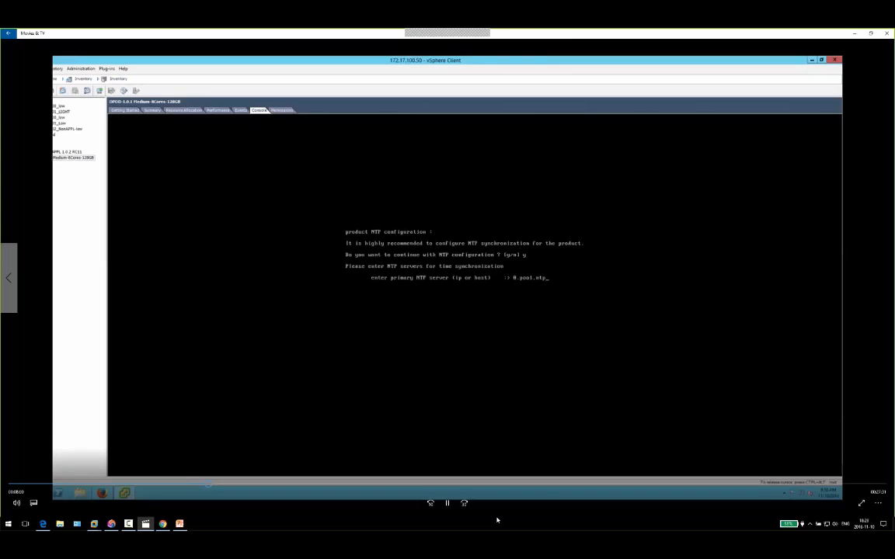
{"action": "type", "text": ".org"}
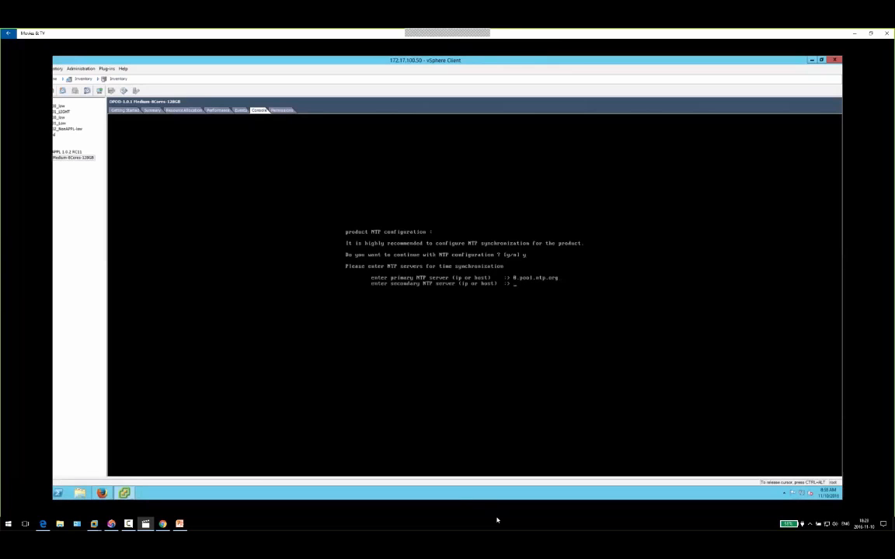
{"action": "type", "text": "1.pool."}
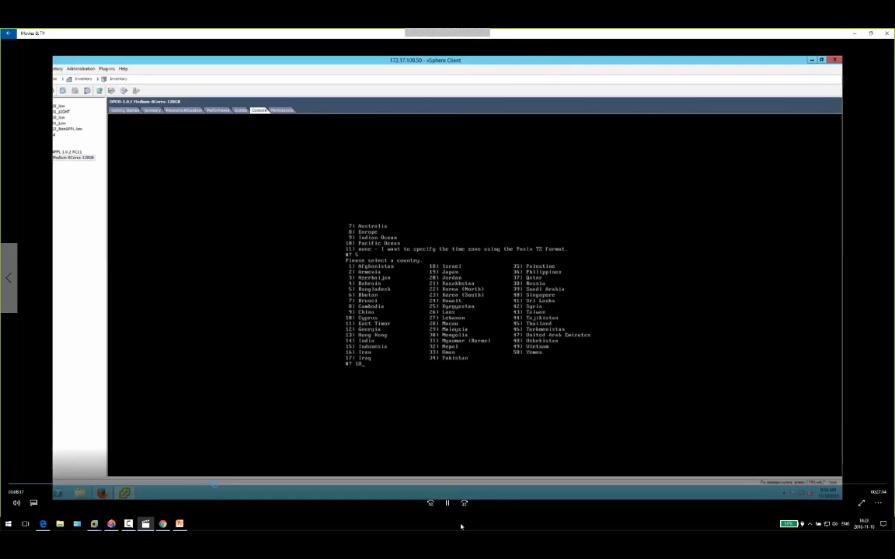
Step: Enter the current date and time in YYYY-MM-DD HH:MM:SS form and confirm it
{"action": "type", "text": "18"}
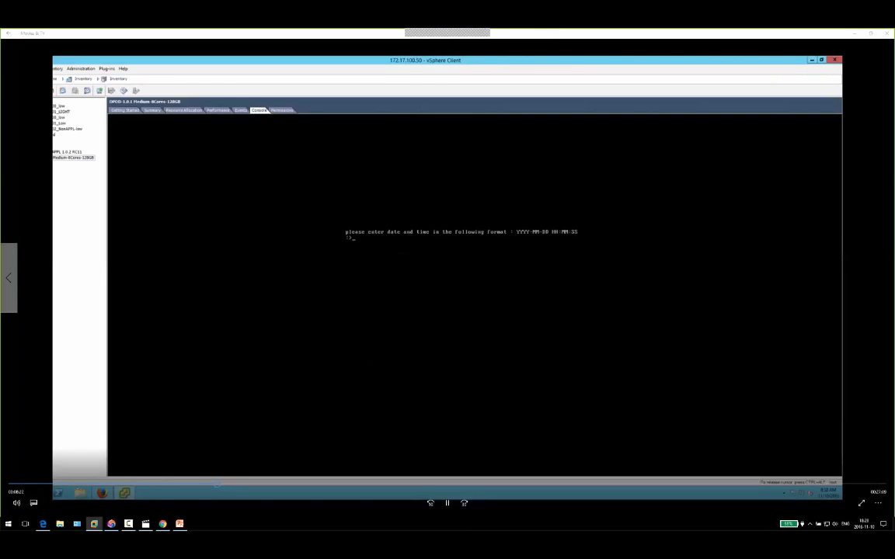
{"action": "type", "text": "2010"}
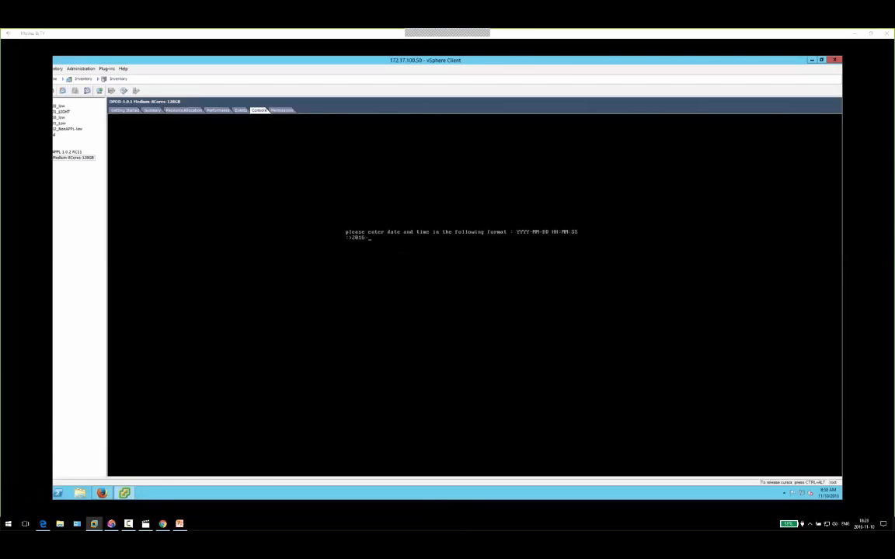
{"action": "type", "text": "16"}
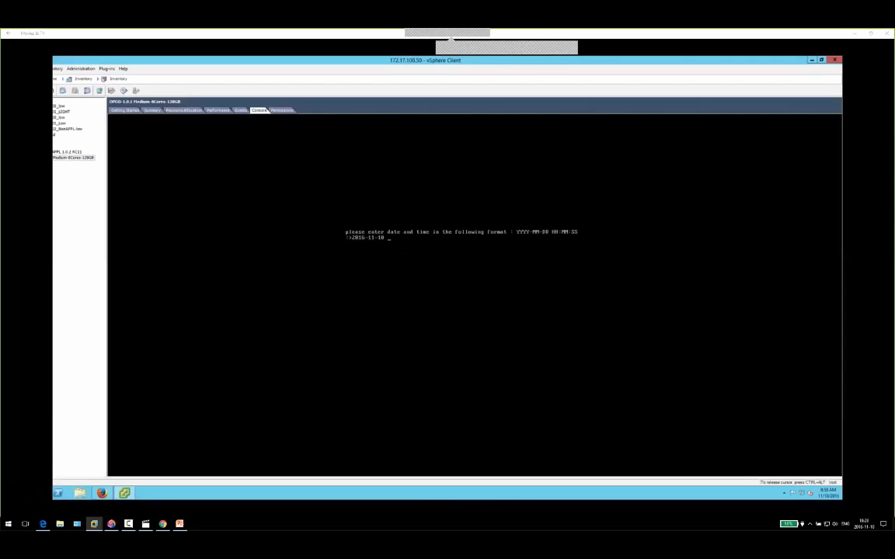
{"action": "type", "text": "09:"}
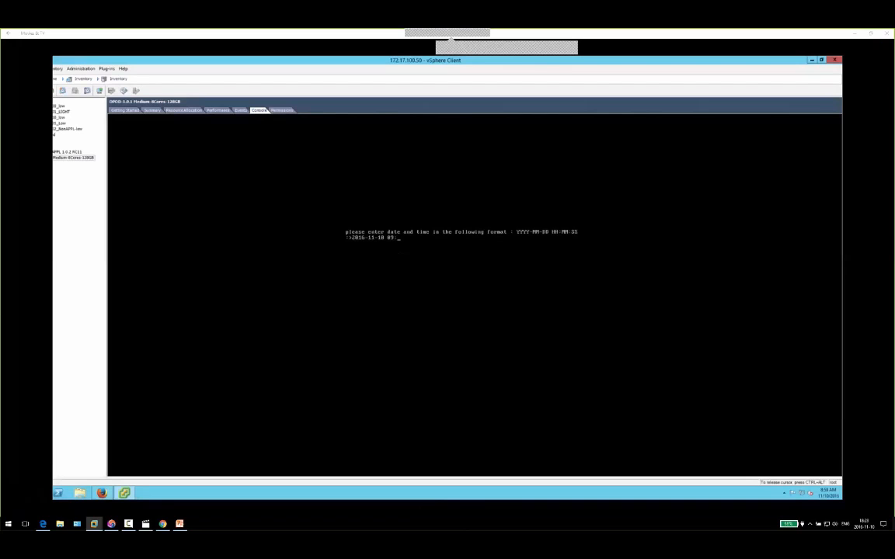
{"action": "type", "text": "00:00"}
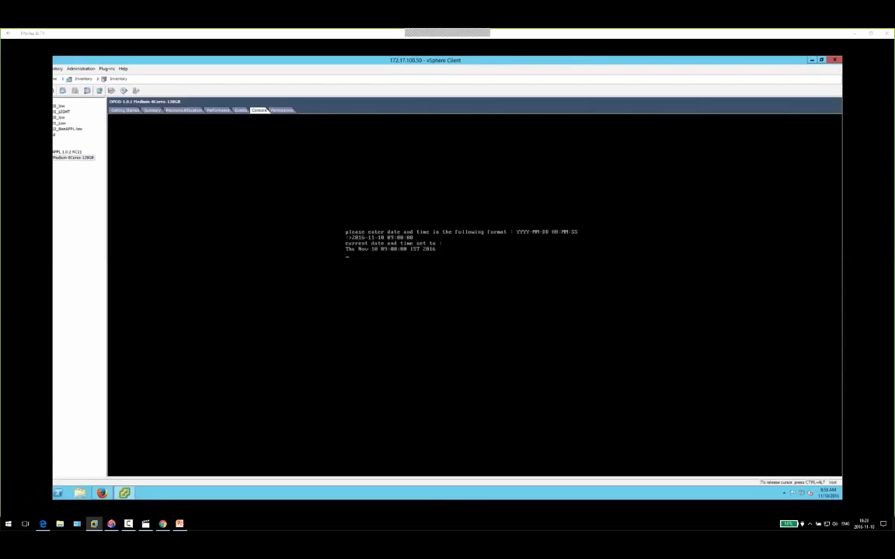
{"action": "key", "text": "Enter"}
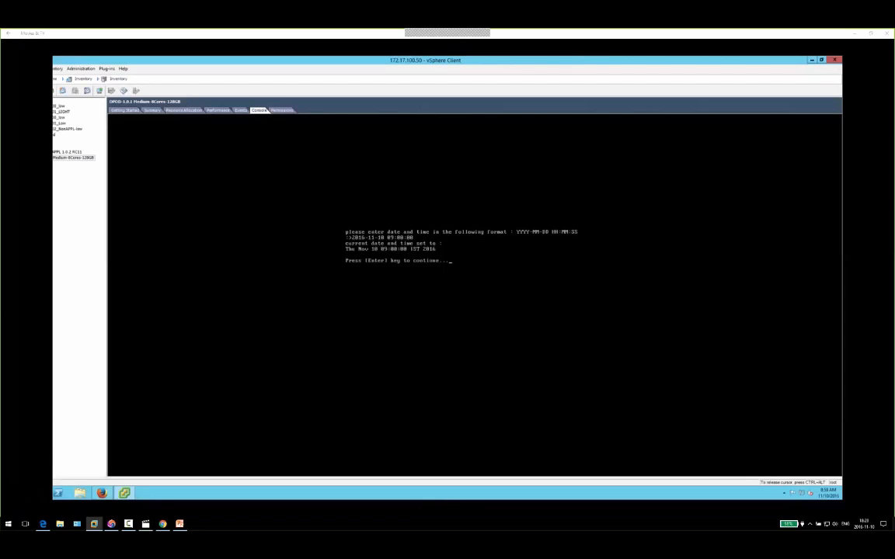
{"action": "key", "text": "enter"}
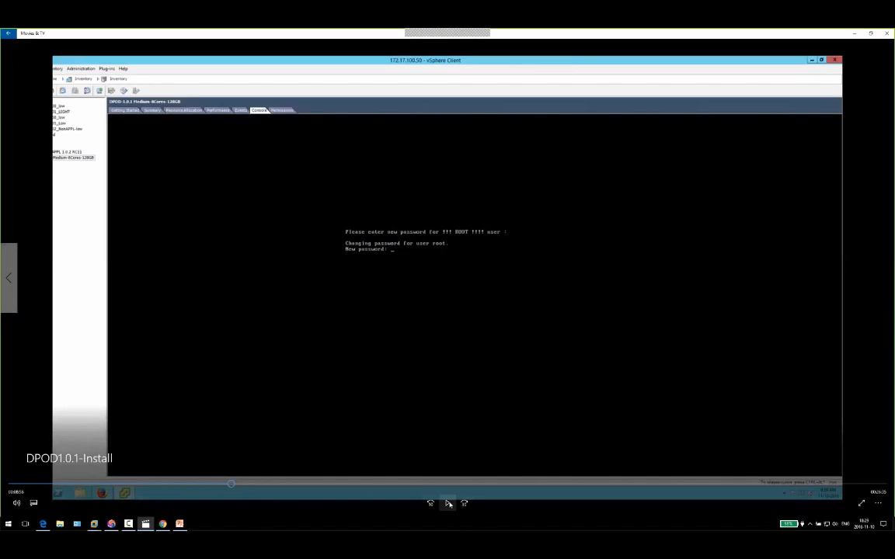
{"action": "mouse_move", "coordinate": [447, 504]}
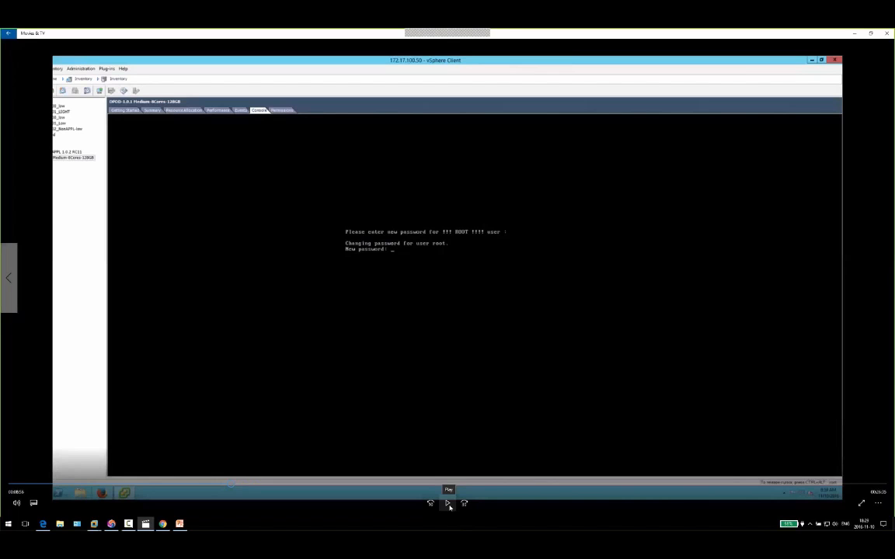
Step: Continue the installer to the admin users' password prompts
{"action": "left_click", "coordinate": [447, 503]}
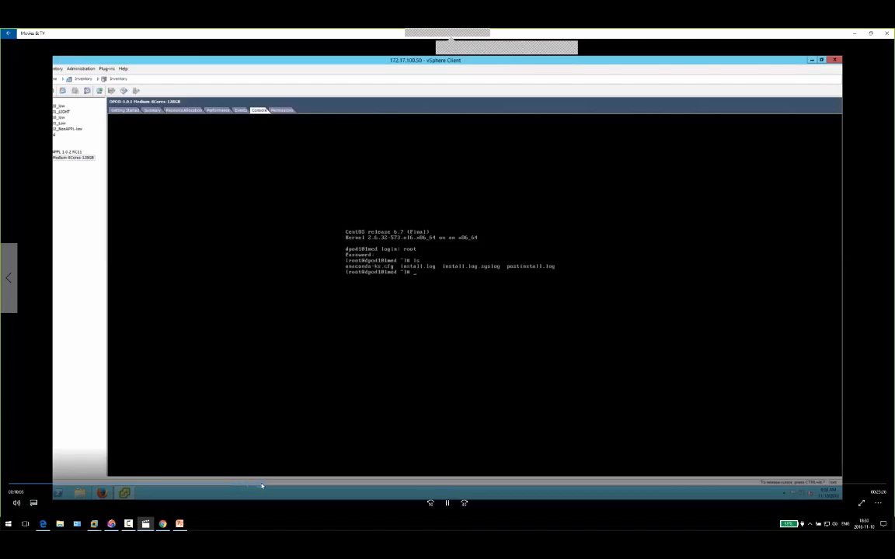
Step: Begin a cd command in the root shell after listing the home folder
{"action": "type", "text": "cd"}
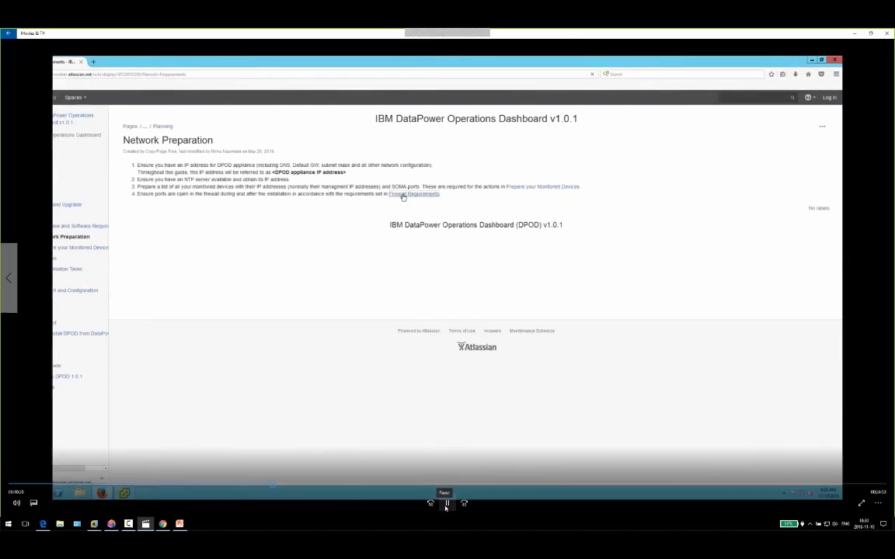
Step: Scroll the Appliance Installation page down to Setting Admin Passwords
{"action": "left_click", "coordinate": [413, 194]}
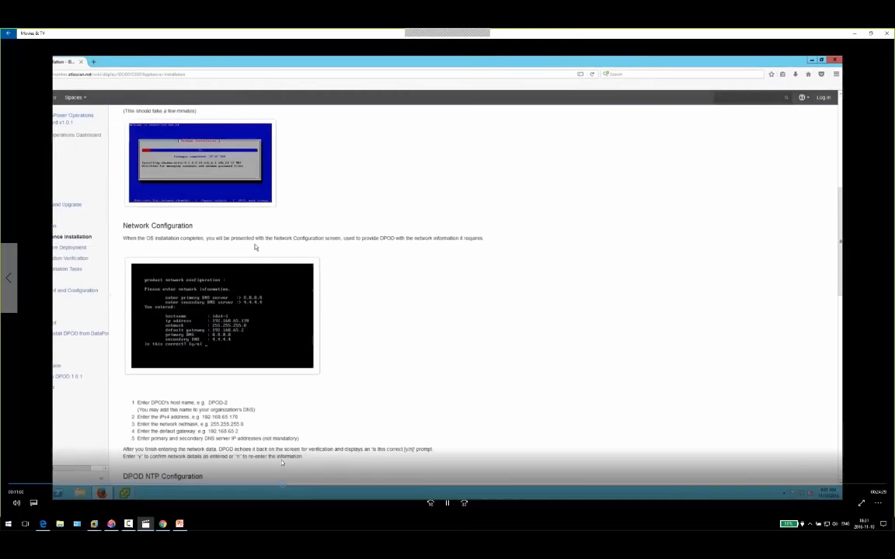
{"action": "scroll", "scroll_direction": "down", "scroll_amount": 3}
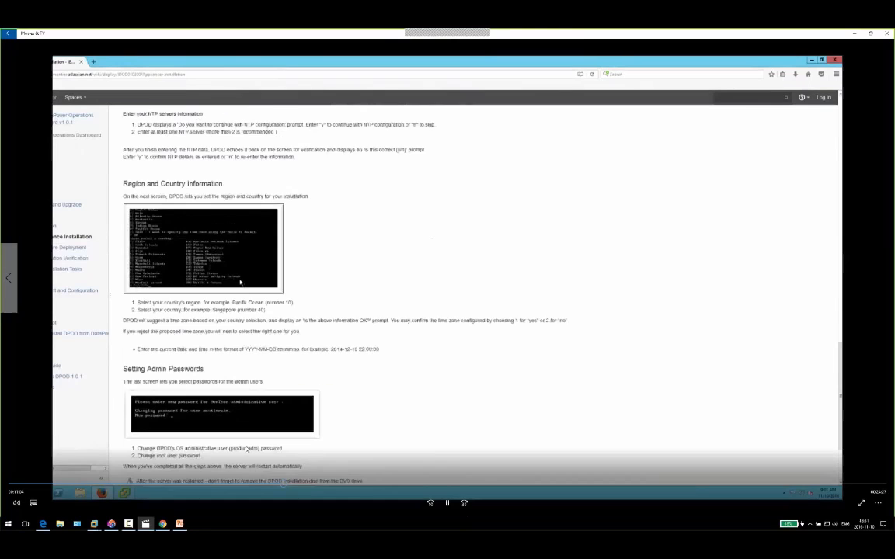
{"action": "scroll", "scroll_direction": "down", "scroll_amount": 3}
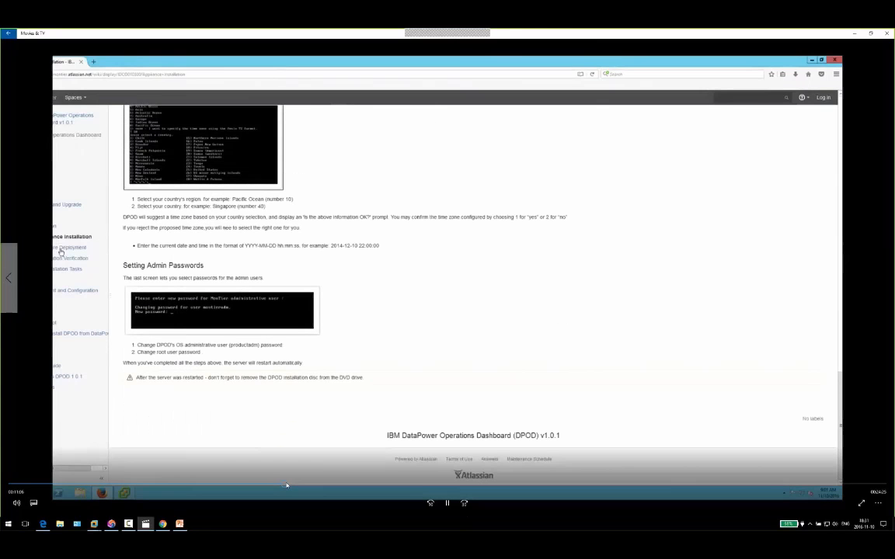
Step: Navigate to the Software Deployment page in the DPOD v1.0.1 page tree
{"action": "left_click", "coordinate": [68, 247]}
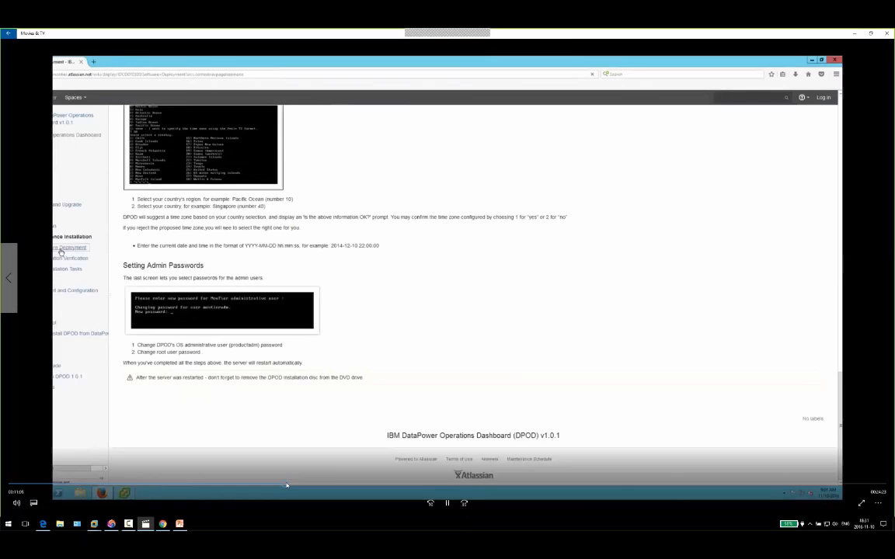
{"action": "left_click", "coordinate": [70, 247]}
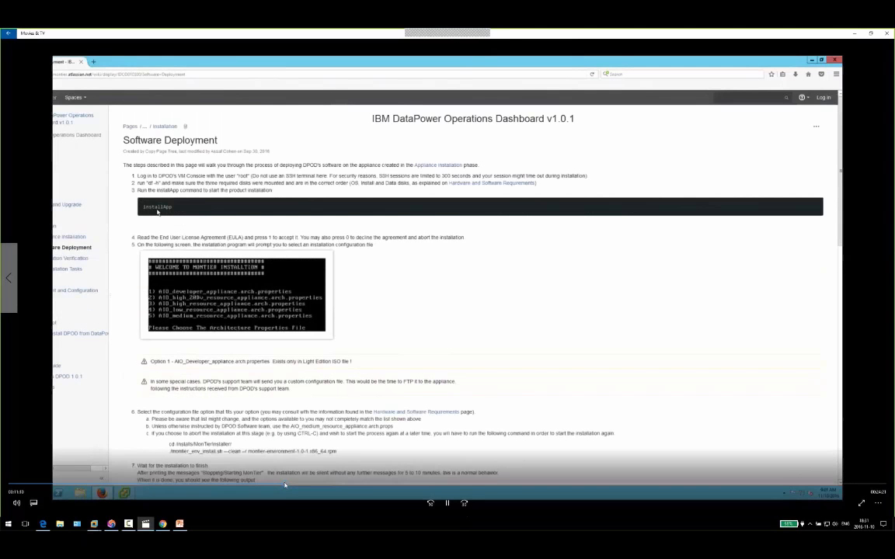
Step: View the Hardware and Software Requirements page and its server sizing table
{"action": "double_click", "coordinate": [155, 207]}
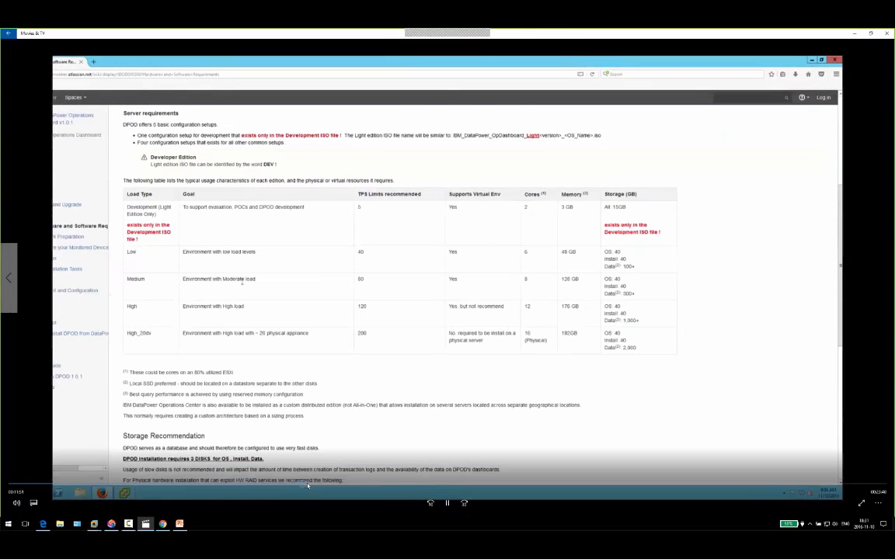
{"action": "double_click", "coordinate": [233, 280]}
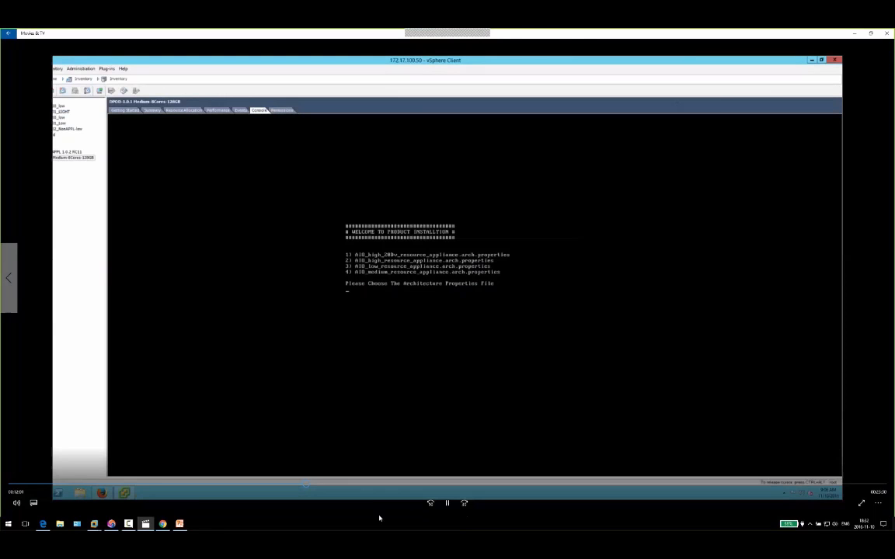
Step: Choose architecture properties file 4 for the DPOD installation
{"action": "type", "text": "4"}
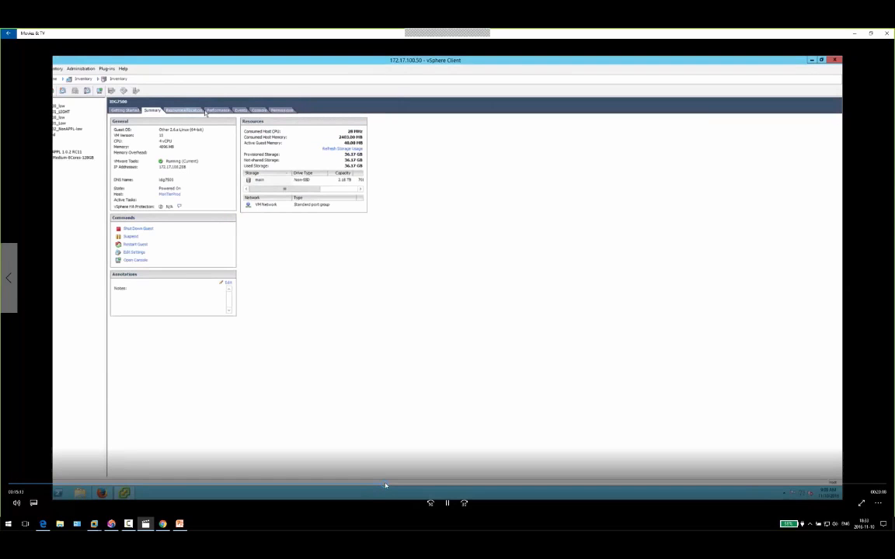
{"action": "mouse_move", "coordinate": [78, 140]}
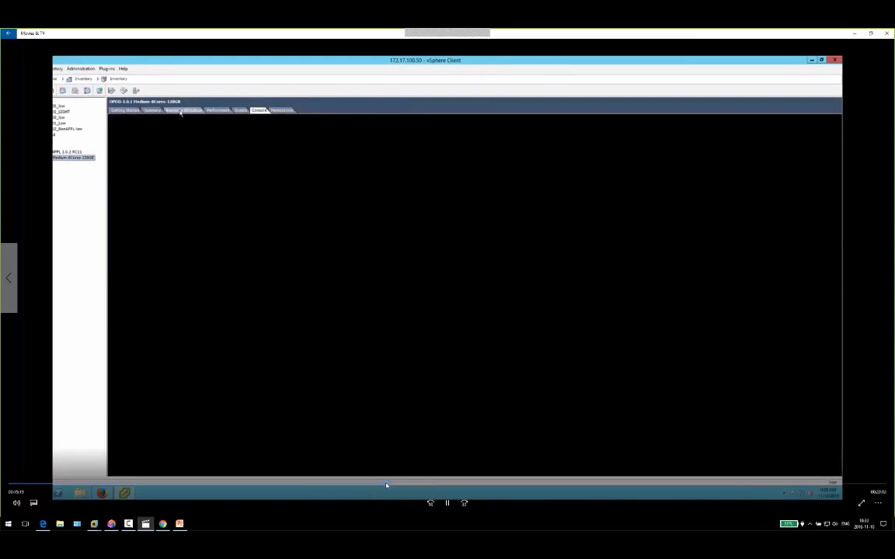
{"action": "left_click", "coordinate": [152, 109]}
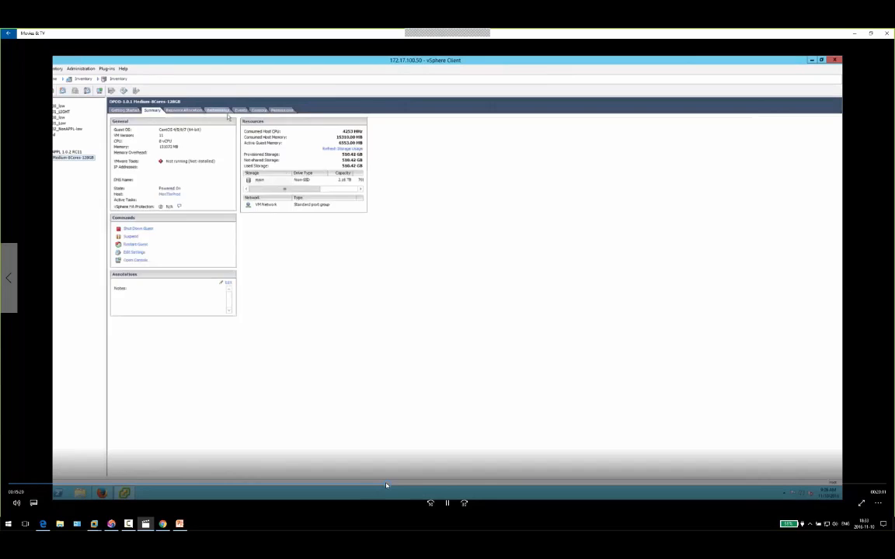
{"action": "left_click", "coordinate": [258, 108]}
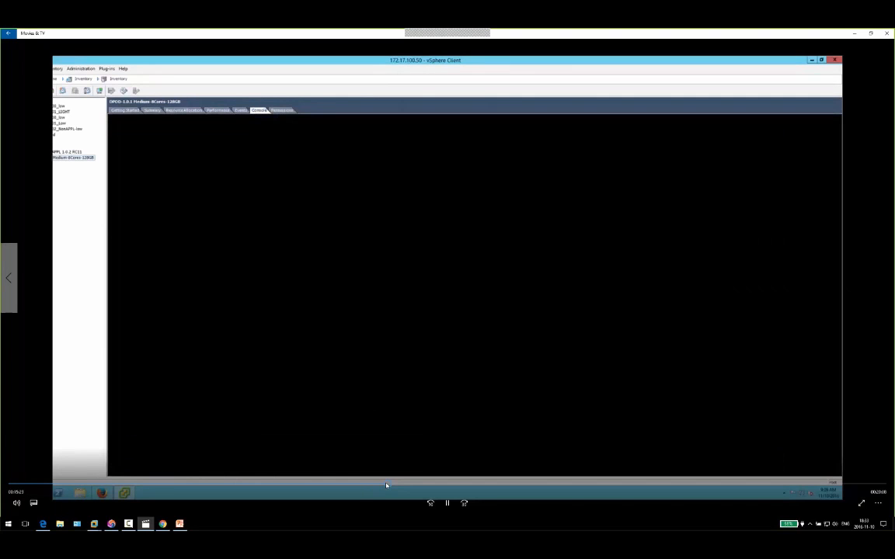
{"action": "mouse_move", "coordinate": [571, 184]}
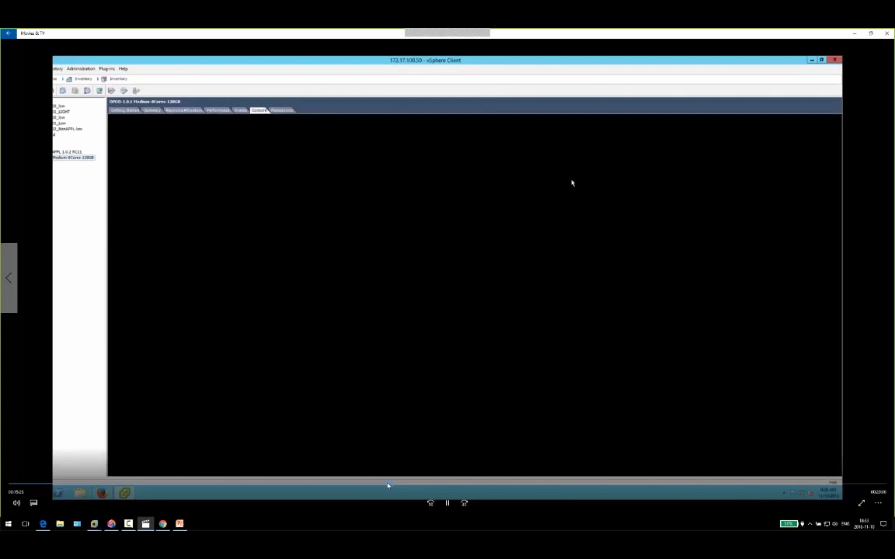
{"action": "left_click", "coordinate": [281, 109]}
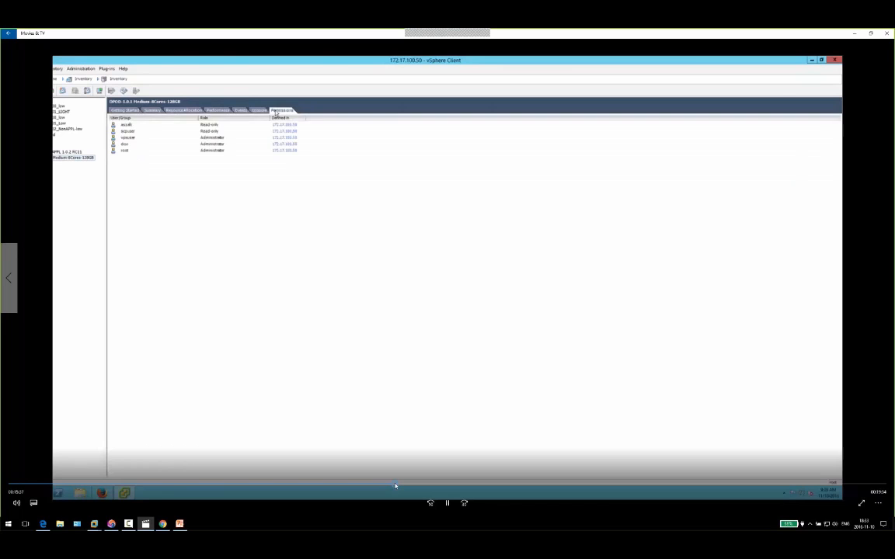
{"action": "left_click", "coordinate": [258, 108]}
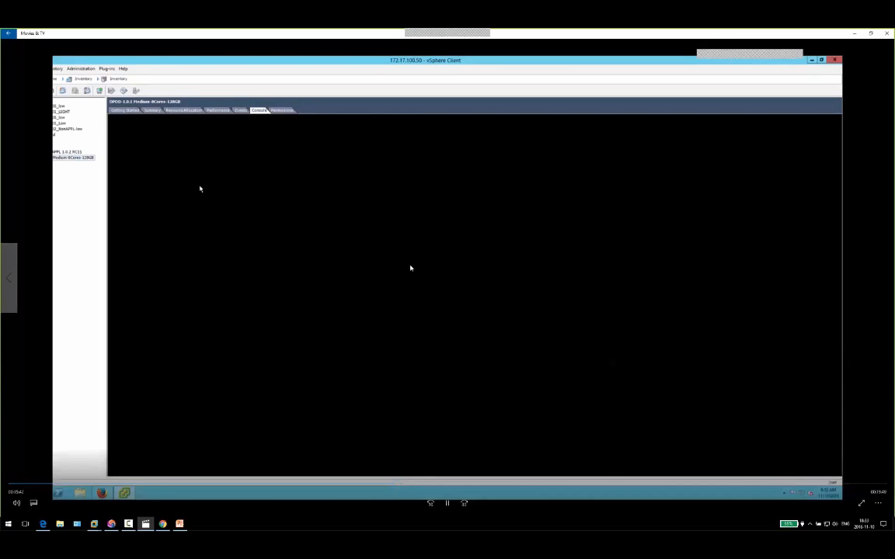
{"action": "right_click", "coordinate": [71, 158]}
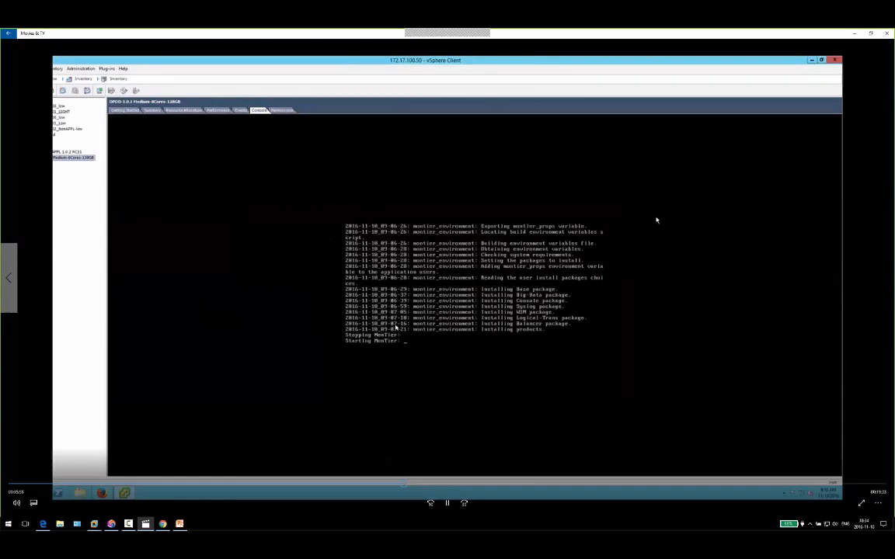
{"action": "mouse_move", "coordinate": [385, 395]}
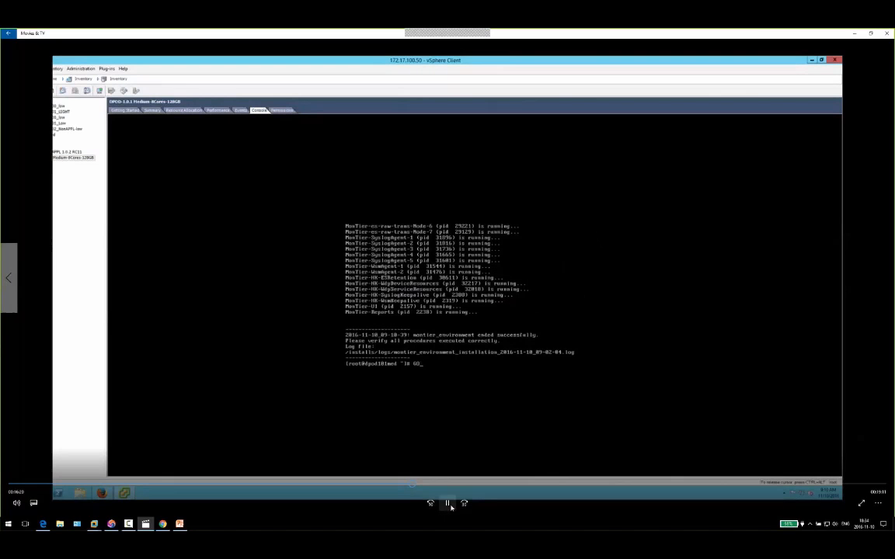
Step: Add a security exception trusting the self-signed certificate at 172.17.100.25
{"action": "left_click", "coordinate": [448, 504]}
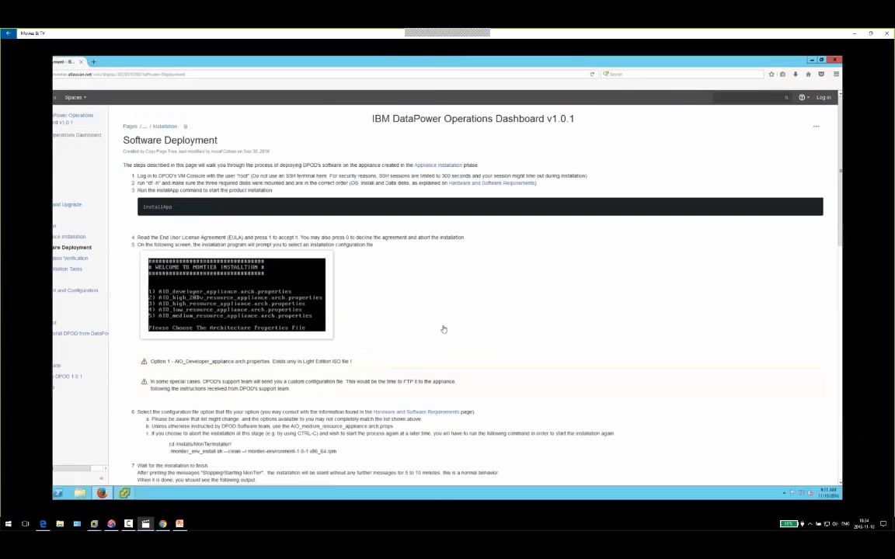
{"action": "scroll", "scroll_direction": "down", "scroll_amount": 3}
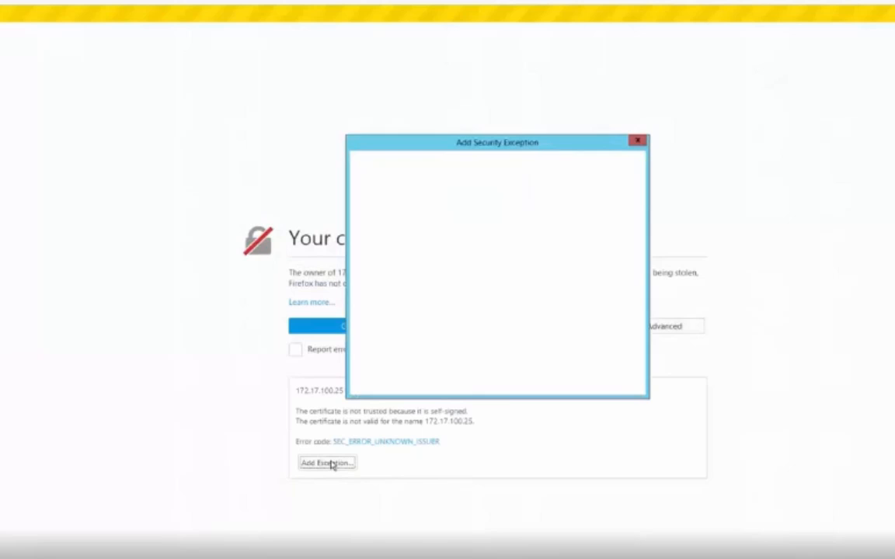
{"action": "left_click", "coordinate": [637, 140]}
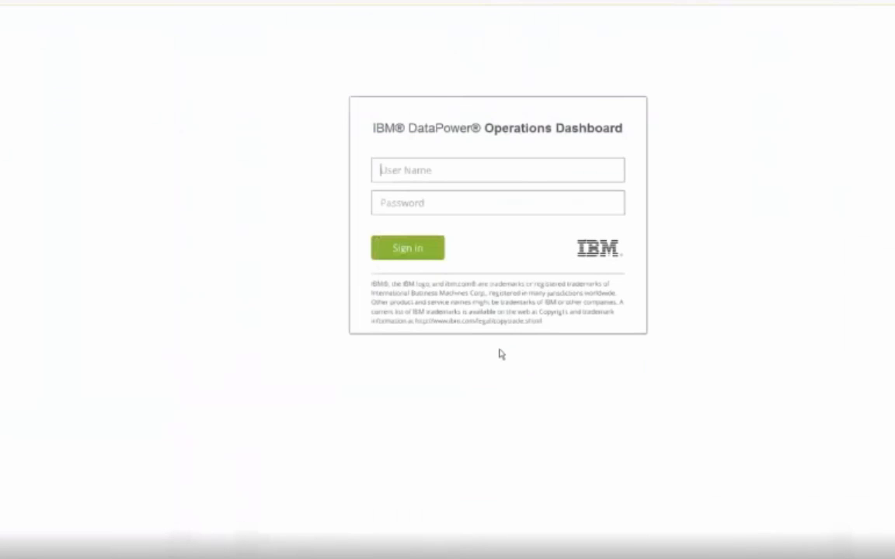
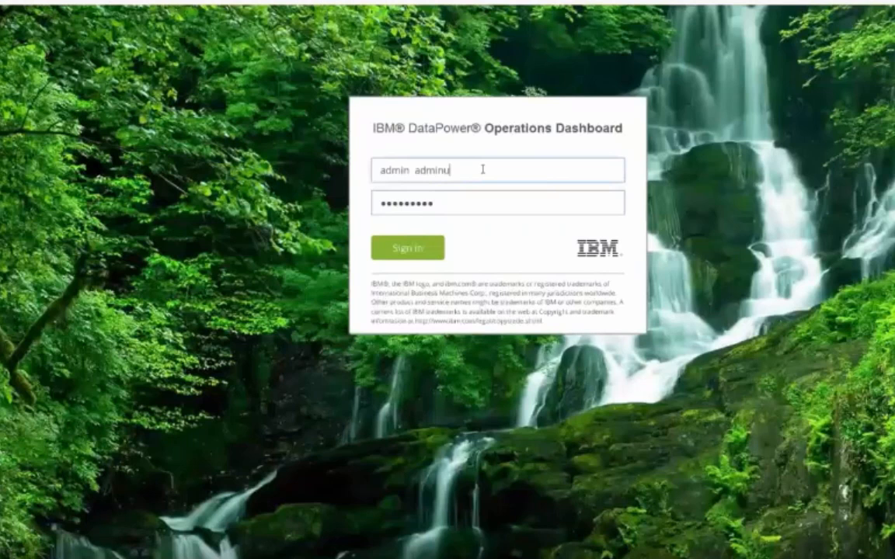
Step: Sign in to DPOD as admin, landing on the license agreement
{"action": "left_click", "coordinate": [407, 247]}
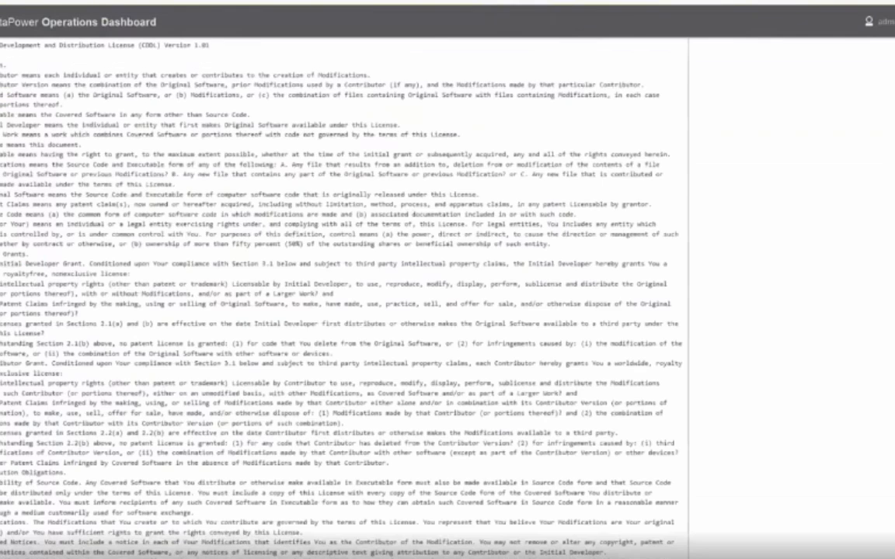
Step: Scroll through the license agreement terms before switching to the WebGUI login tab
{"action": "scroll", "scroll_direction": "down", "scroll_amount": 3}
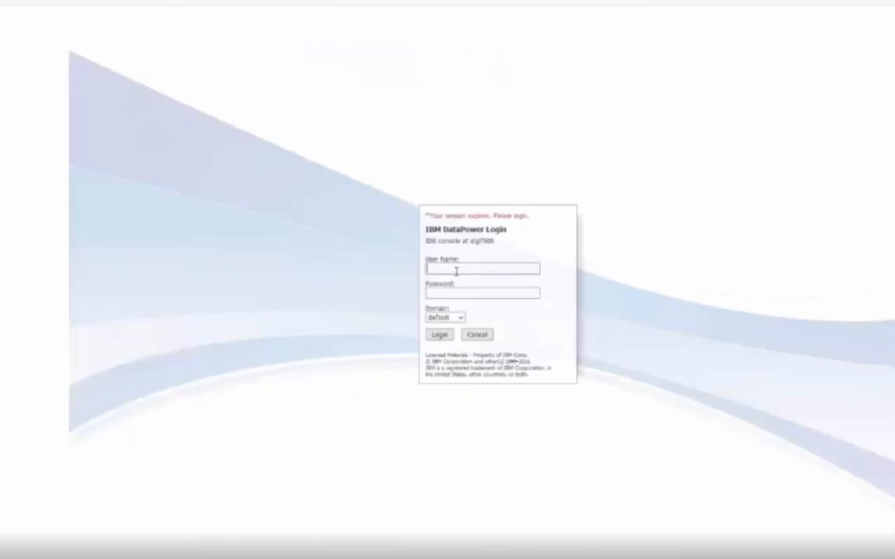
Step: Log in to the idg7500 WebGUI console as admin
{"action": "type", "text": "admin"}
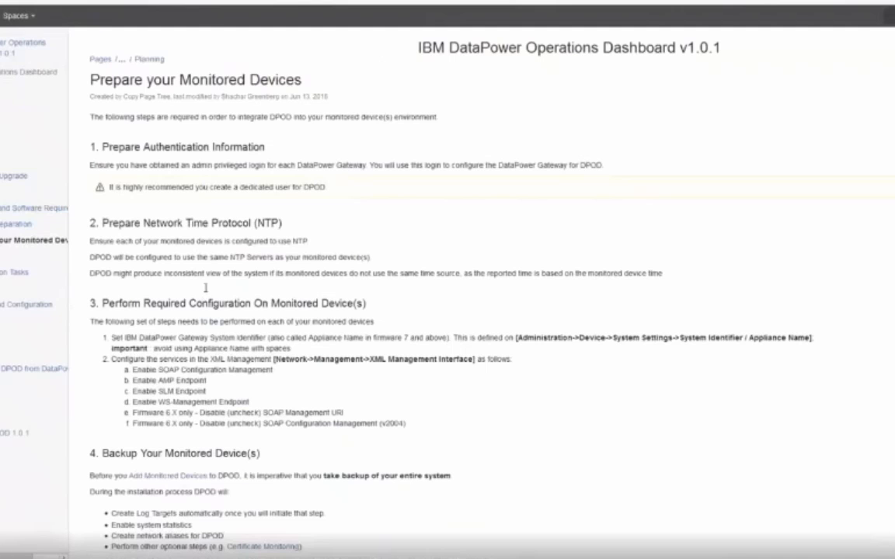
Step: Review the NTP preparation step and go to the gateway's Configure NTP Service page
{"action": "double_click", "coordinate": [186, 224]}
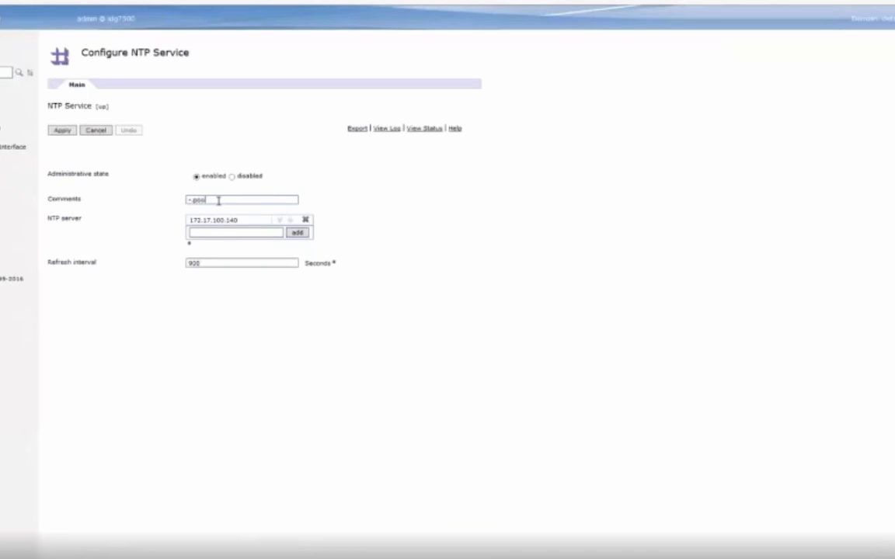
Step: Add 0.pool.ntp.org as NTP server and remove the old 172.17.100.140 entry
{"action": "type", "text": "0.pool.ntp.org"}
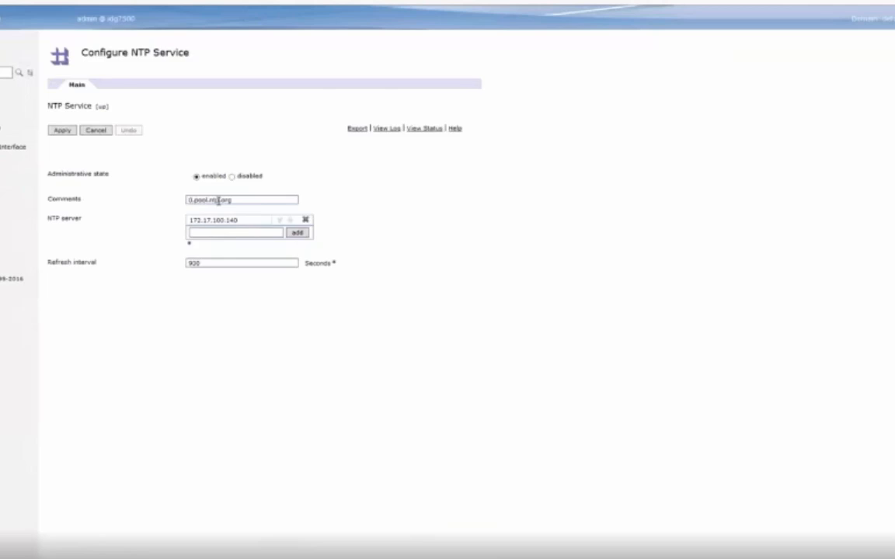
{"action": "left_click", "coordinate": [297, 233]}
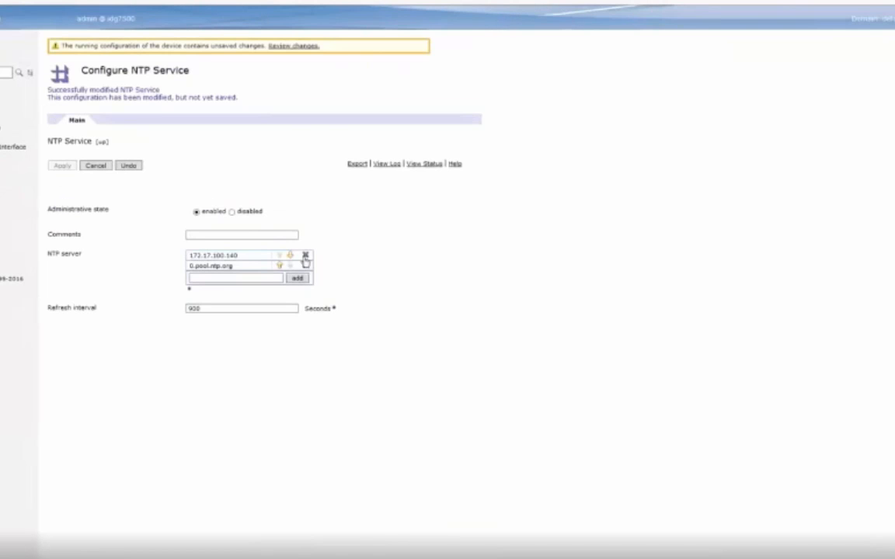
{"action": "left_click", "coordinate": [62, 165]}
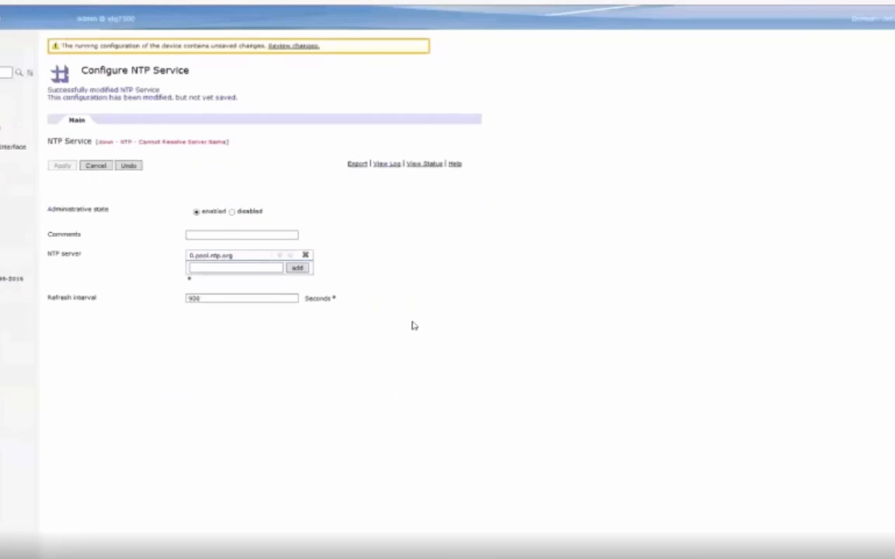
{"action": "mouse_move", "coordinate": [410, 343]}
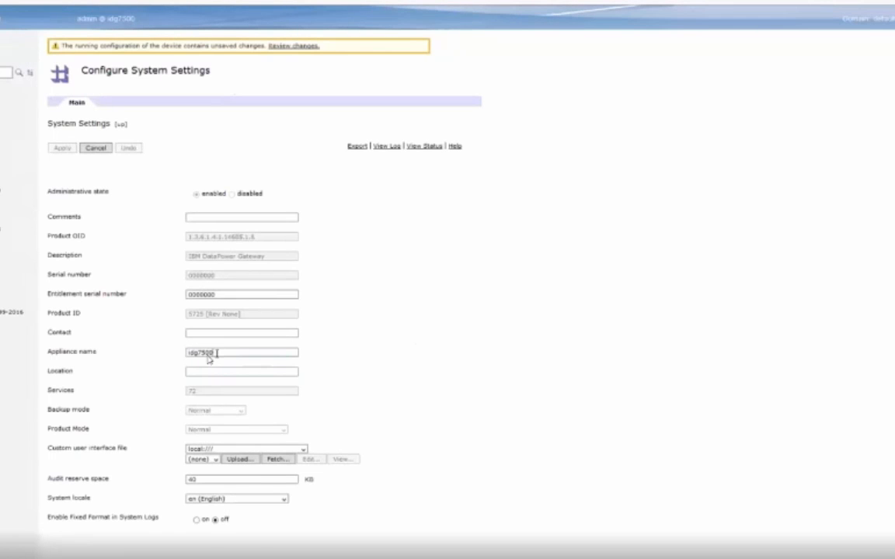
Step: Select the appliance name idg7500 in System Settings to compare with the guide
{"action": "double_click", "coordinate": [200, 351]}
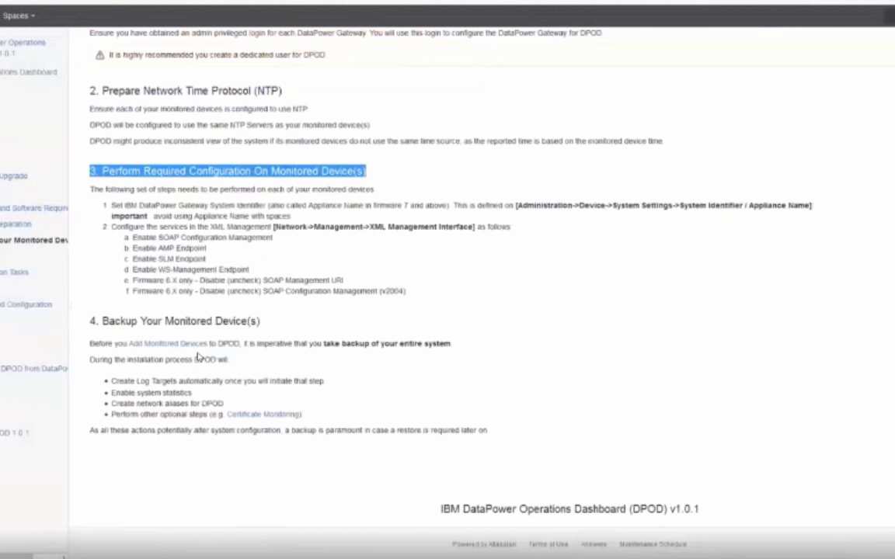
{"action": "mouse_move", "coordinate": [324, 403]}
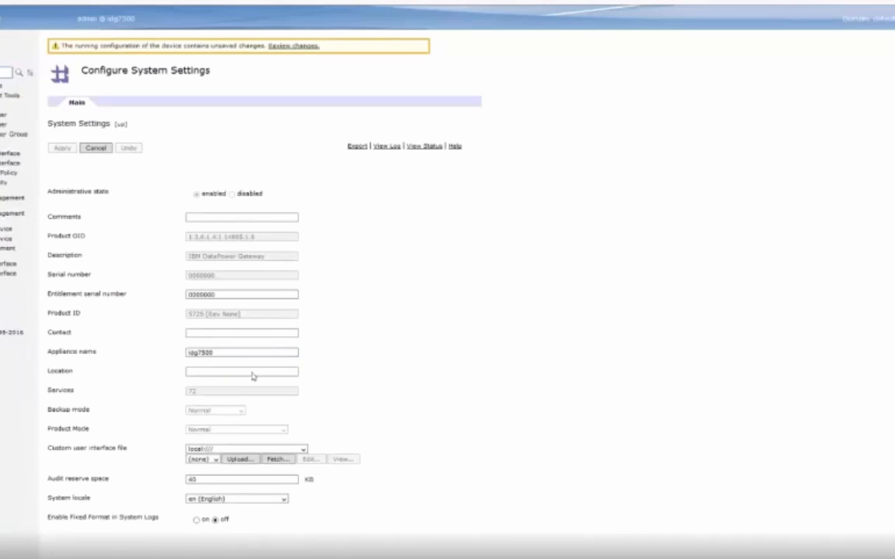
{"action": "mouse_move", "coordinate": [177, 362]}
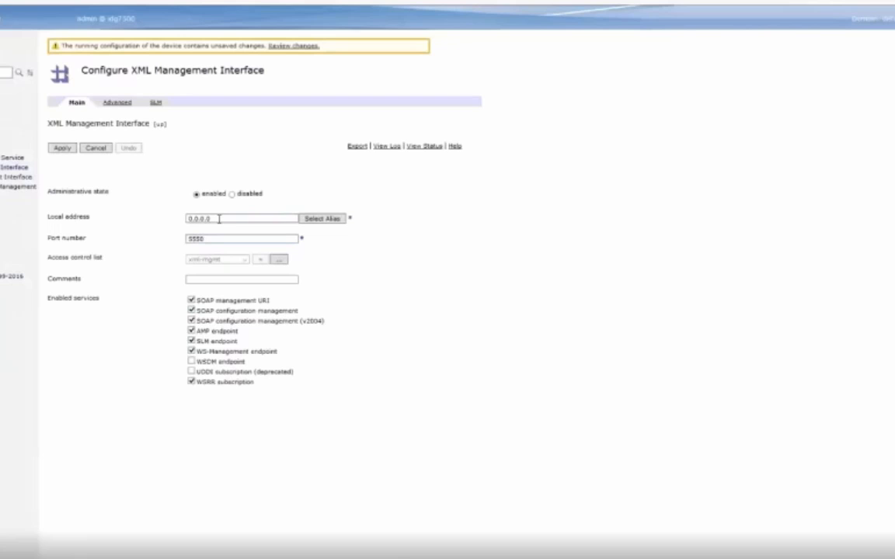
Step: Review the gateway's DNS settings, then return to DPOD's Add Monitored Device form
{"action": "left_click", "coordinate": [62, 147]}
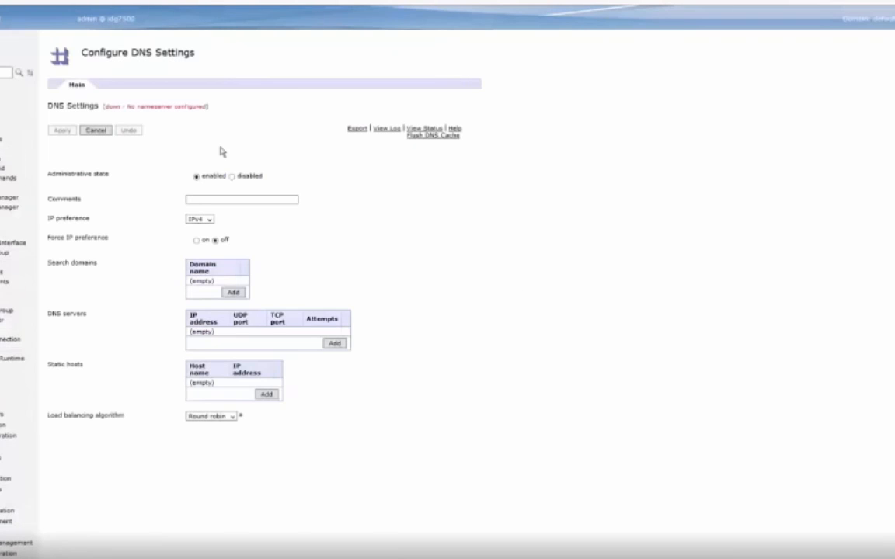
{"action": "left_click", "coordinate": [335, 344]}
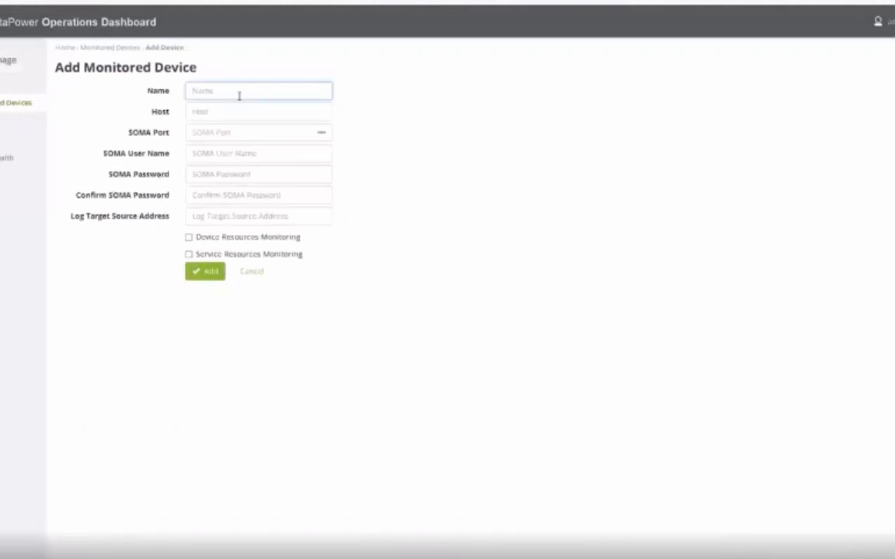
Step: Enter device name idg7500 and begin host address 172.17.100. in the Add Monitored Device form
{"action": "type", "text": "idg7500"}
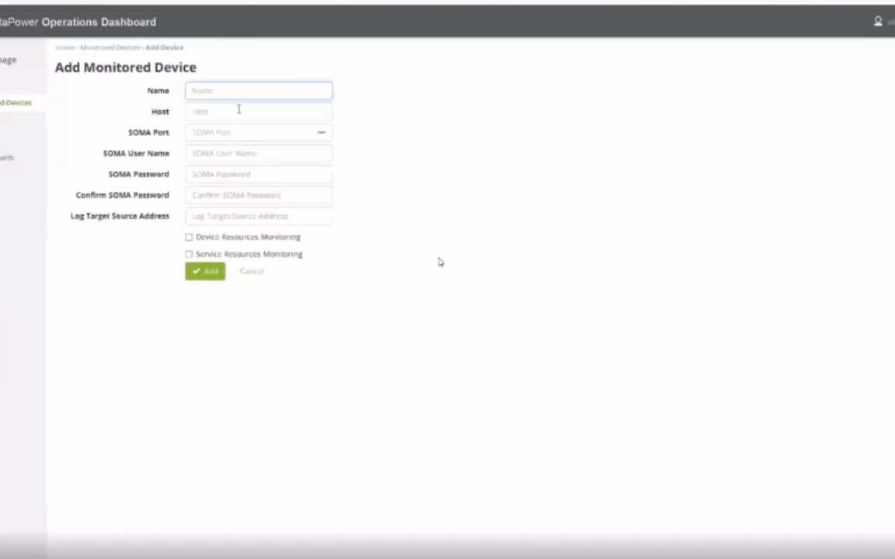
{"action": "left_click", "coordinate": [258, 90]}
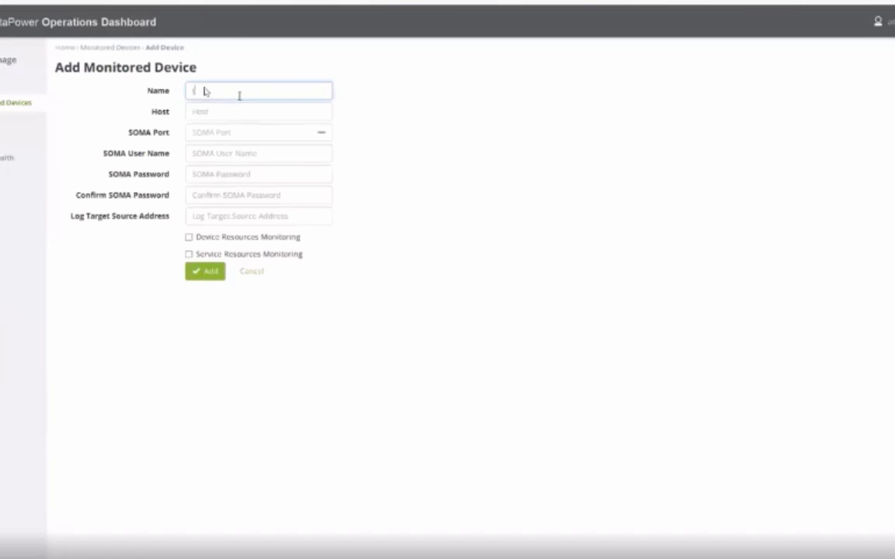
{"action": "type", "text": "idg750X"}
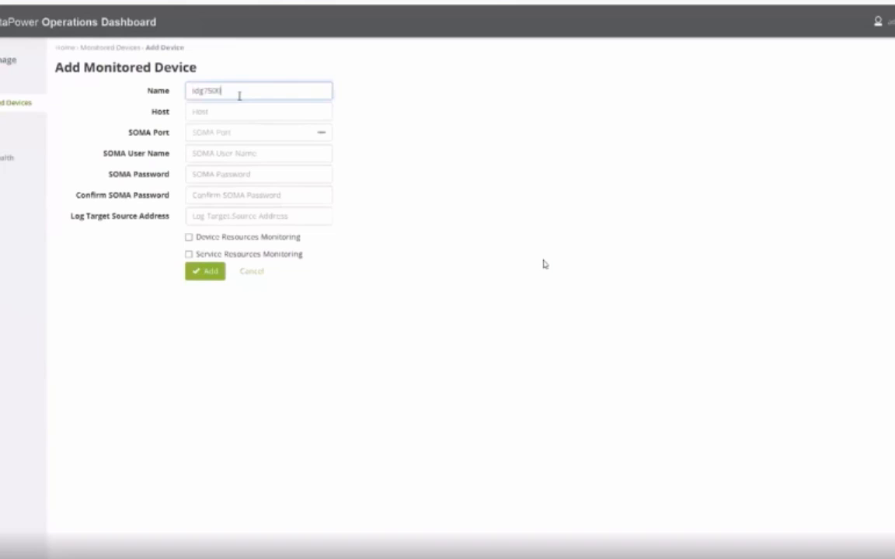
{"action": "left_click", "coordinate": [257, 112]}
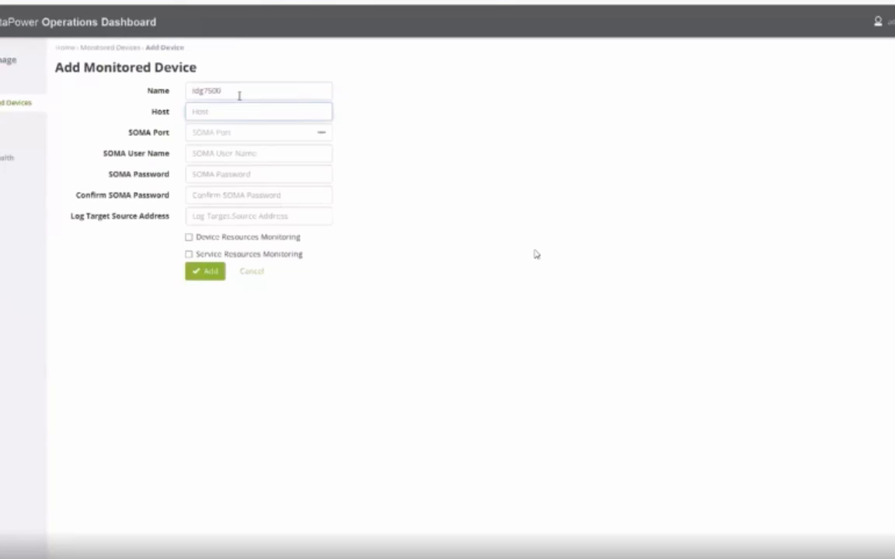
{"action": "type", "text": "1"}
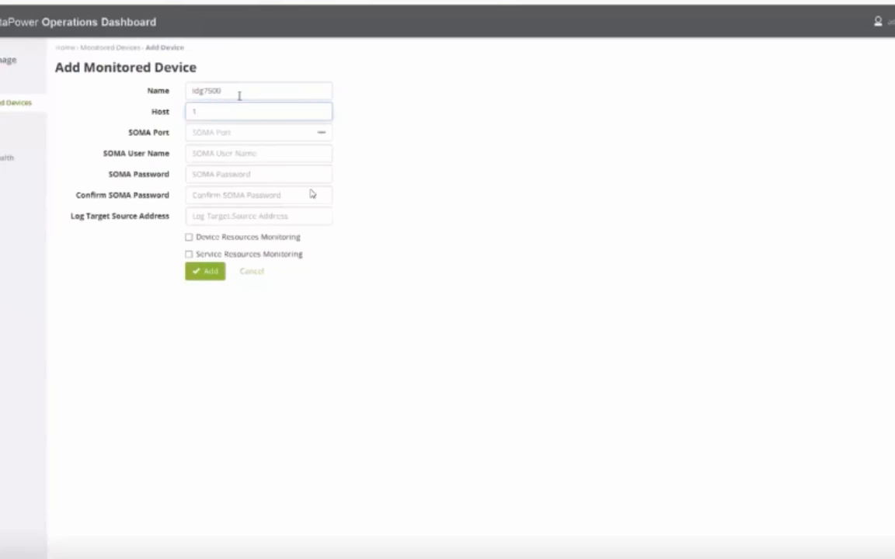
{"action": "type", "text": "72"}
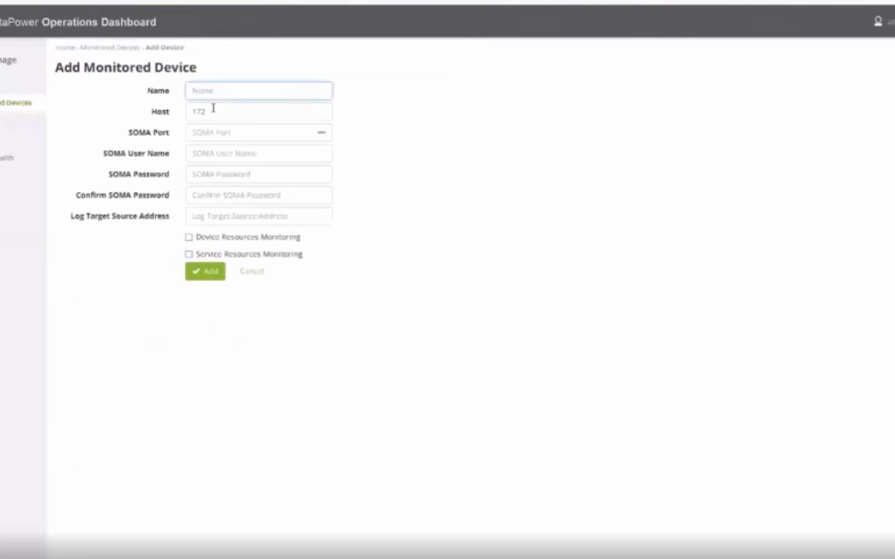
{"action": "type", "text": "idg7500"}
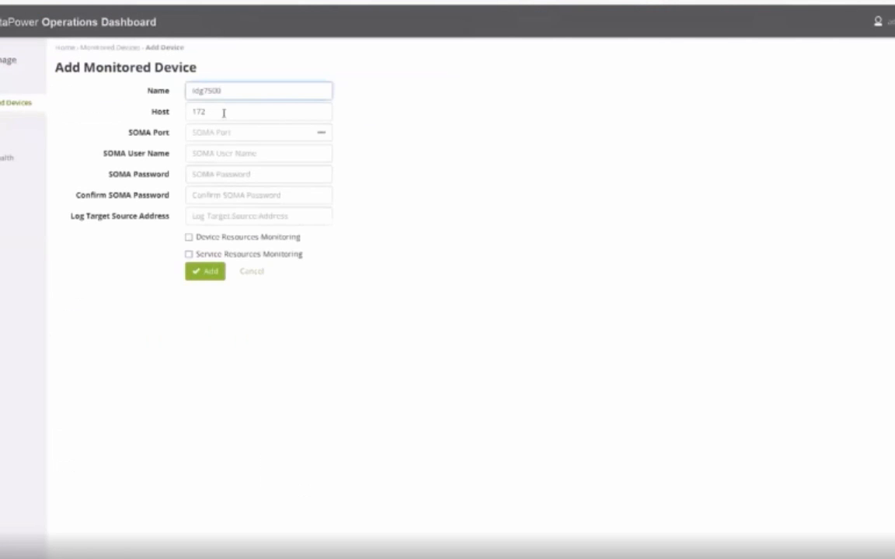
{"action": "type", "text": "."}
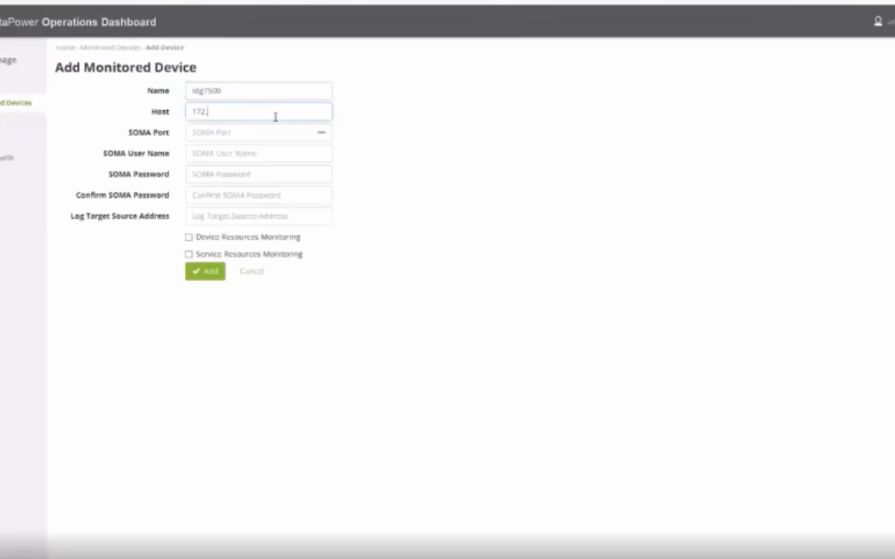
{"action": "type", "text": "17.100."}
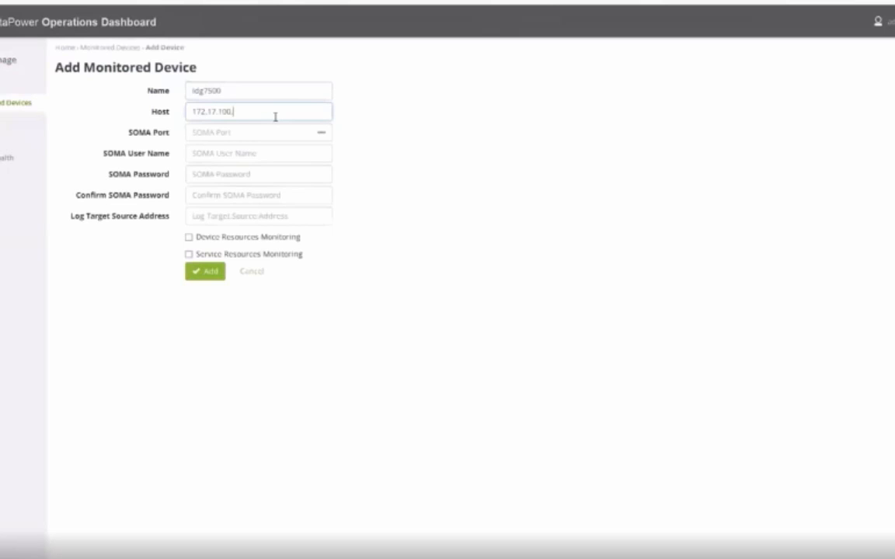
{"action": "left_click", "coordinate": [258, 132]}
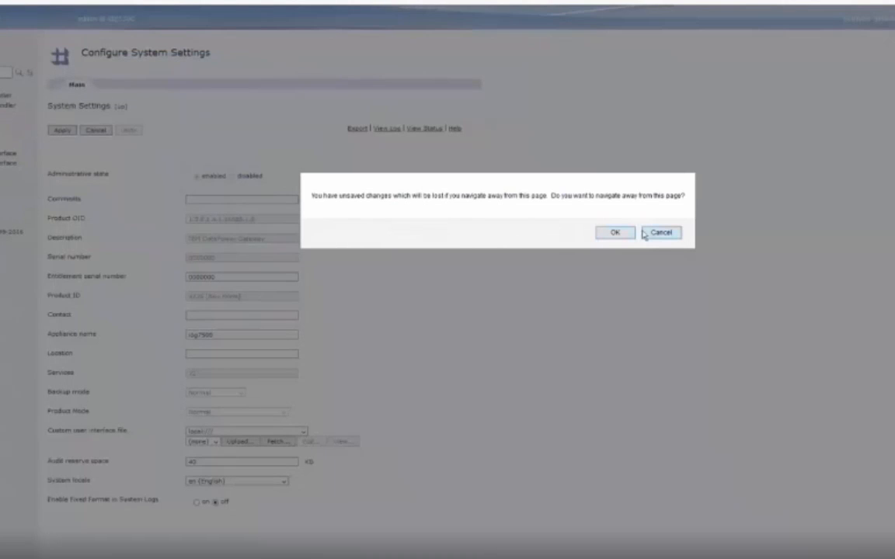
Step: Dismiss the unsaved-changes prompt and copy the XML Management Interface port 5550
{"action": "left_click", "coordinate": [615, 233]}
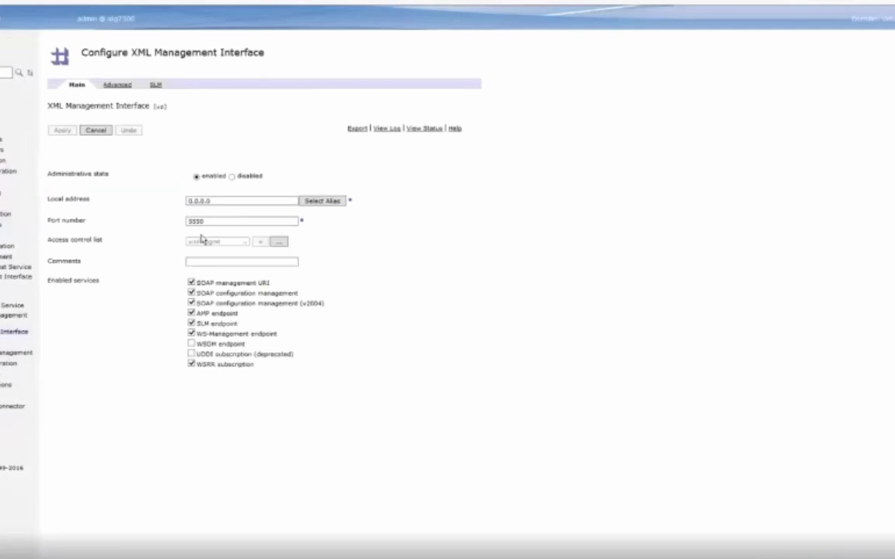
{"action": "right_click", "coordinate": [194, 220]}
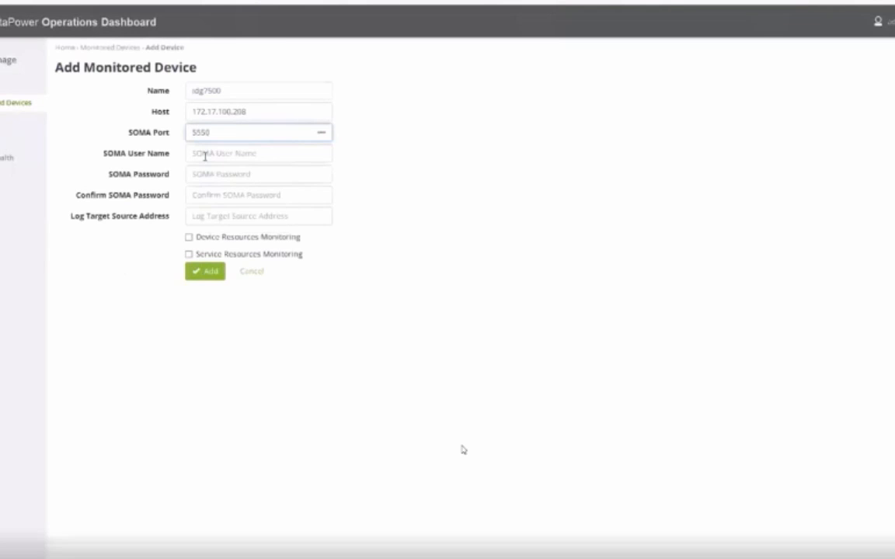
Step: Fill SOMA credentials and log target source 172.17.100.208, then add idg7500 as a monitored device
{"action": "left_click", "coordinate": [258, 154]}
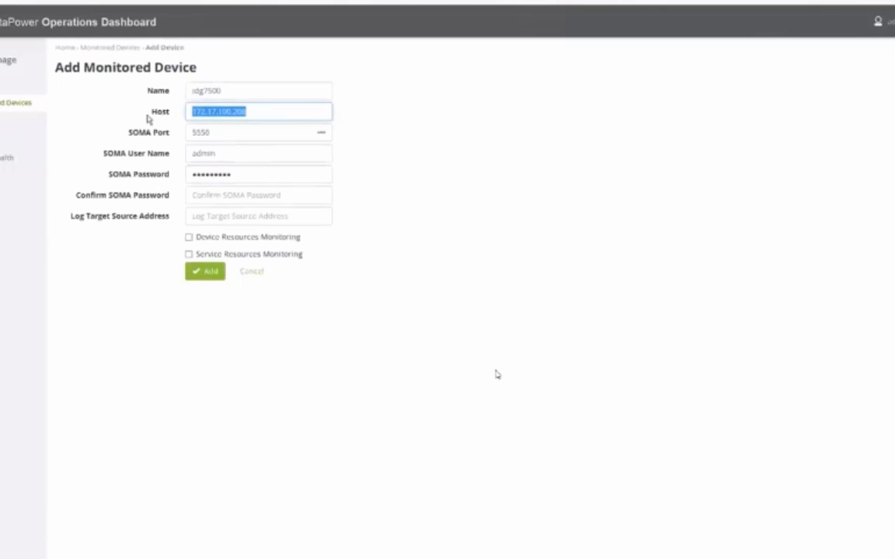
{"action": "left_click", "coordinate": [258, 195]}
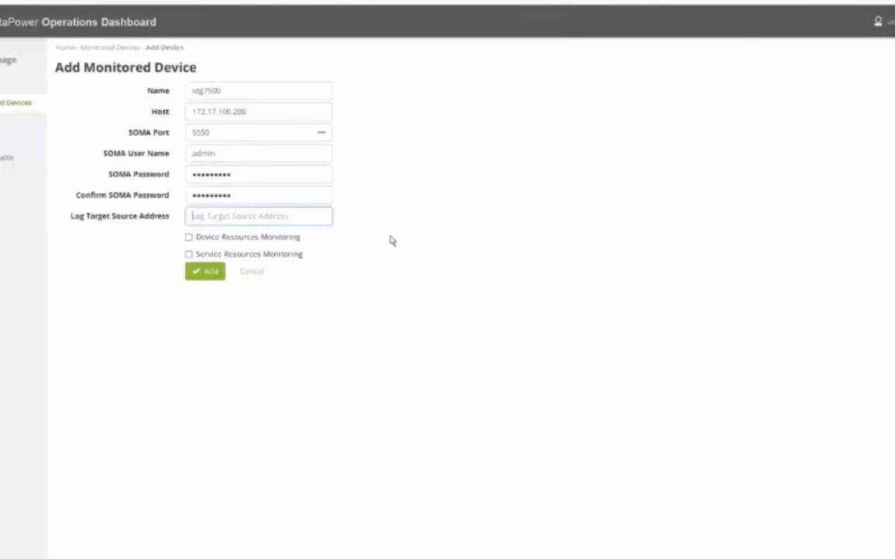
{"action": "double_click", "coordinate": [219, 112]}
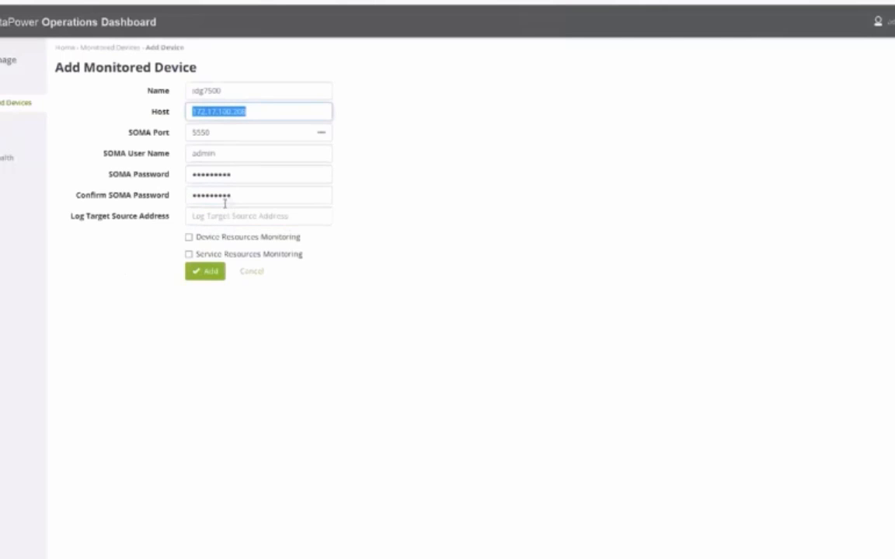
{"action": "type", "text": "172.17.100.208"}
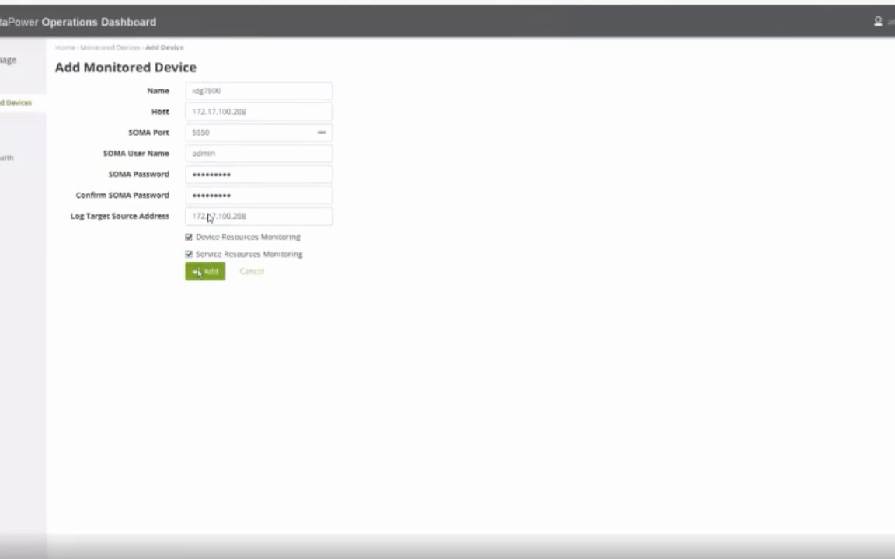
{"action": "left_click", "coordinate": [205, 270]}
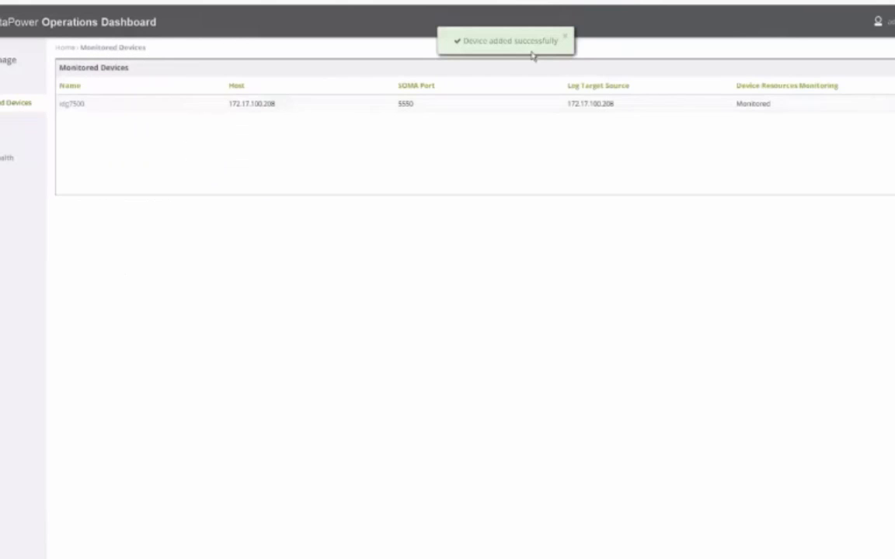
{"action": "mouse_move", "coordinate": [240, 221]}
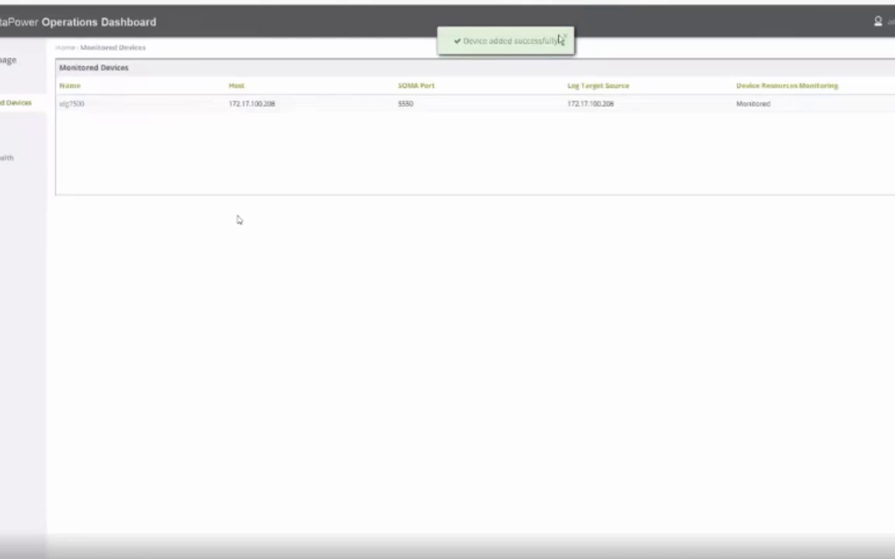
Step: Open the idg7500 device details from the Monitored Devices table
{"action": "left_click", "coordinate": [72, 103]}
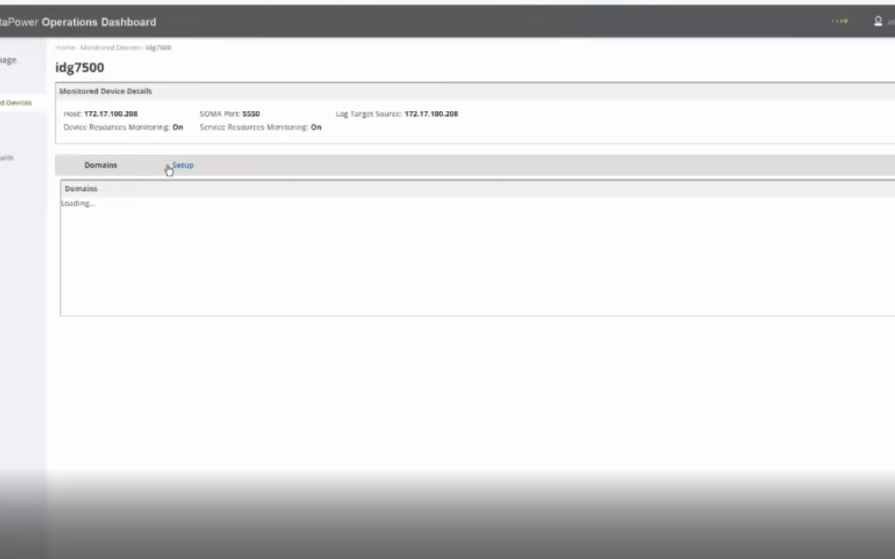
{"action": "mouse_move", "coordinate": [121, 176]}
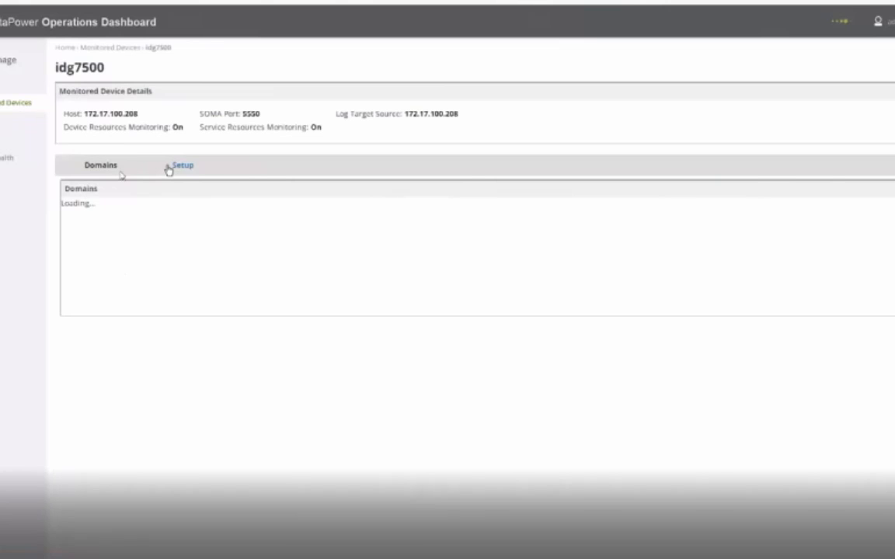
{"action": "mouse_move", "coordinate": [107, 143]}
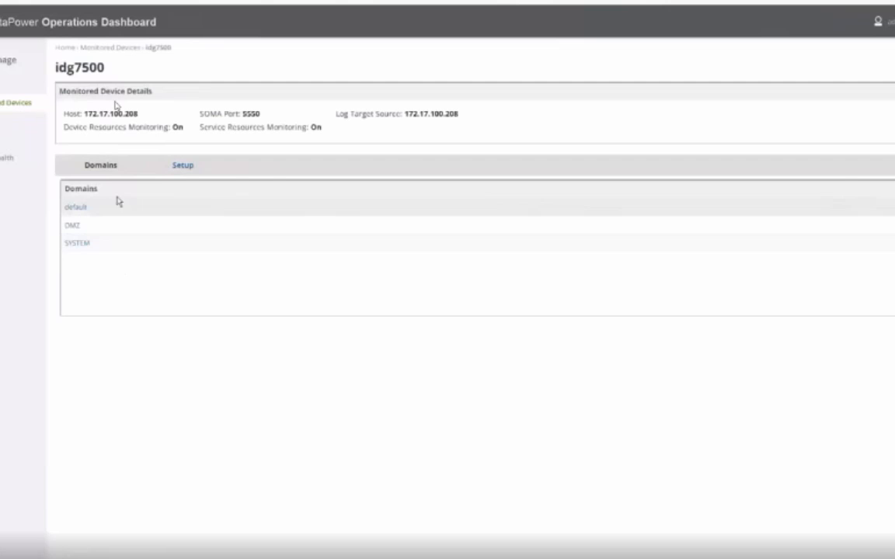
Step: On idg7500's Setup view, choose SyslogAgent-2 as the device syslog agent
{"action": "left_click", "coordinate": [183, 165]}
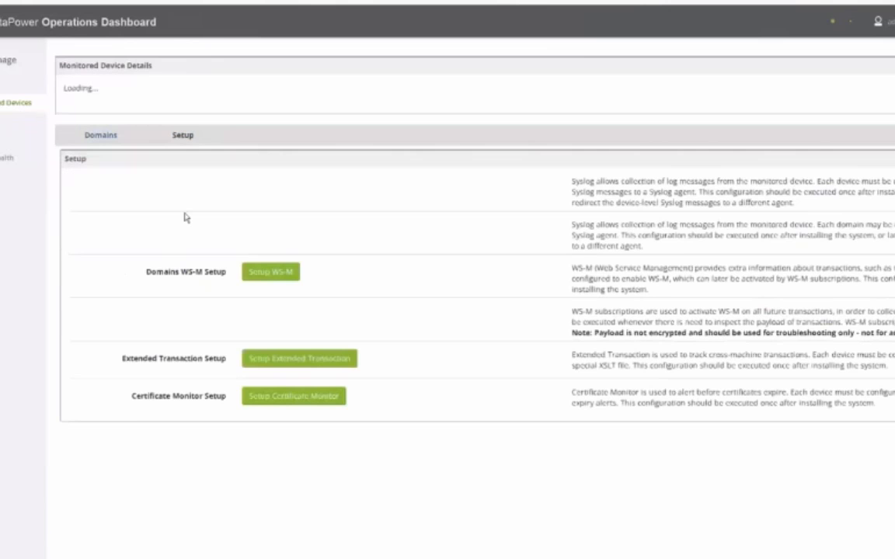
{"action": "left_click", "coordinate": [314, 214]}
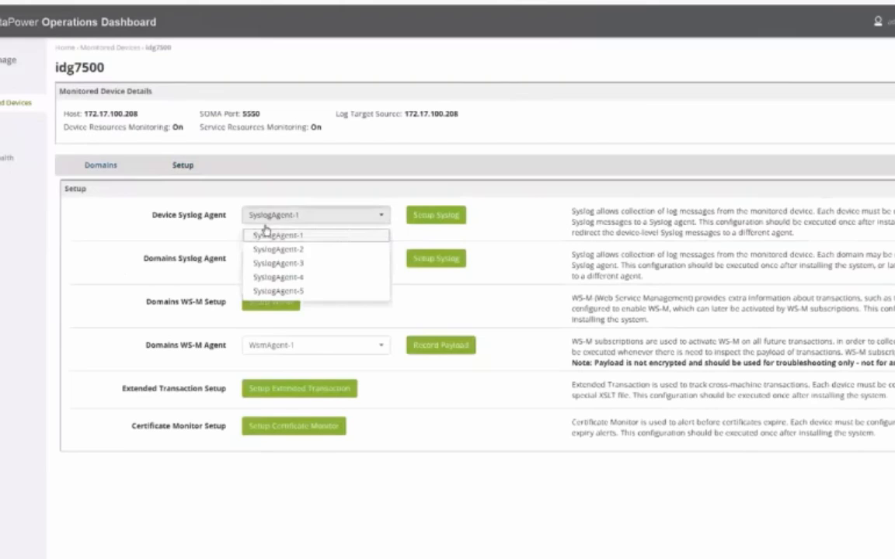
{"action": "left_click", "coordinate": [276, 249]}
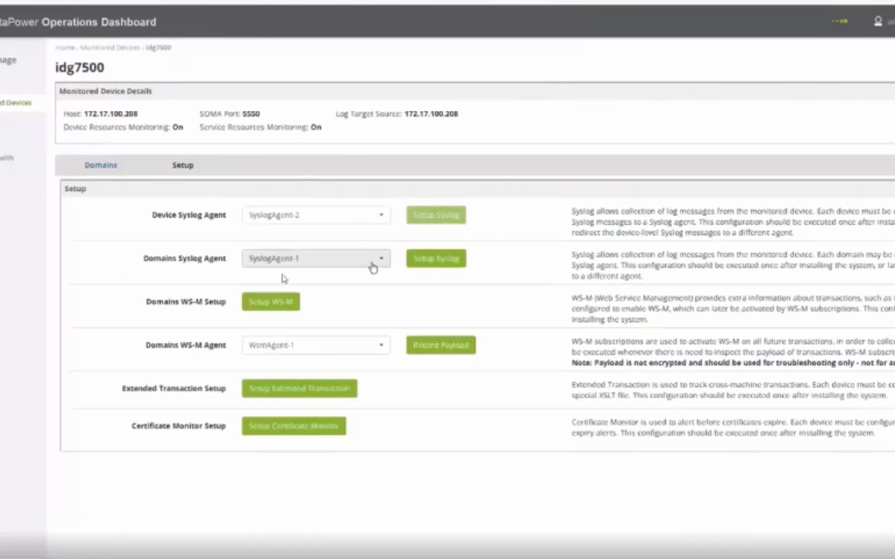
{"action": "mouse_move", "coordinate": [816, 27]}
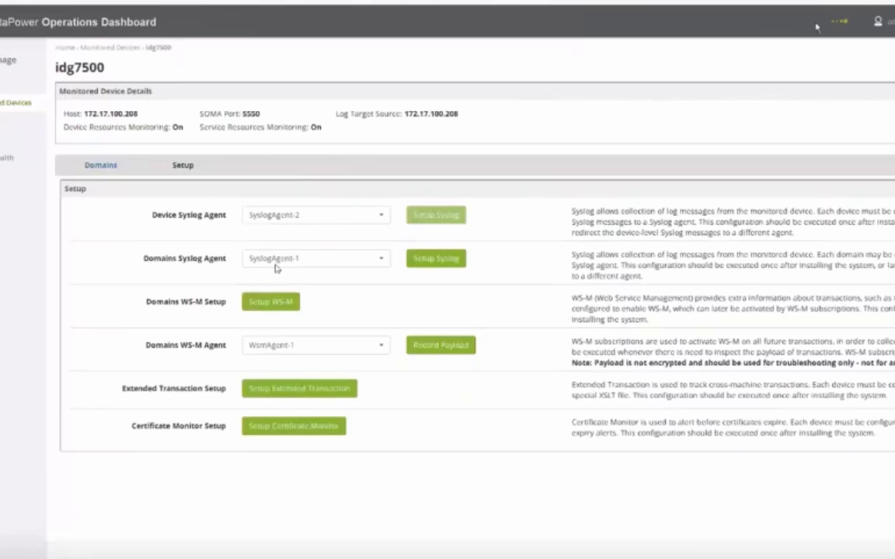
{"action": "mouse_move", "coordinate": [274, 373]}
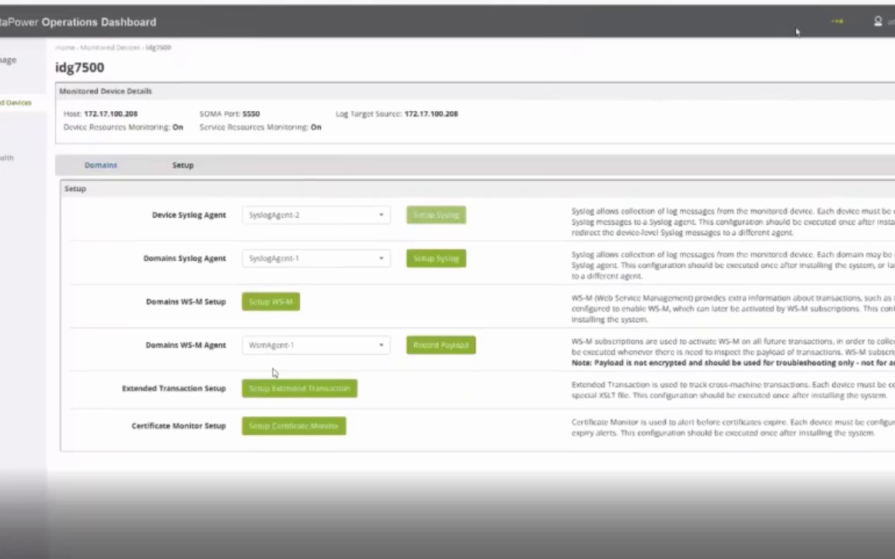
{"action": "mouse_move", "coordinate": [274, 265]}
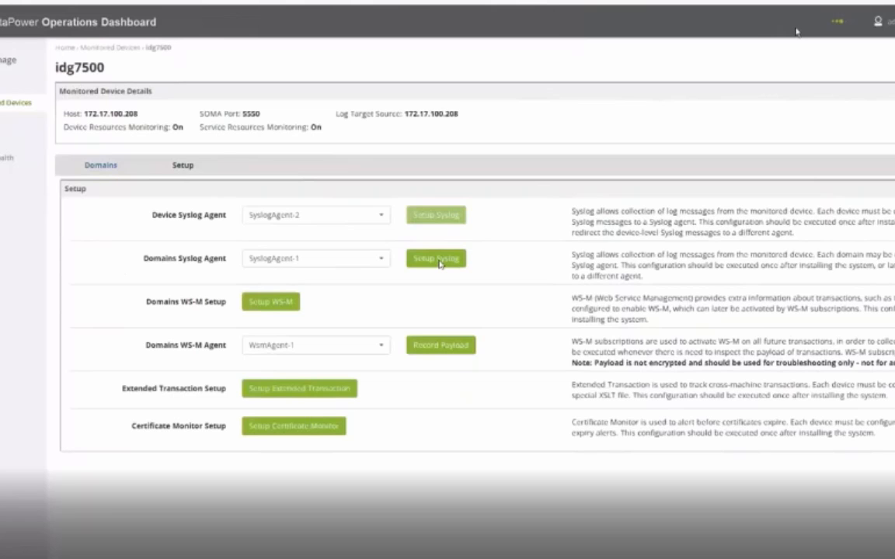
{"action": "mouse_move", "coordinate": [272, 264]}
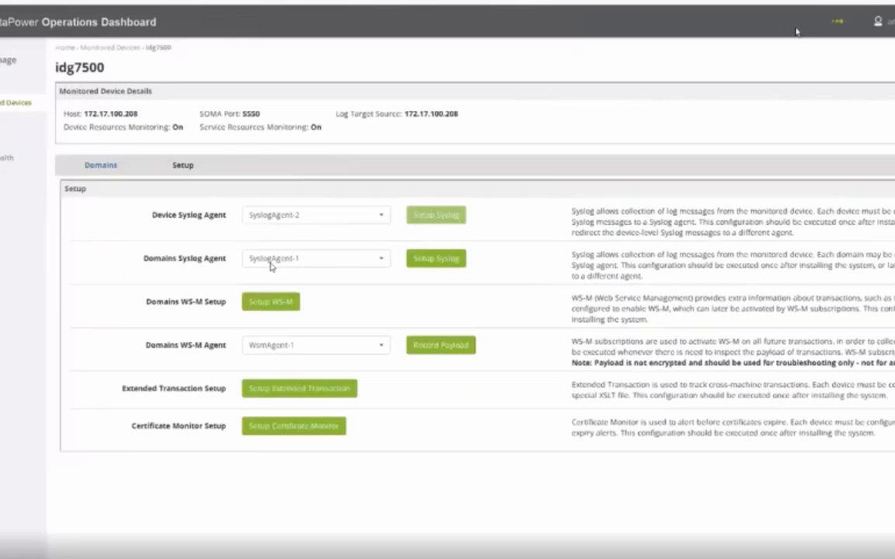
{"action": "mouse_move", "coordinate": [279, 262]}
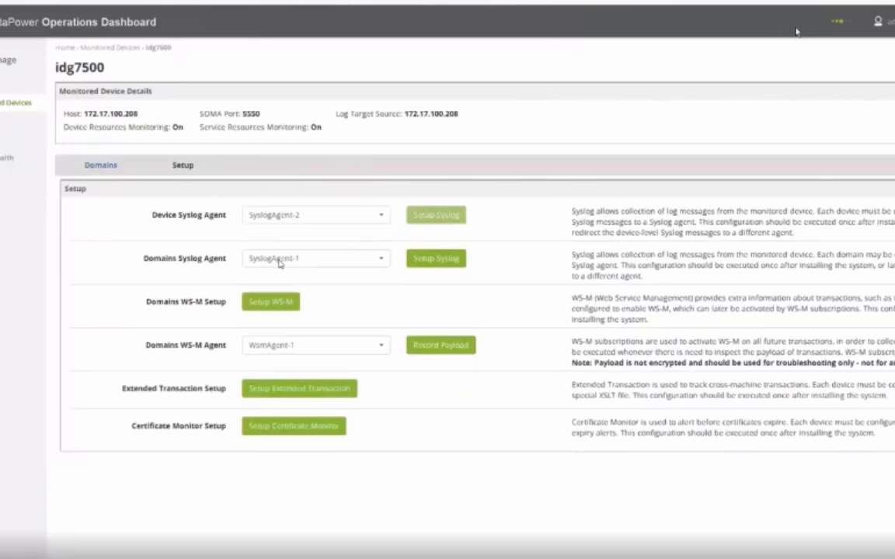
{"action": "mouse_move", "coordinate": [544, 528]}
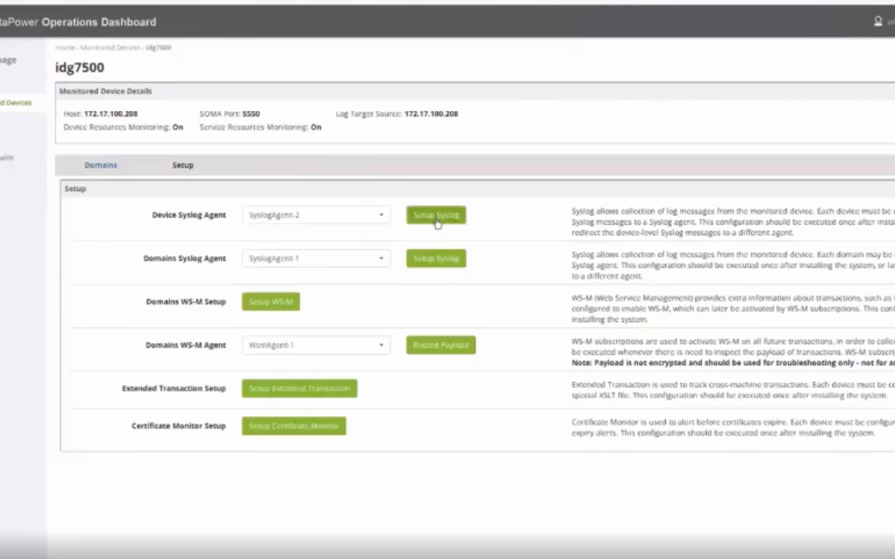
Step: Set up device syslog on SyslogAgent-2, overwriting the existing log target
{"action": "left_click", "coordinate": [435, 214]}
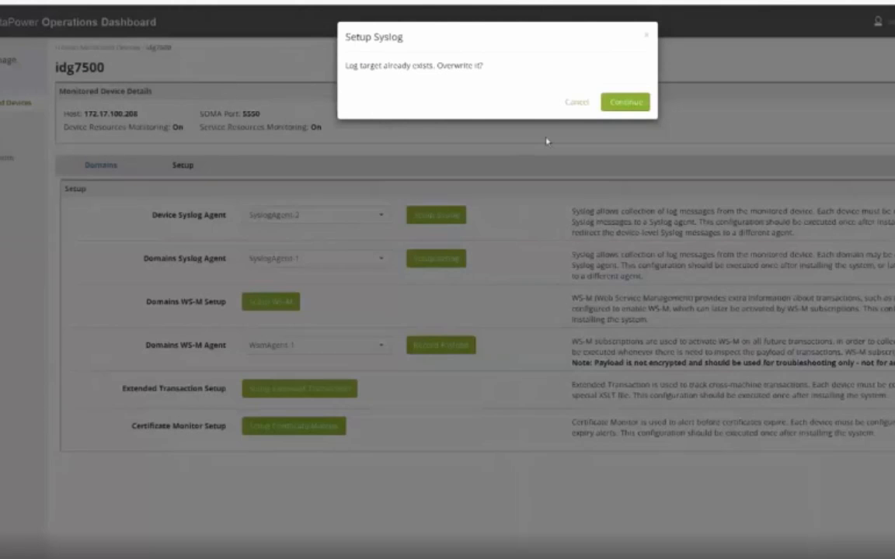
{"action": "left_click", "coordinate": [624, 103]}
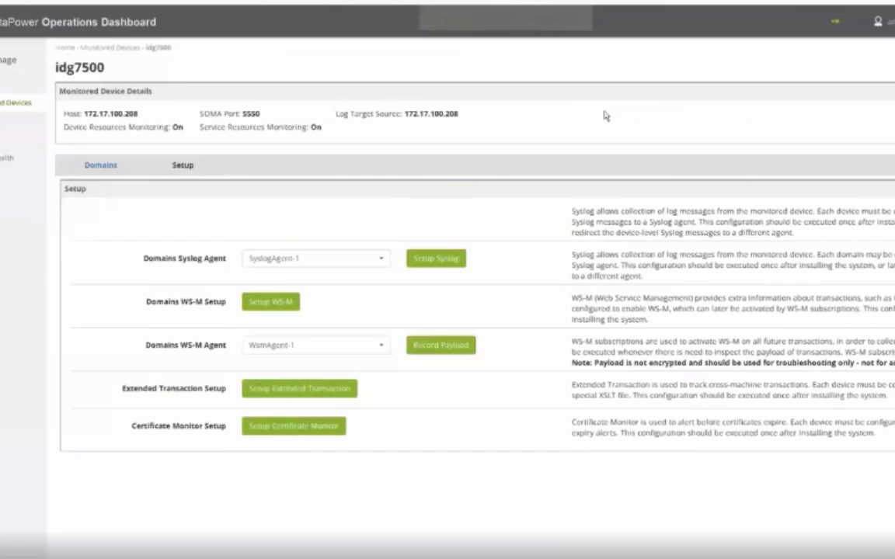
{"action": "left_click", "coordinate": [435, 258]}
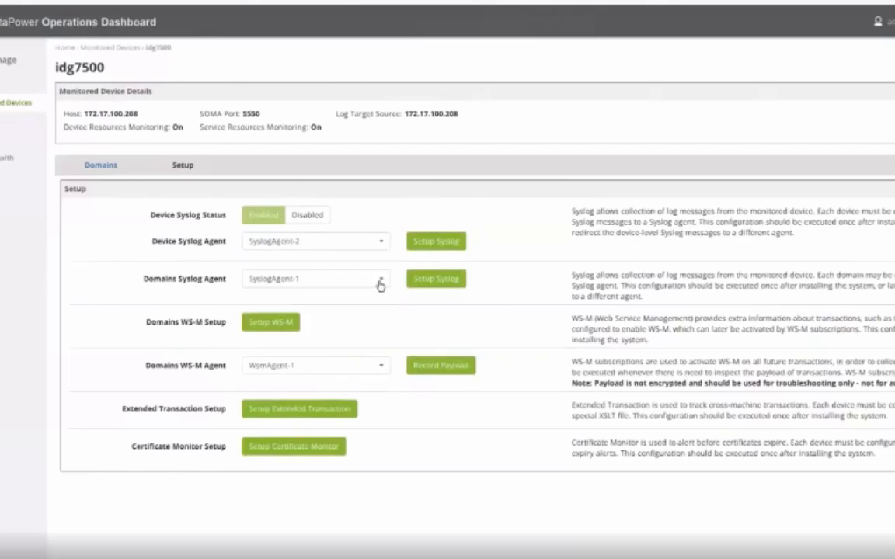
Step: Keep SyslogAgent-1 for domains and set up syslog on all domains
{"action": "left_click", "coordinate": [316, 278]}
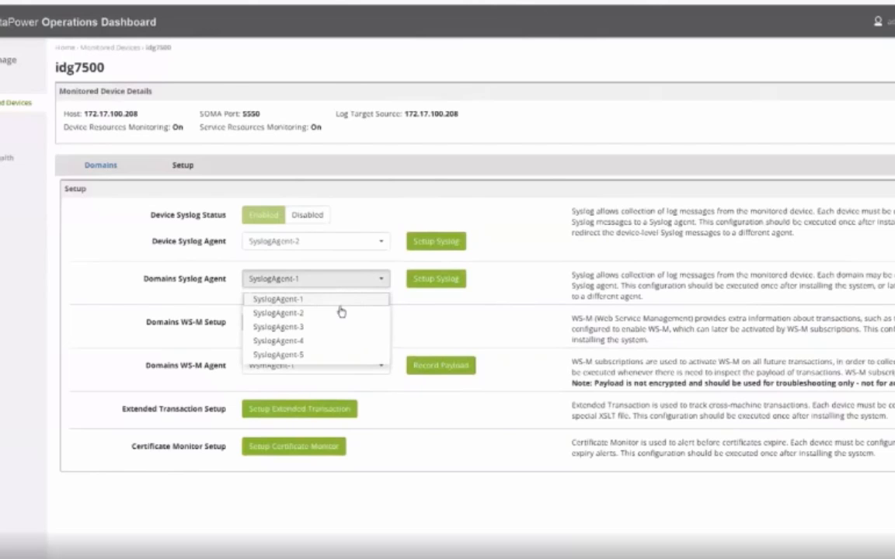
{"action": "mouse_move", "coordinate": [294, 307]}
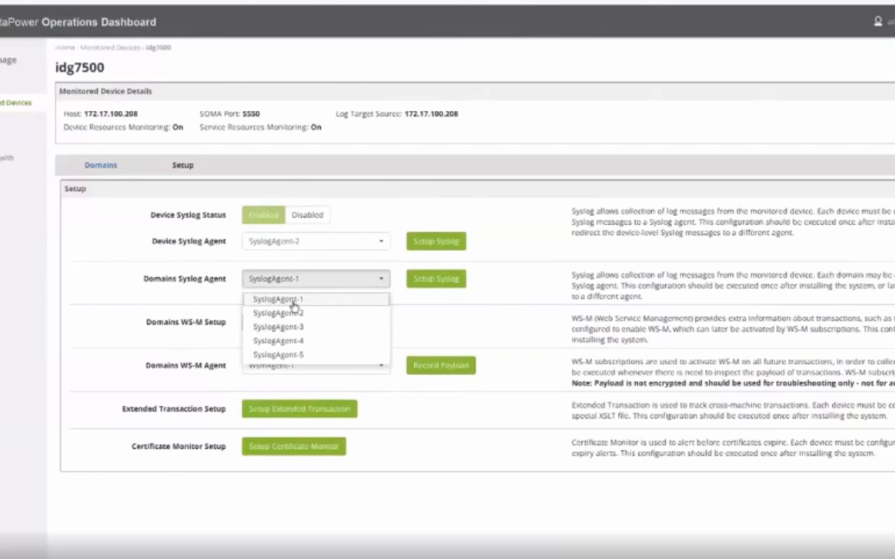
{"action": "left_click", "coordinate": [277, 298]}
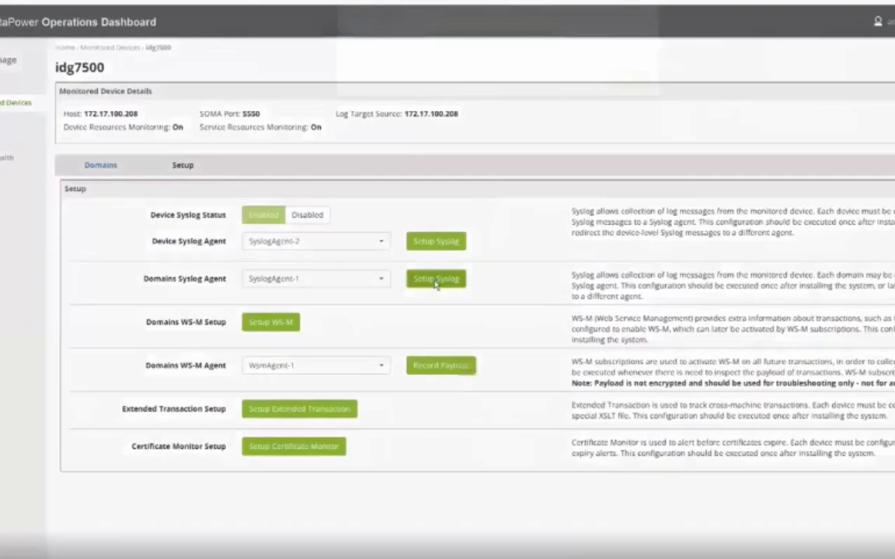
{"action": "left_click", "coordinate": [435, 280]}
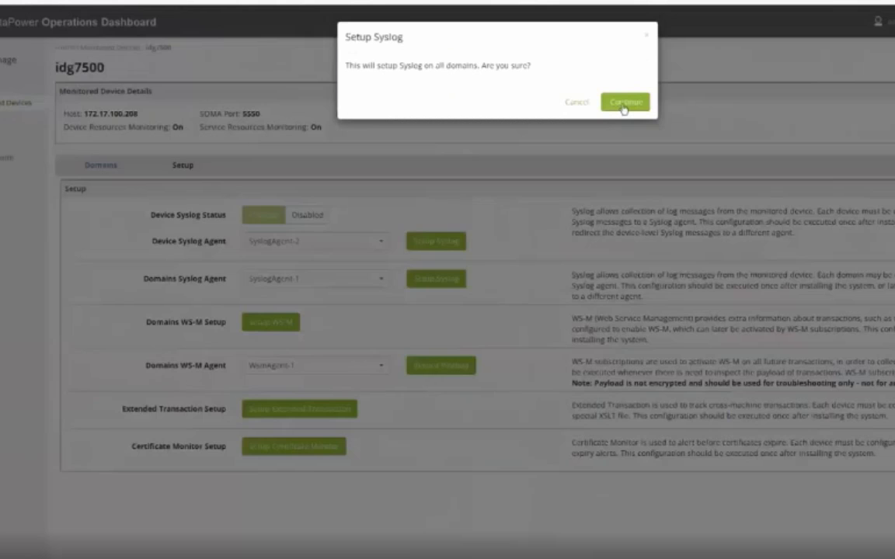
{"action": "left_click", "coordinate": [624, 103]}
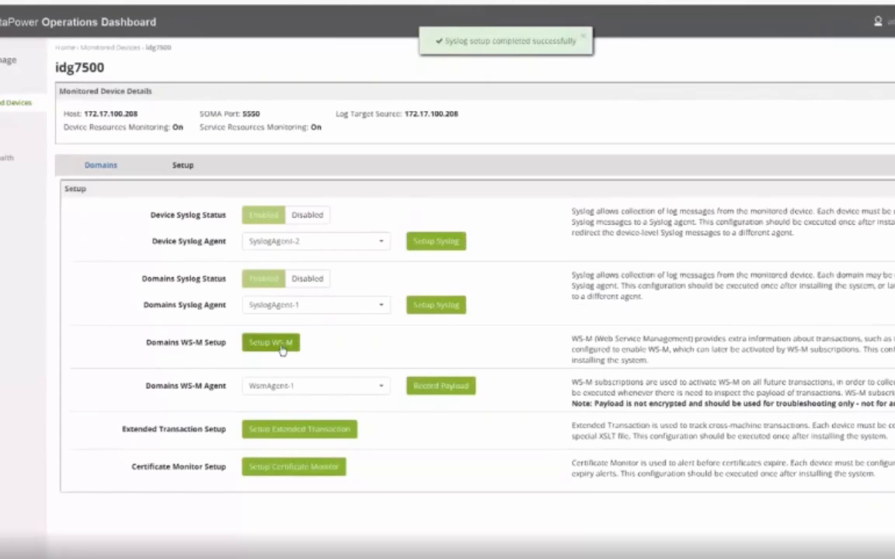
Step: Set up WS-M on all of idg7500's domains and confirm the completion notice
{"action": "left_click", "coordinate": [270, 343]}
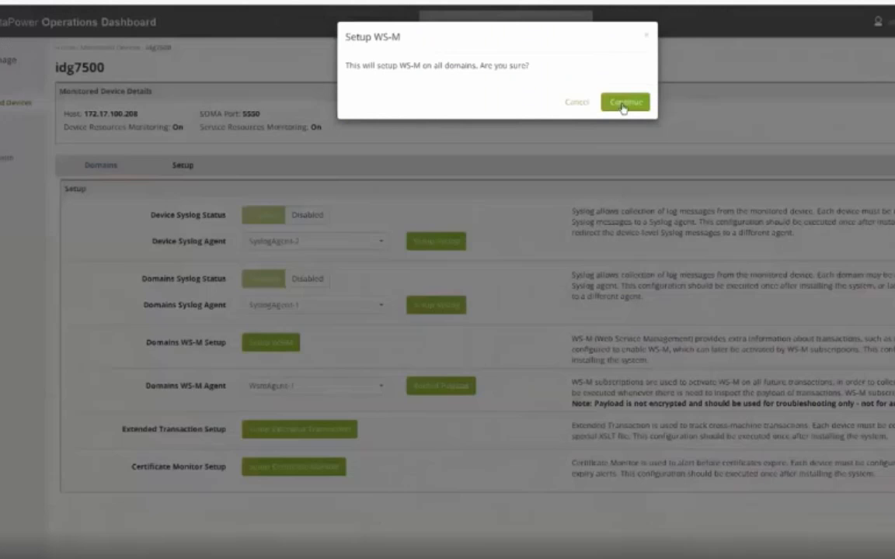
{"action": "left_click", "coordinate": [625, 103]}
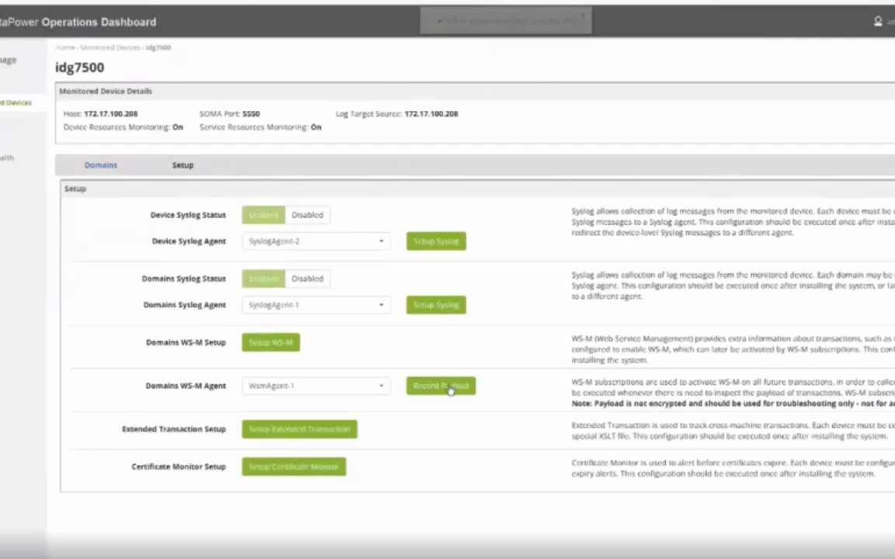
{"action": "left_click", "coordinate": [442, 385]}
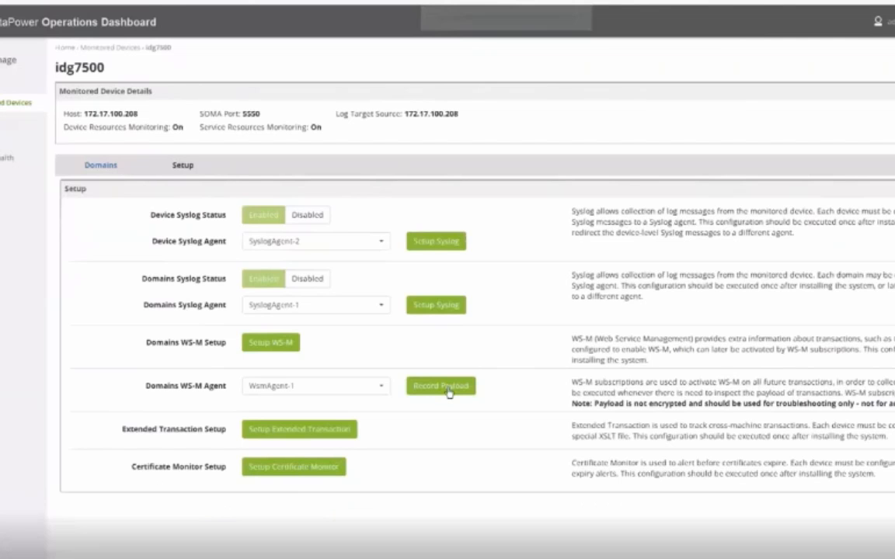
{"action": "mouse_move", "coordinate": [295, 466]}
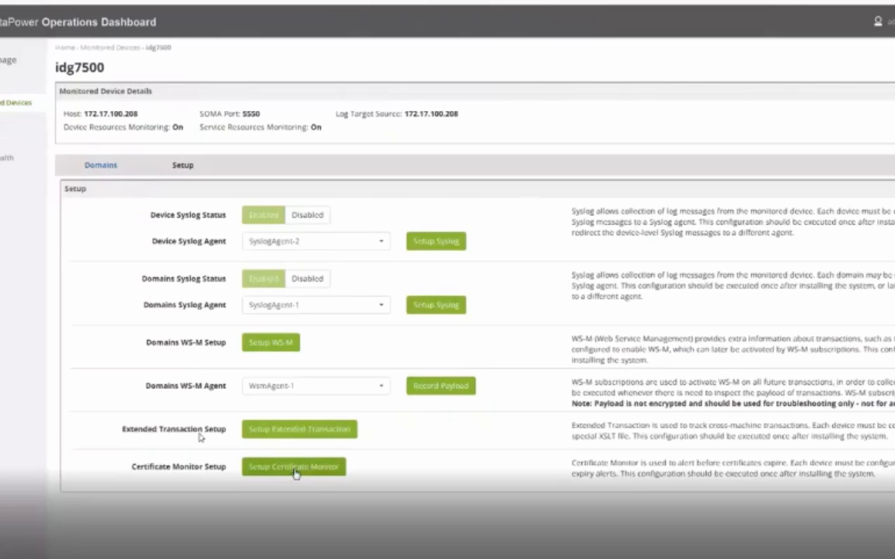
{"action": "mouse_move", "coordinate": [164, 434]}
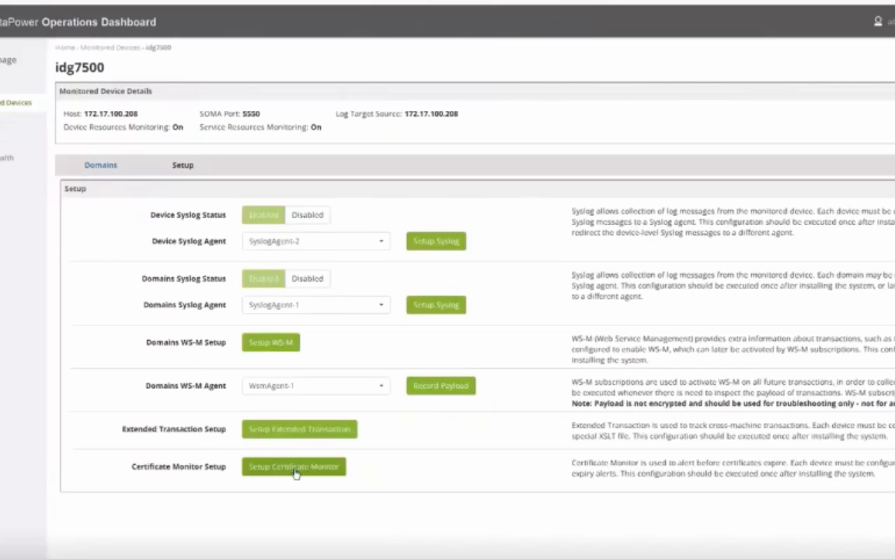
Step: Set up certificate expiry monitoring for idg7500
{"action": "left_click", "coordinate": [294, 466]}
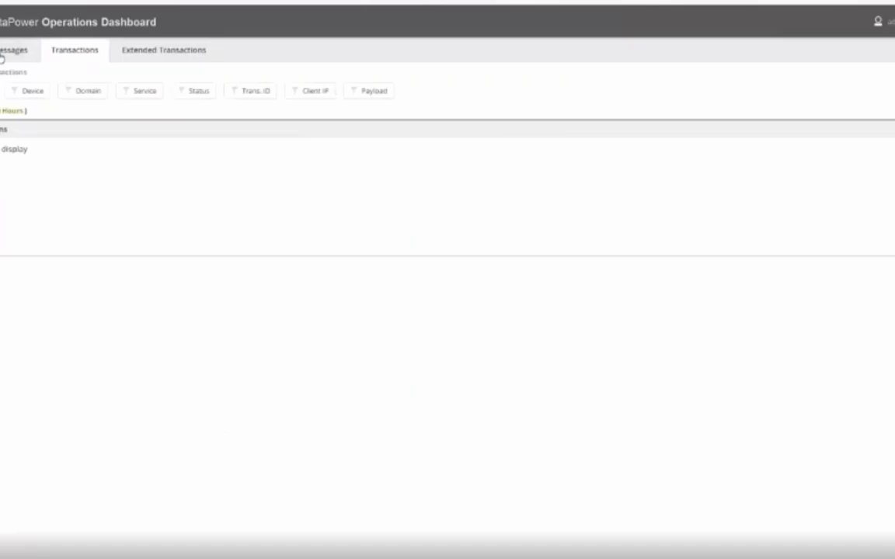
Step: View the raw Messages list showing KeepAlive syslog entries from the agents
{"action": "left_click", "coordinate": [13, 50]}
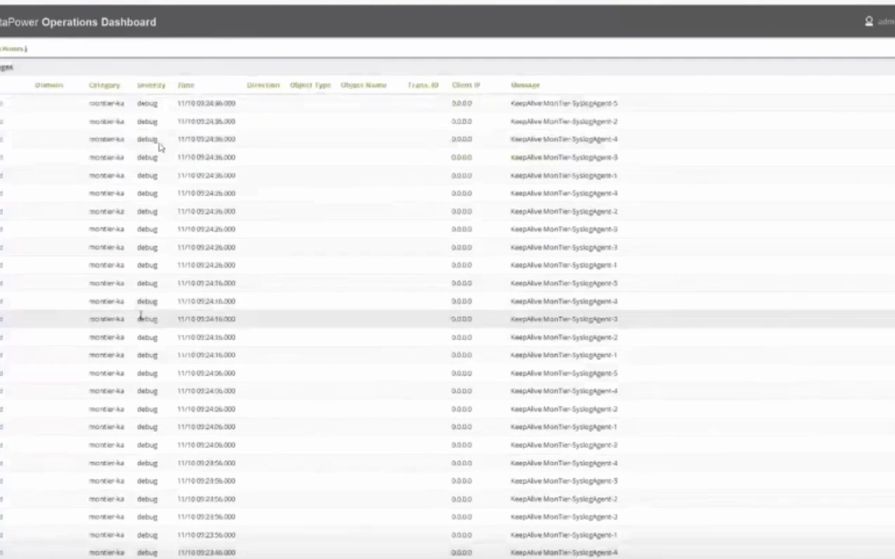
{"action": "scroll", "scroll_direction": "down", "scroll_amount": 3}
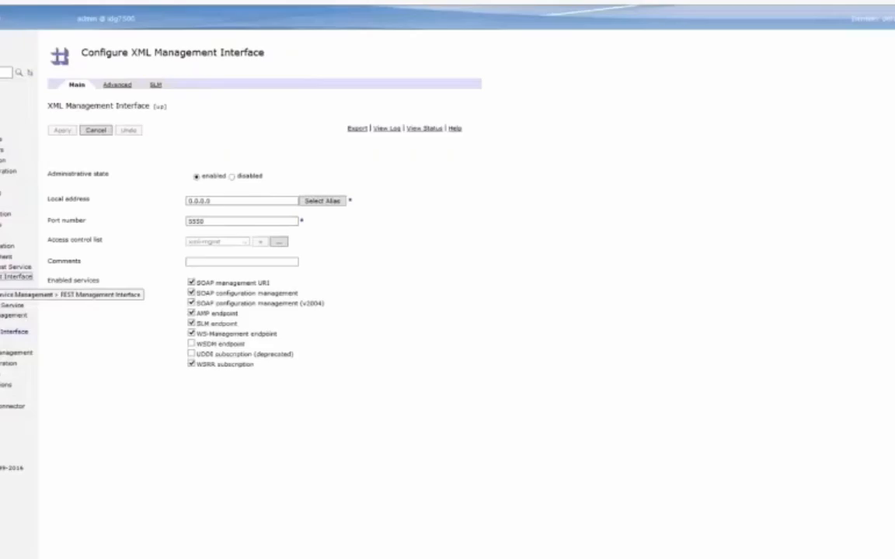
Step: Review the gateway's REST Management Interface configuration, which is disabled
{"action": "left_click", "coordinate": [13, 332]}
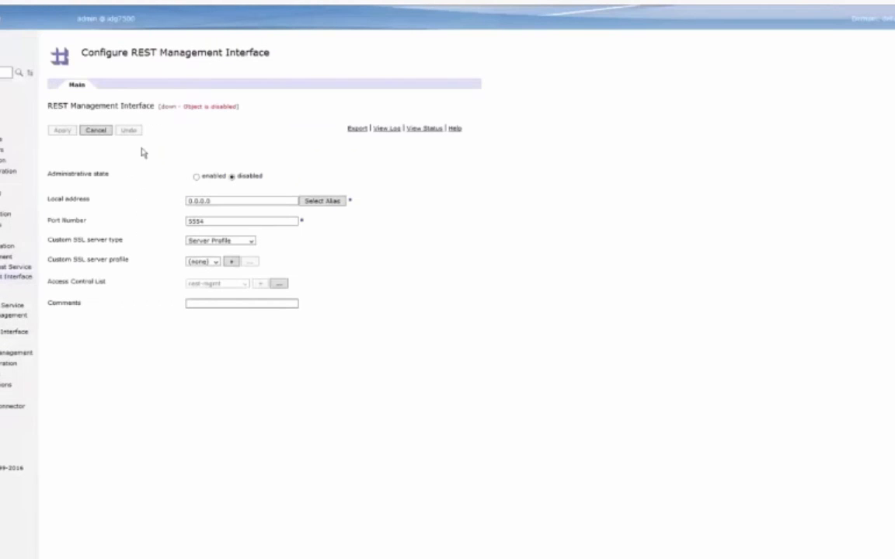
{"action": "left_click", "coordinate": [195, 177]}
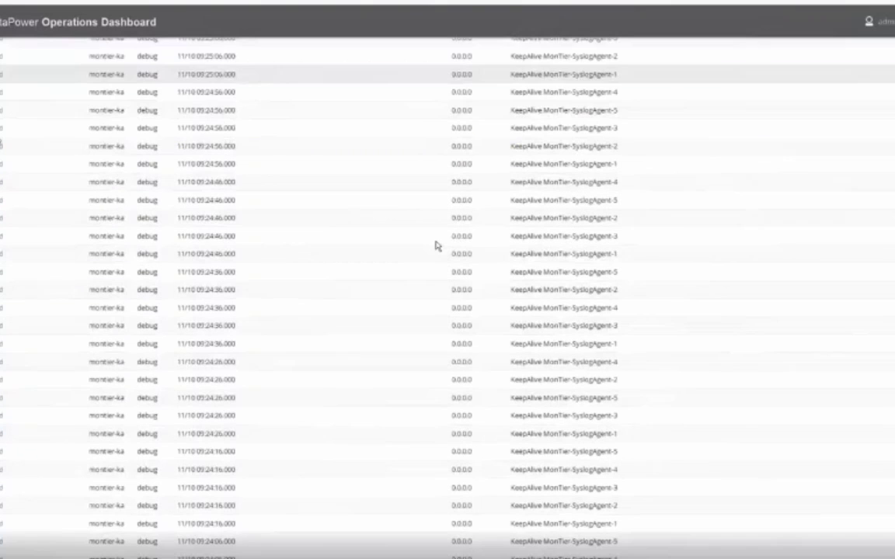
{"action": "scroll", "scroll_direction": "down", "scroll_amount": 3}
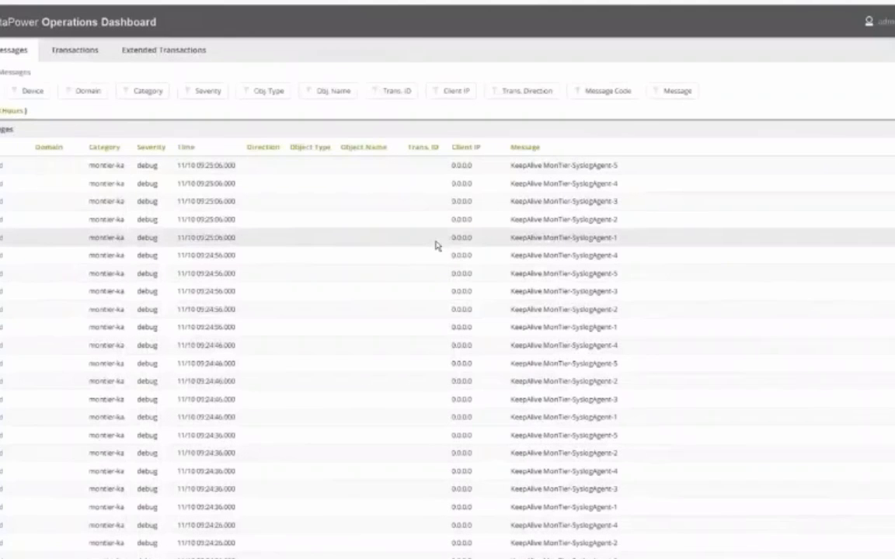
{"action": "left_click", "coordinate": [84, 90]}
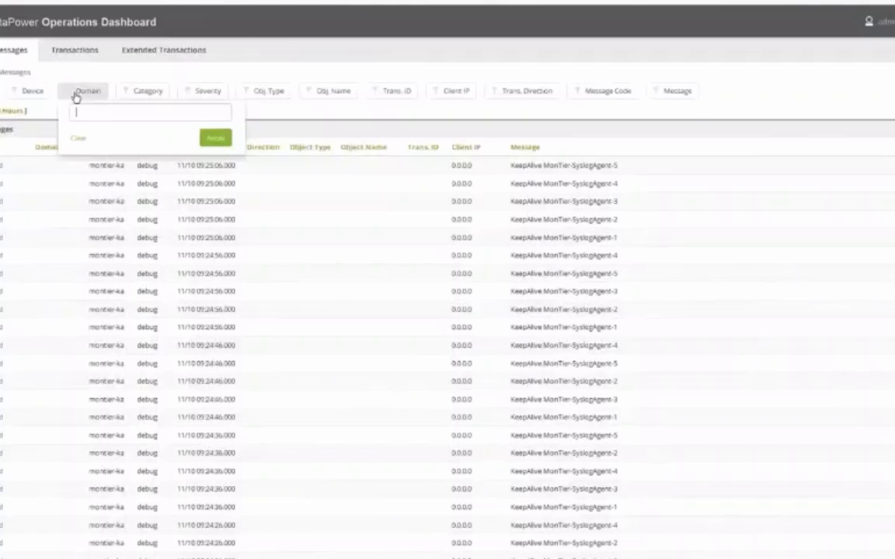
{"action": "left_click", "coordinate": [33, 90]}
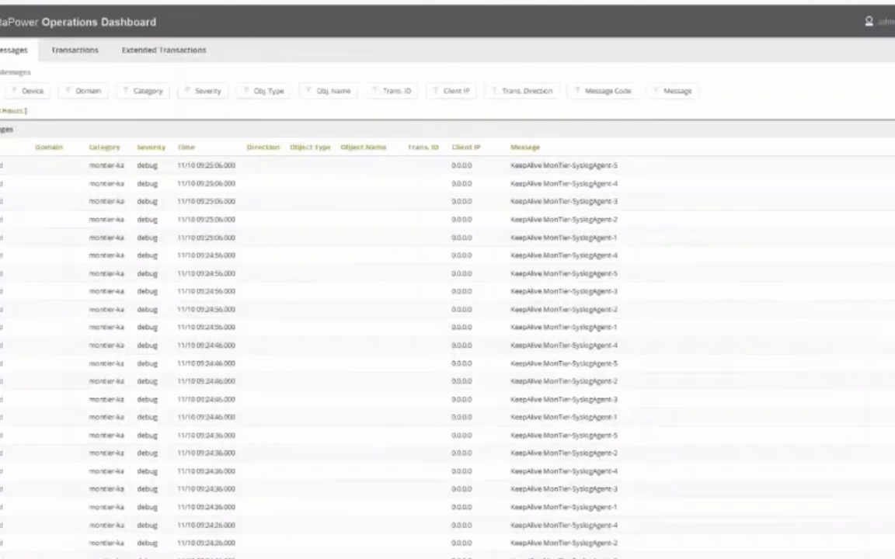
{"action": "left_click", "coordinate": [218, 27]}
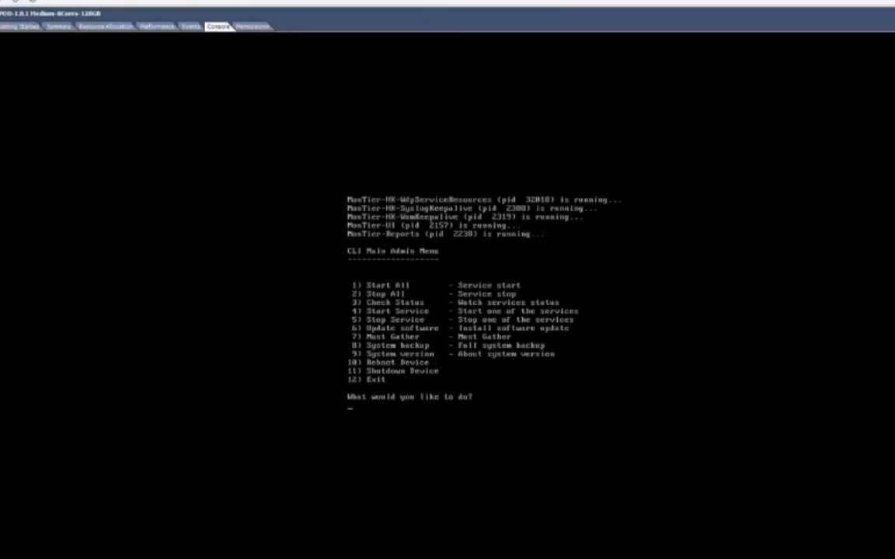
Step: Stop the ui service via menu options 5 then 3 in the CLI admin menu
{"action": "type", "text": "5"}
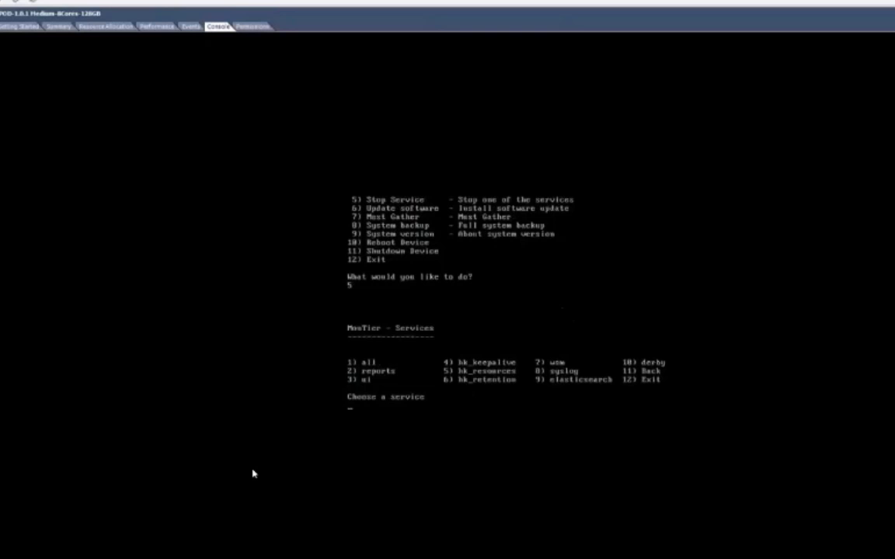
{"action": "mouse_move", "coordinate": [333, 457]}
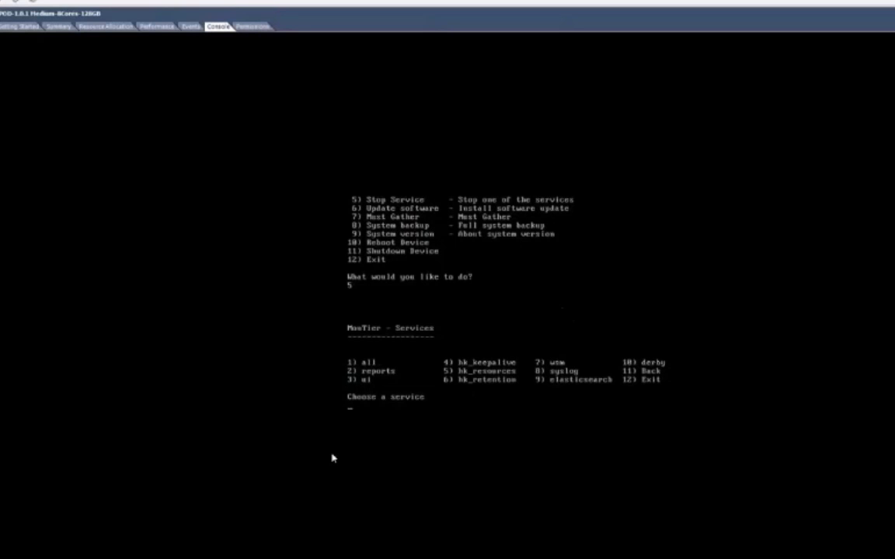
{"action": "type", "text": "3"}
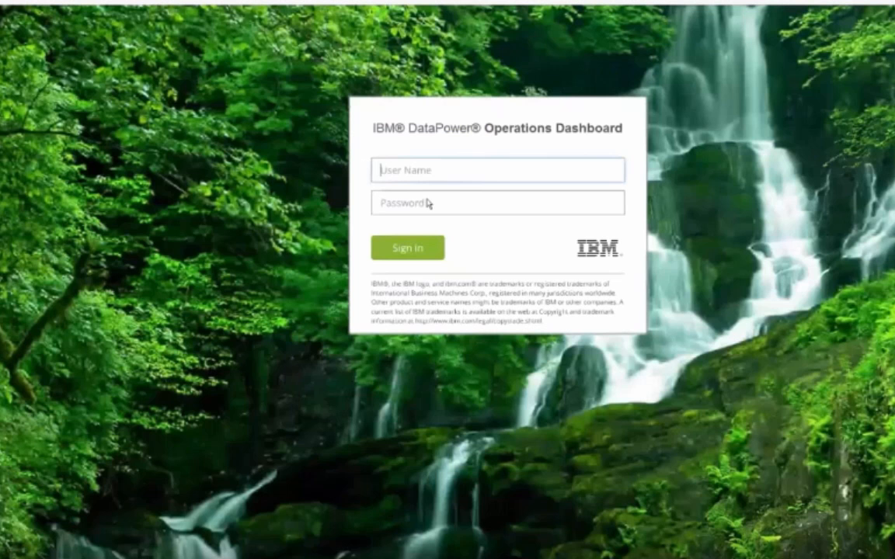
Step: Sign in as admin, retrying after the invalid-password rejection
{"action": "type", "text": "••"}
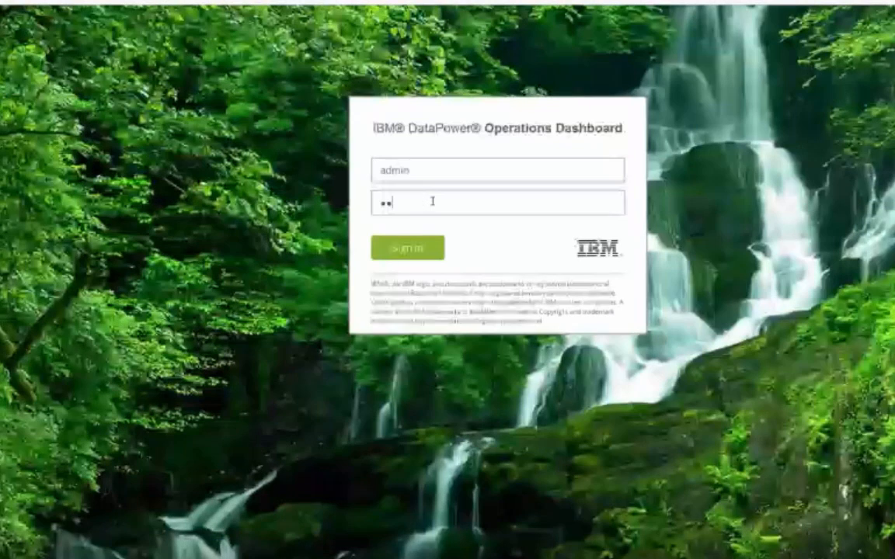
{"action": "type", "text": "password"}
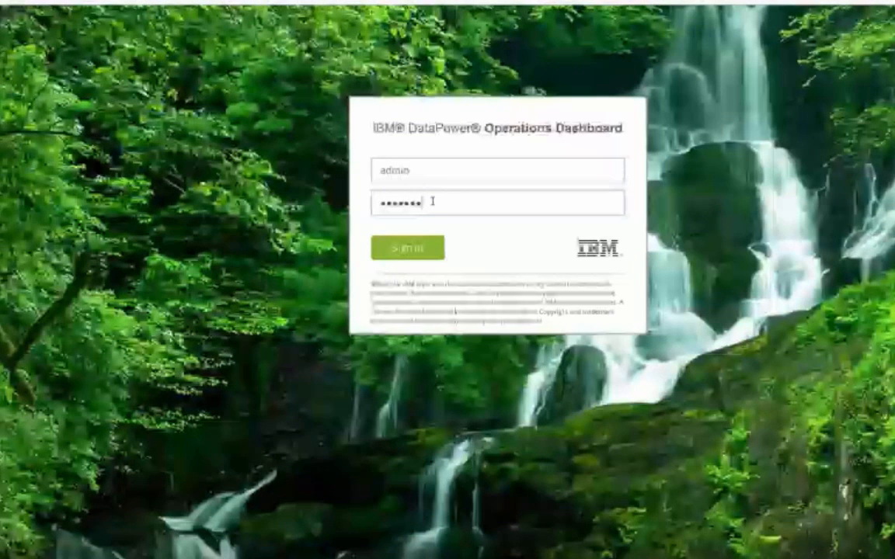
{"action": "left_click", "coordinate": [407, 247]}
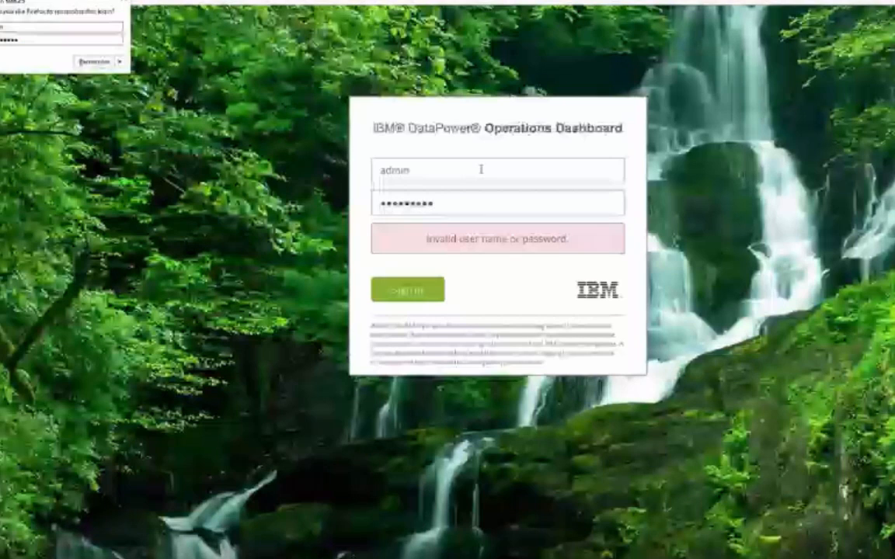
{"action": "left_click", "coordinate": [407, 289]}
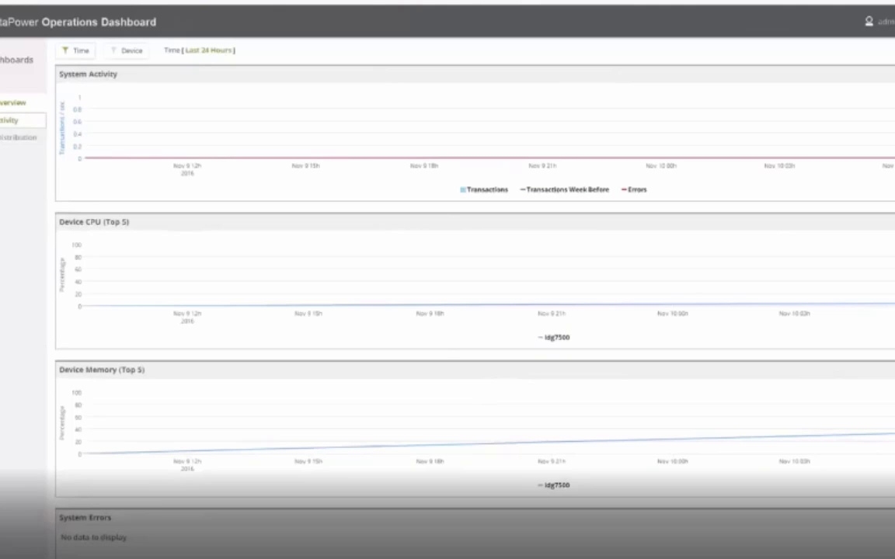
{"action": "mouse_move", "coordinate": [823, 437]}
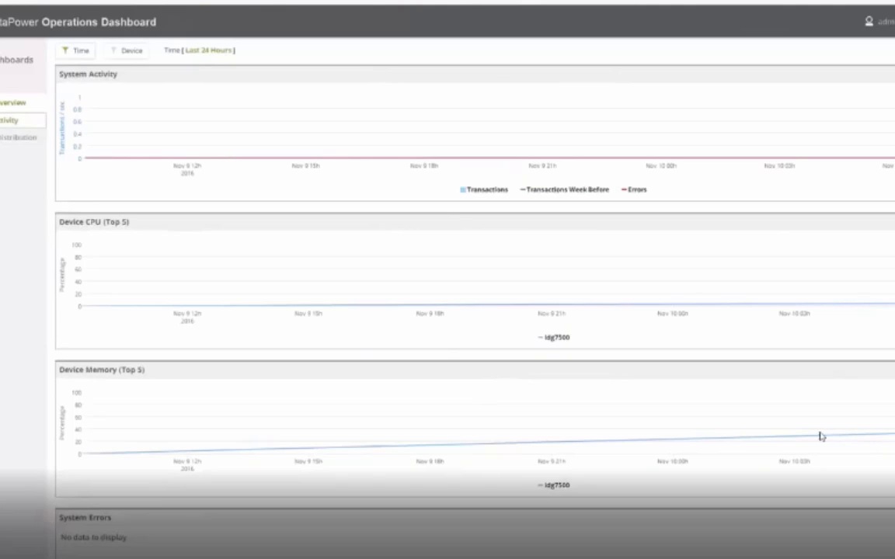
{"action": "mouse_move", "coordinate": [687, 433]}
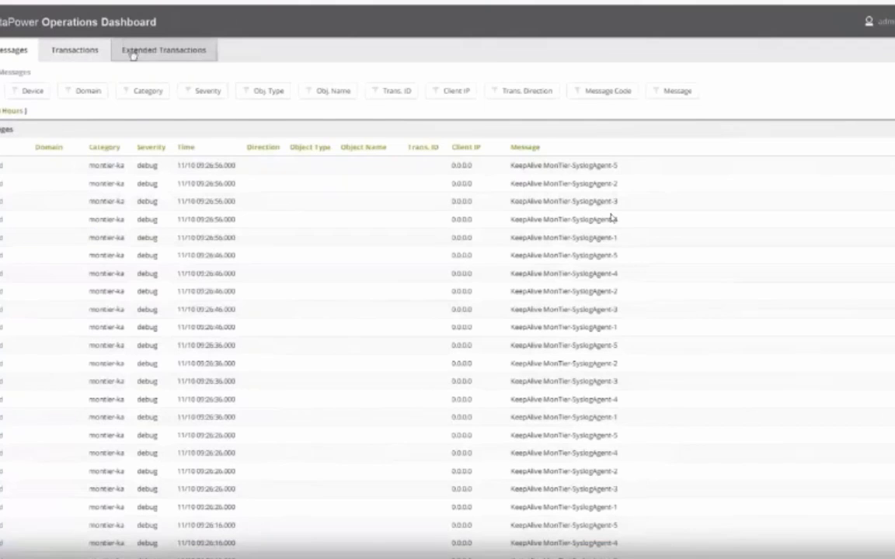
Step: Check the Transactions view, which shows no data, then return to Messages
{"action": "left_click", "coordinate": [74, 50]}
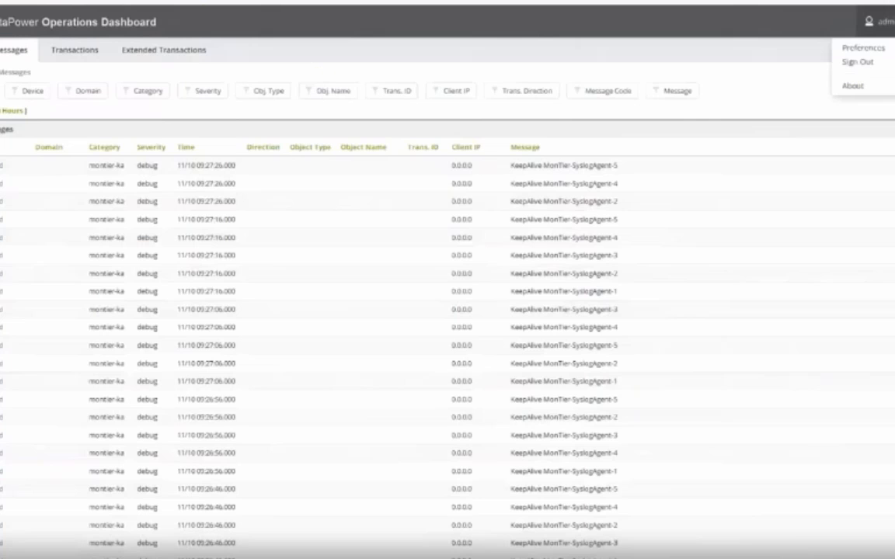
{"action": "left_click", "coordinate": [75, 50]}
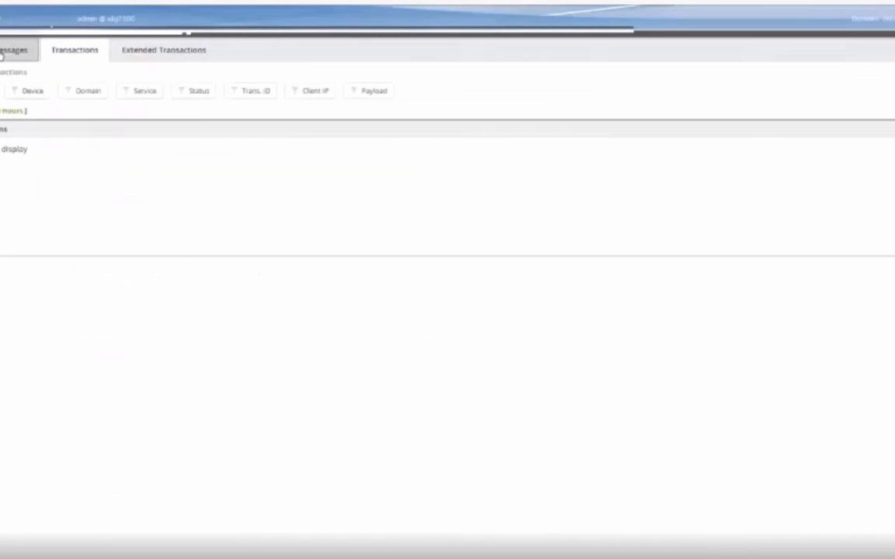
{"action": "left_click", "coordinate": [15, 103]}
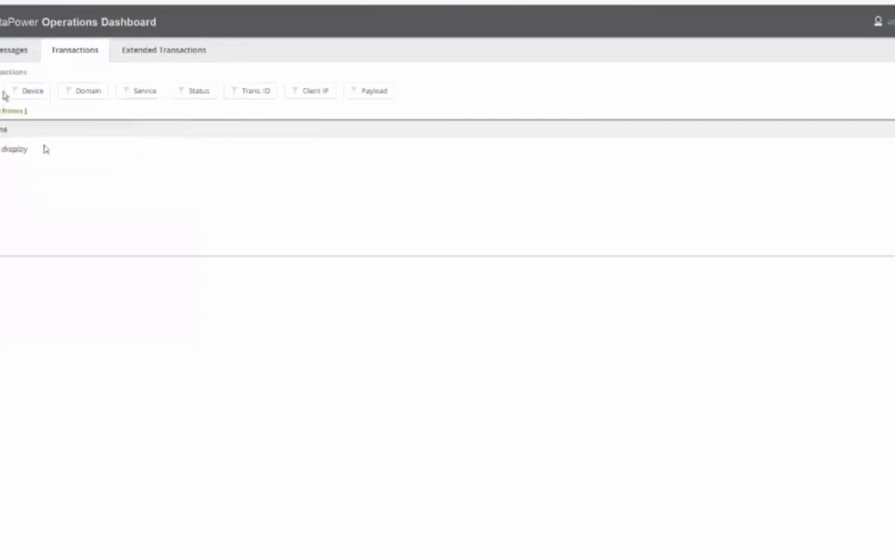
{"action": "left_click", "coordinate": [12, 49]}
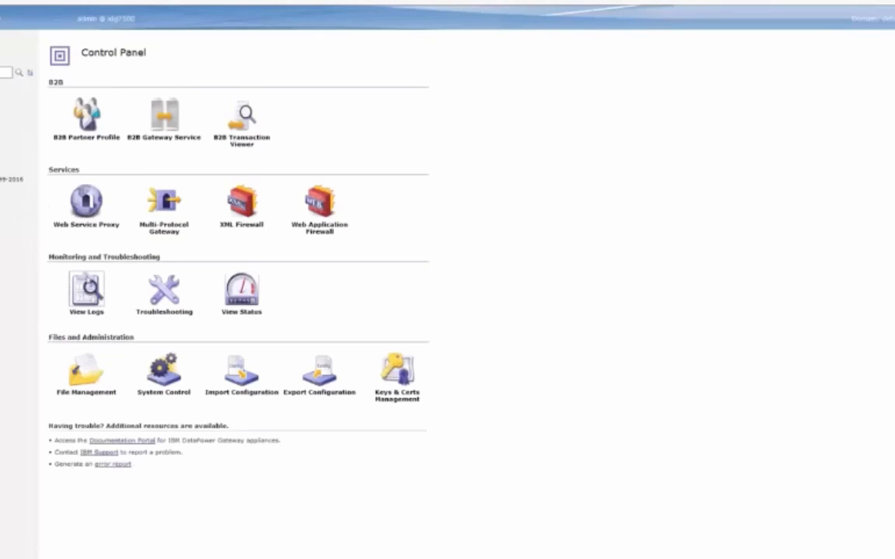
Step: Compare idg7500's NTP service (0.pool.ntp.org) against the dashboard About server time, then dismiss About
{"action": "left_click", "coordinate": [86, 288]}
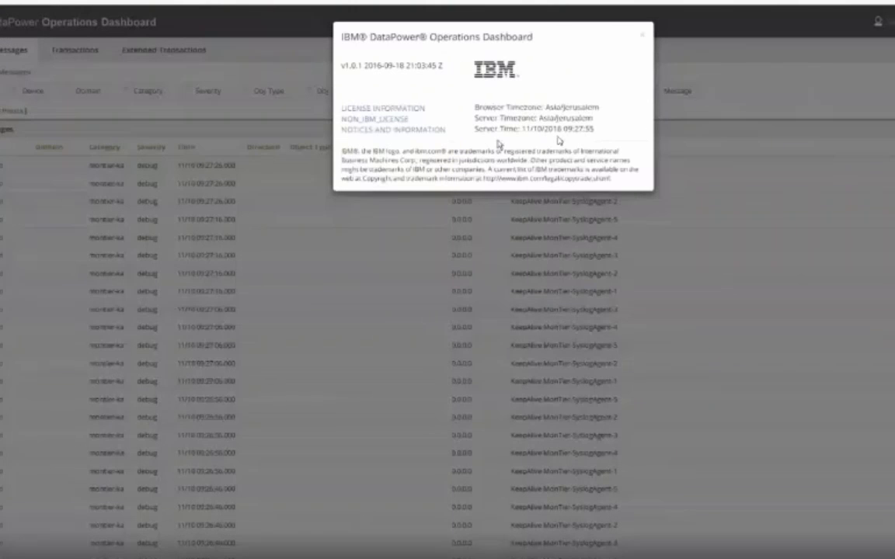
{"action": "mouse_move", "coordinate": [581, 134]}
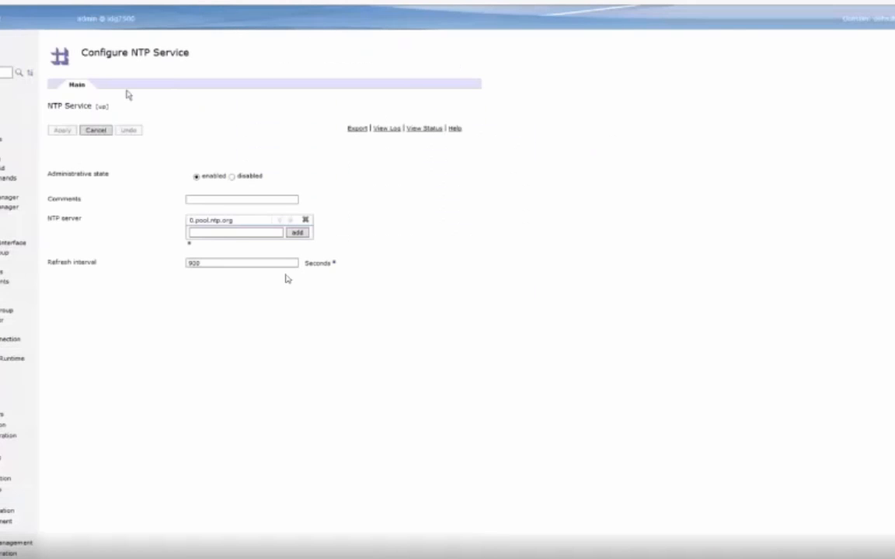
{"action": "mouse_move", "coordinate": [97, 108]}
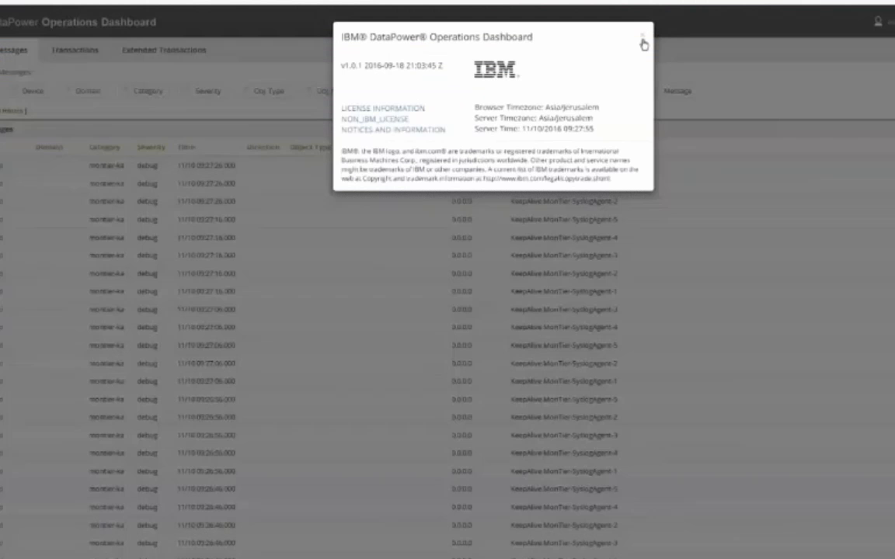
{"action": "left_click", "coordinate": [643, 43]}
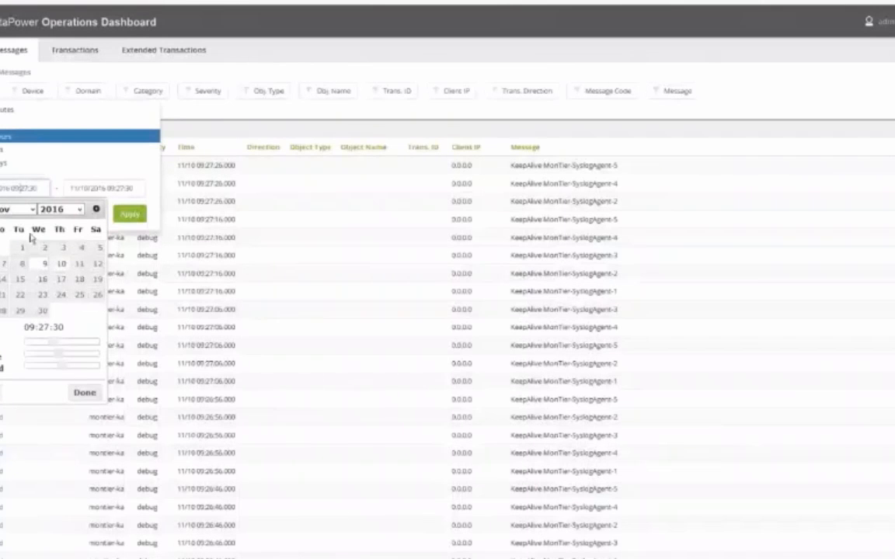
Step: Narrow Raw Messages to a range starting 08:27:30 and apply the Time filter
{"action": "left_click_drag", "start_coordinate": [31, 343], "coordinate": [70, 344]}
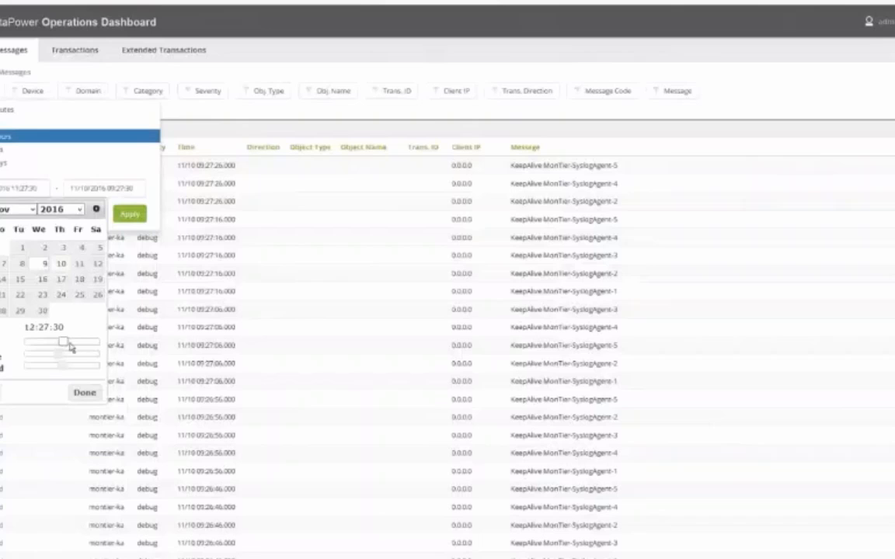
{"action": "left_click_drag", "start_coordinate": [68, 343], "coordinate": [49, 343]}
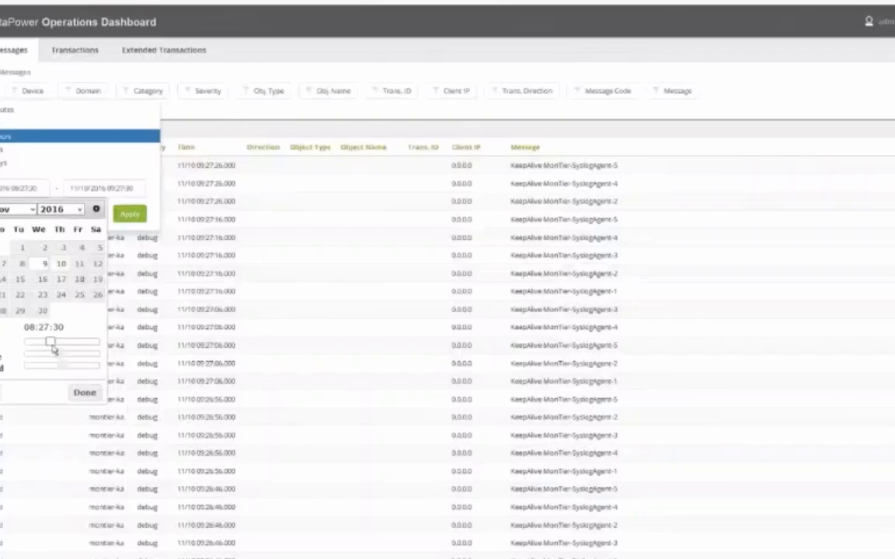
{"action": "left_click_drag", "start_coordinate": [47, 342], "coordinate": [62, 342]}
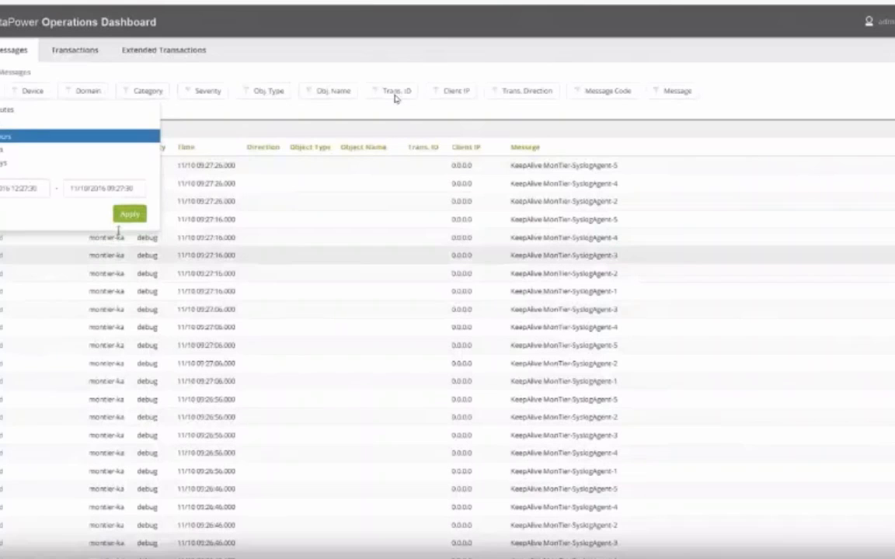
{"action": "left_click", "coordinate": [129, 214]}
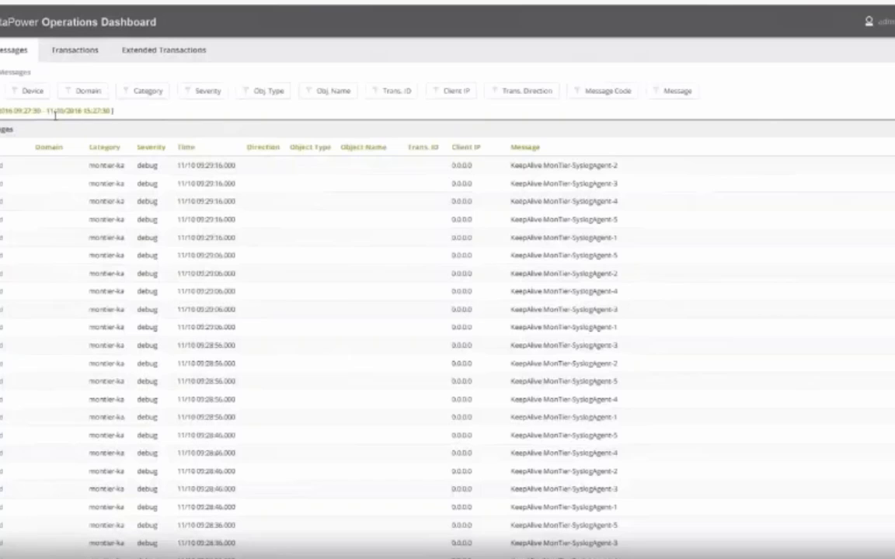
Step: Check the server time zone in About, then head to Manage > Monitored Devices
{"action": "left_click", "coordinate": [54, 110]}
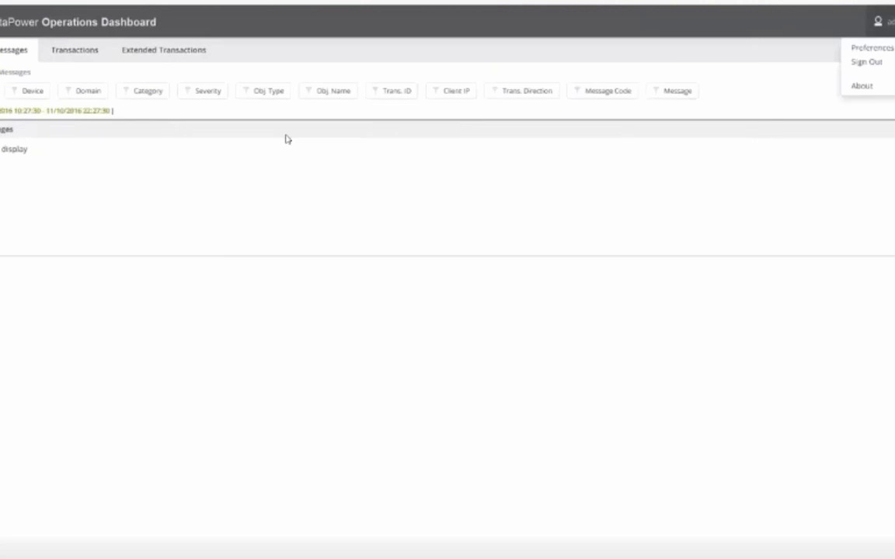
{"action": "left_click", "coordinate": [861, 85]}
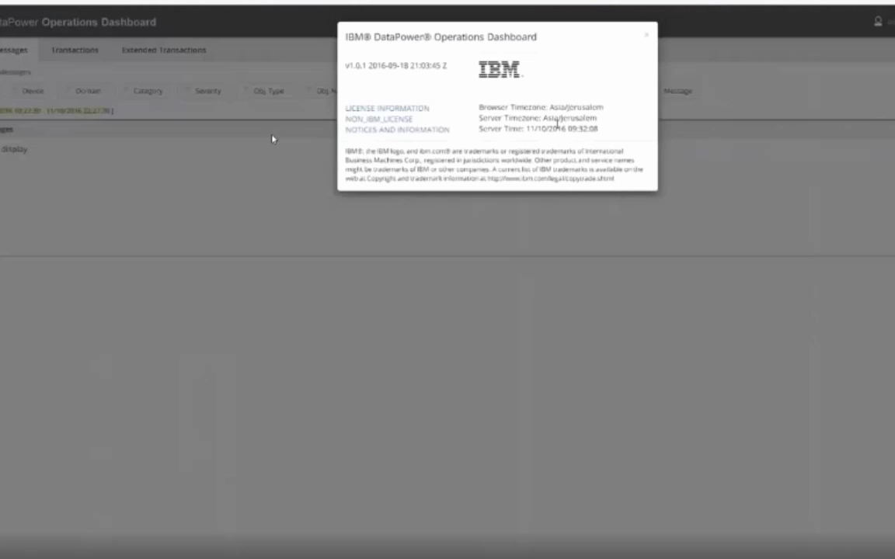
{"action": "triple_click", "coordinate": [536, 127]}
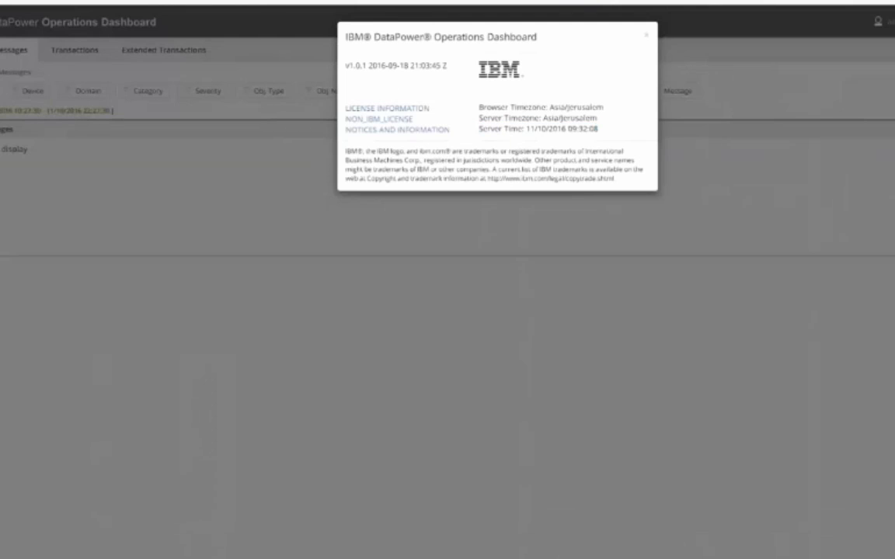
{"action": "left_click", "coordinate": [647, 34]}
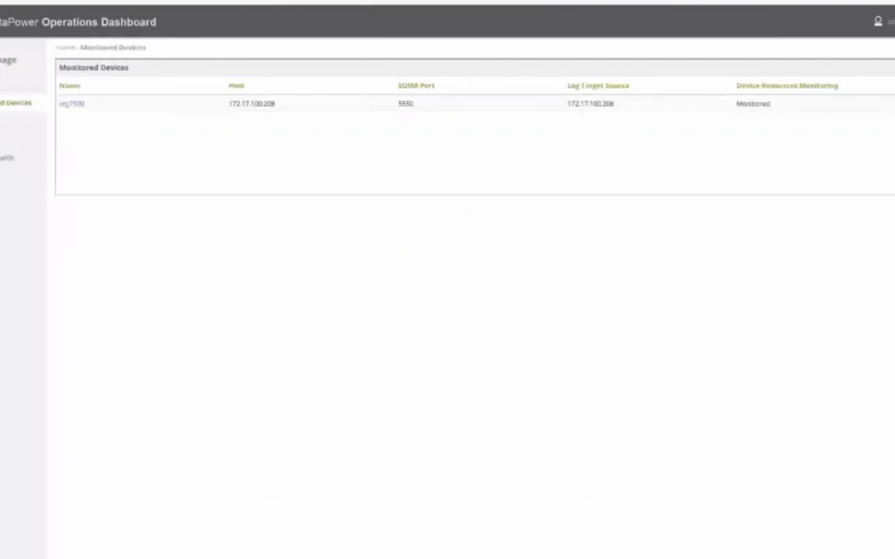
{"action": "mouse_move", "coordinate": [267, 163]}
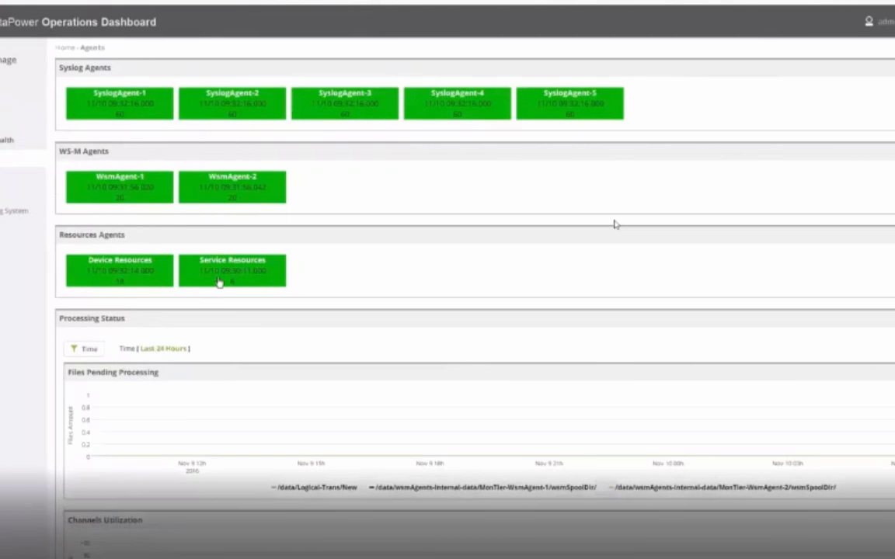
{"action": "mouse_move", "coordinate": [611, 267]}
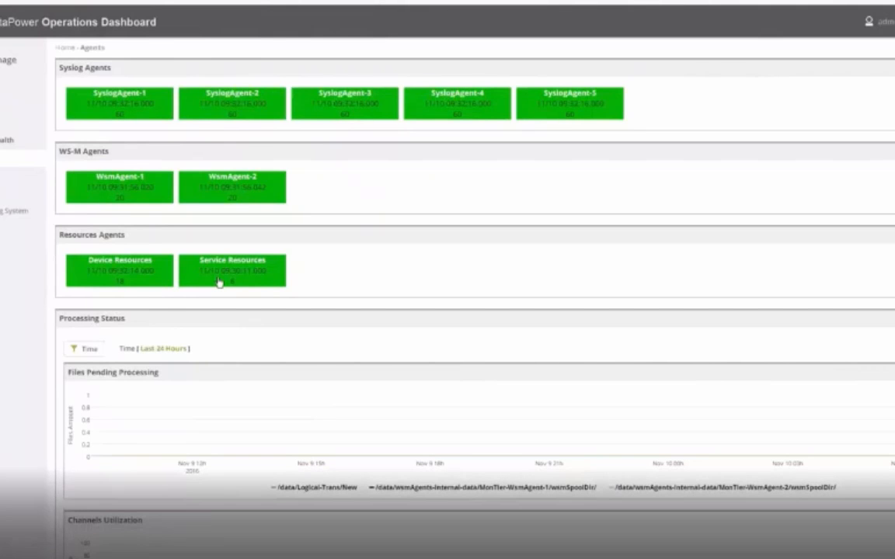
Step: Review device log target statistics, store cluster nodes and file system space under System Health
{"action": "left_click", "coordinate": [232, 270]}
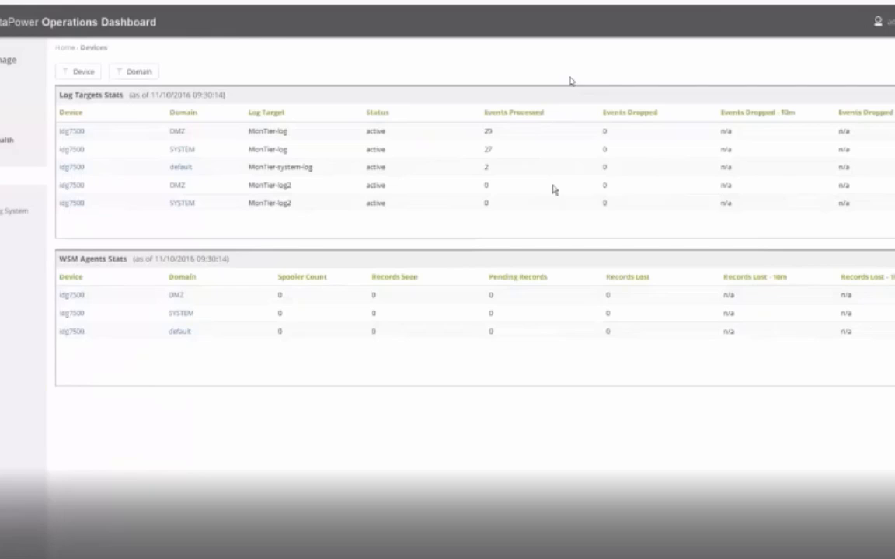
{"action": "mouse_move", "coordinate": [606, 60]}
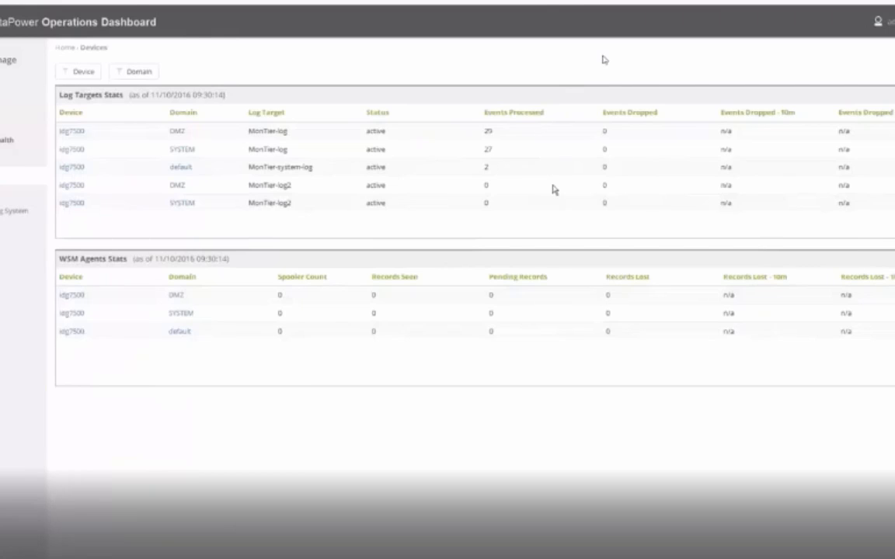
{"action": "mouse_move", "coordinate": [612, 66]}
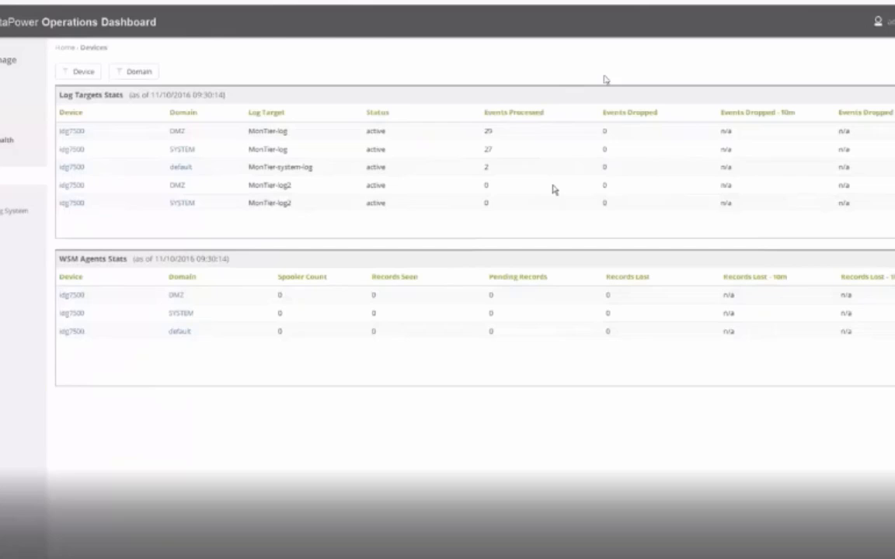
{"action": "mouse_move", "coordinate": [606, 217]}
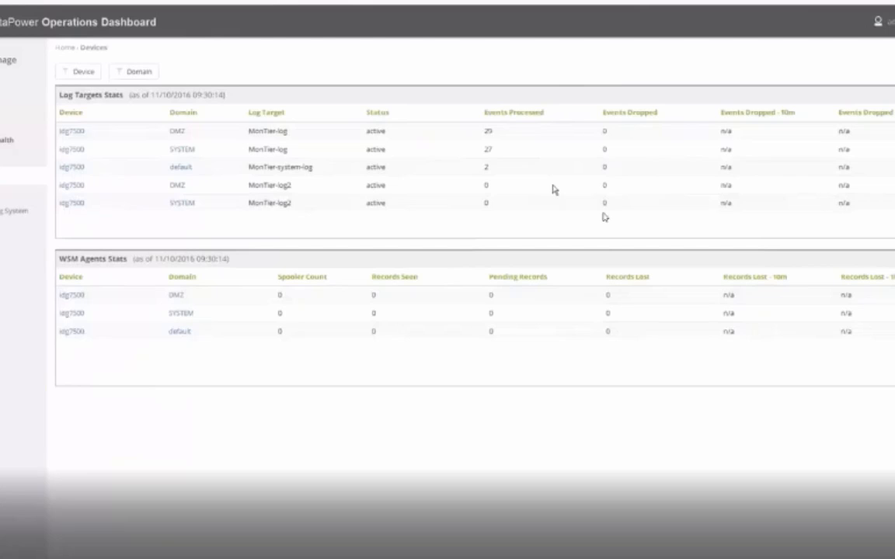
{"action": "mouse_move", "coordinate": [619, 158]}
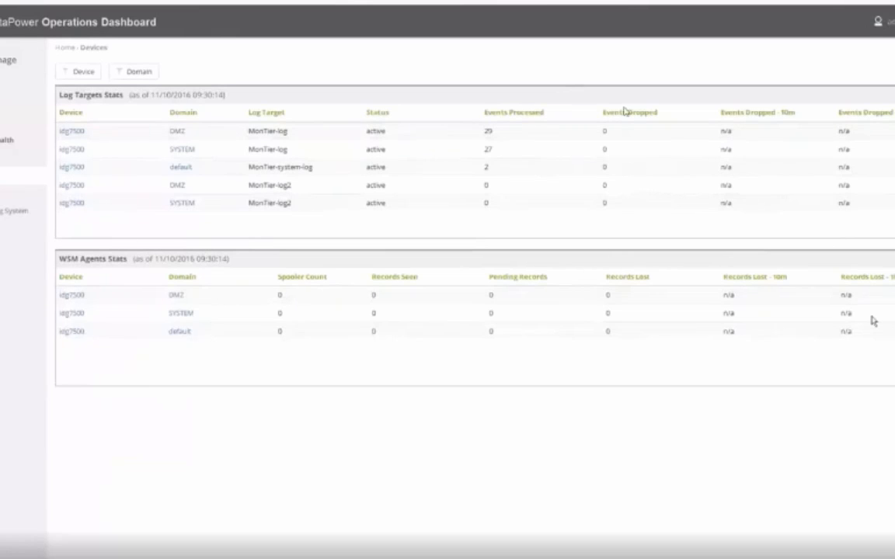
{"action": "mouse_move", "coordinate": [87, 280]}
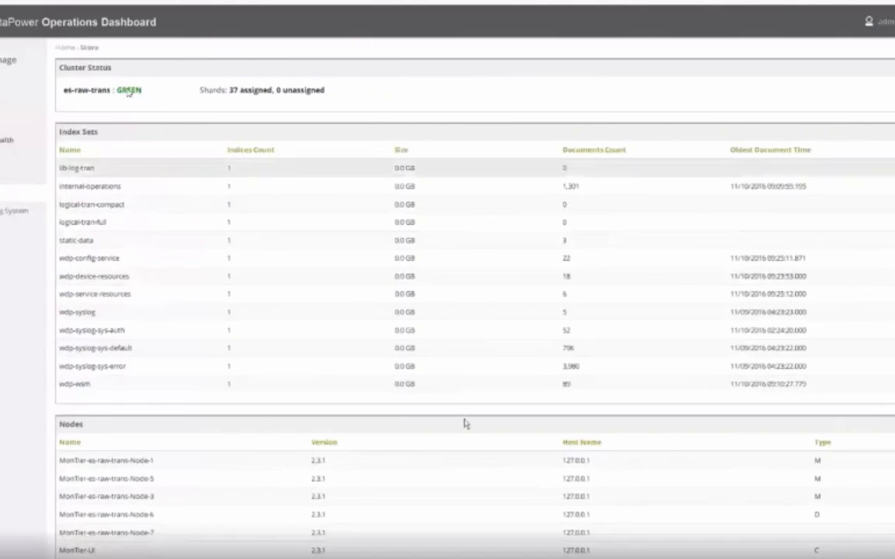
{"action": "scroll", "scroll_direction": "down", "scroll_amount": 3}
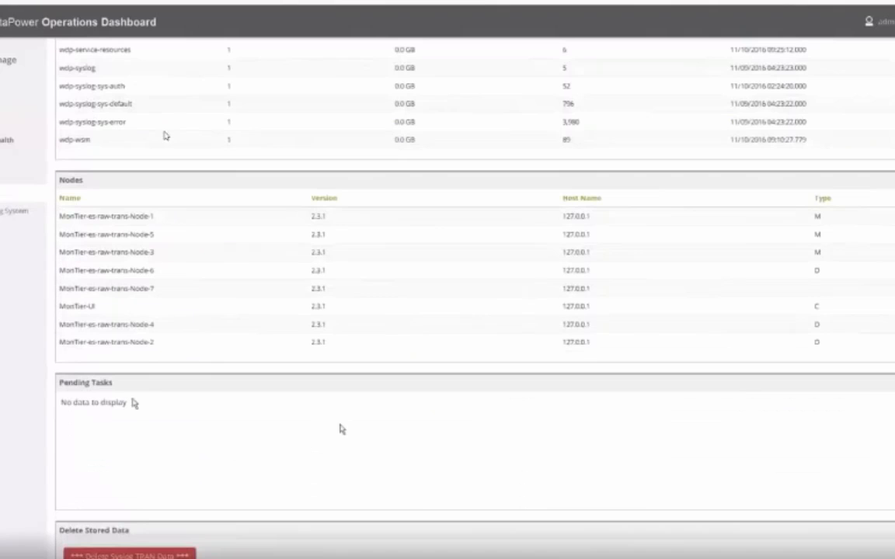
{"action": "scroll", "scroll_direction": "down", "scroll_amount": 3}
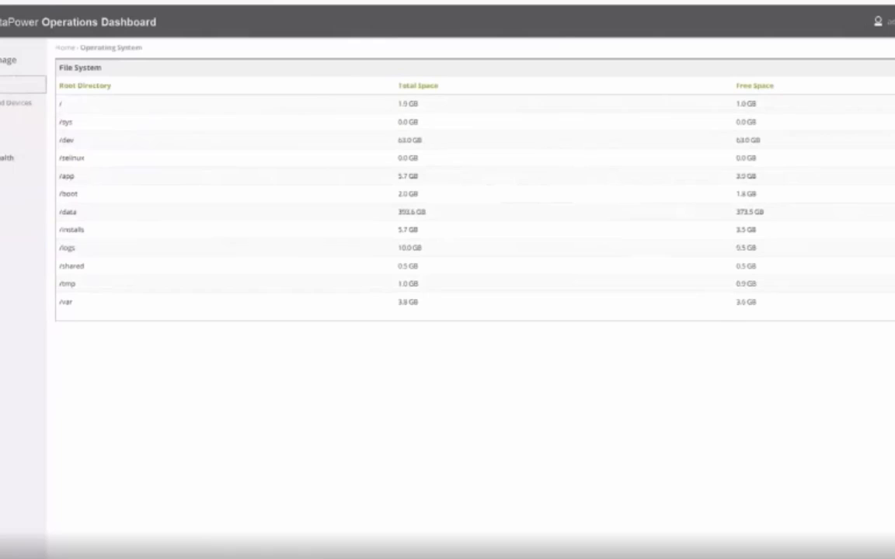
{"action": "left_click", "coordinate": [17, 103]}
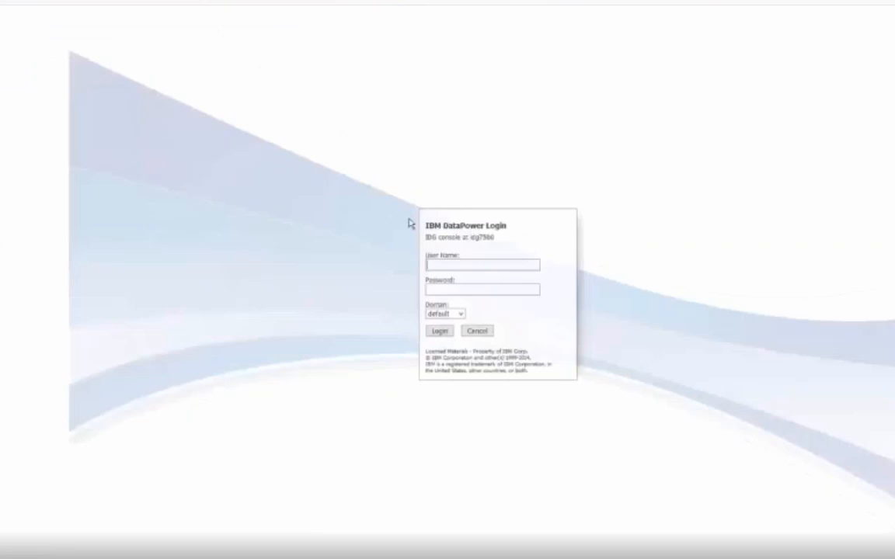
Step: Attempt to sign in to the idg7500 WebGUI default domain; authentication fails
{"action": "left_click", "coordinate": [440, 329]}
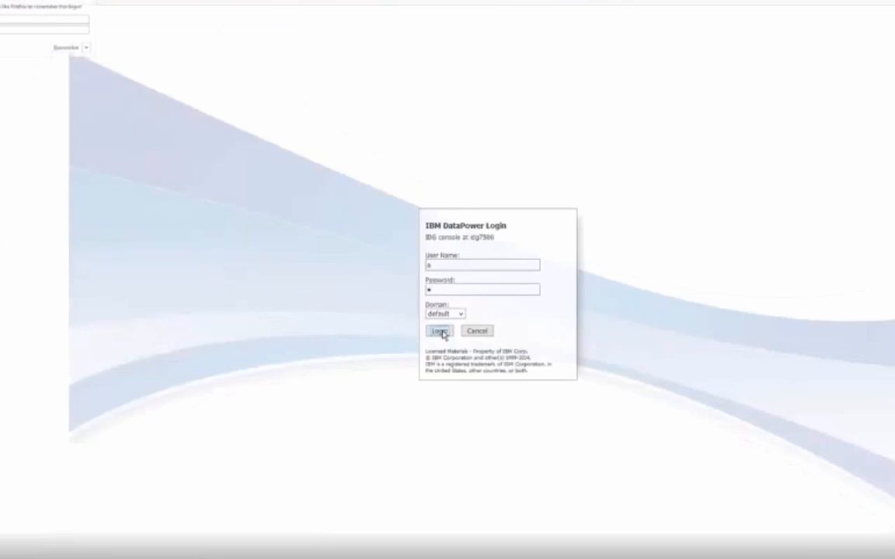
{"action": "left_click", "coordinate": [439, 333]}
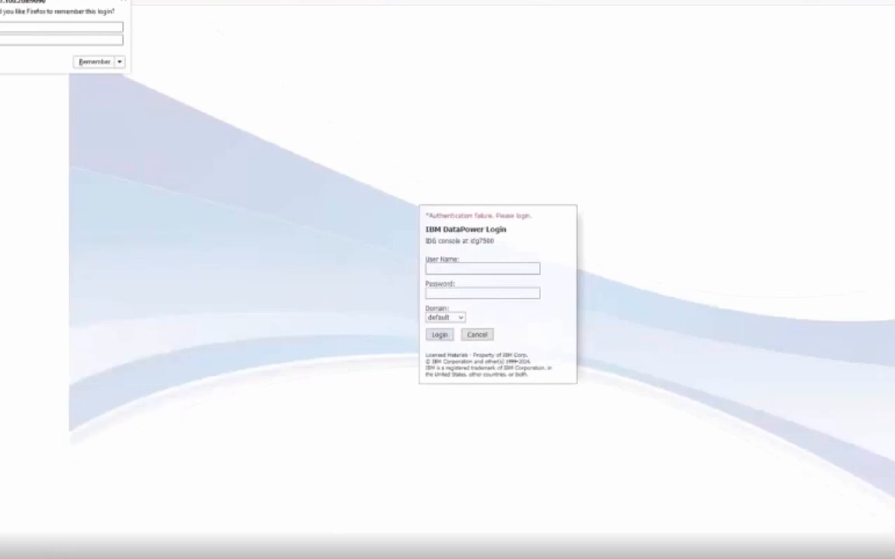
{"action": "left_click", "coordinate": [94, 62]}
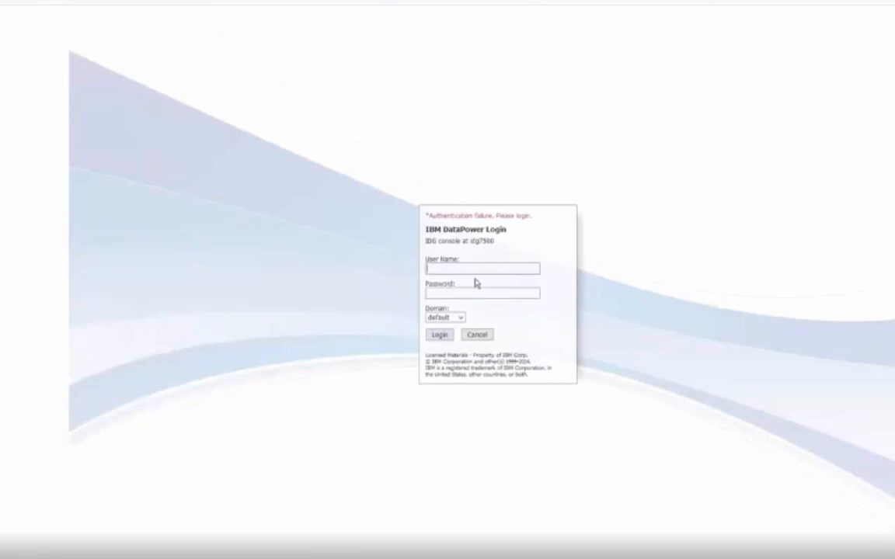
{"action": "left_click", "coordinate": [438, 334]}
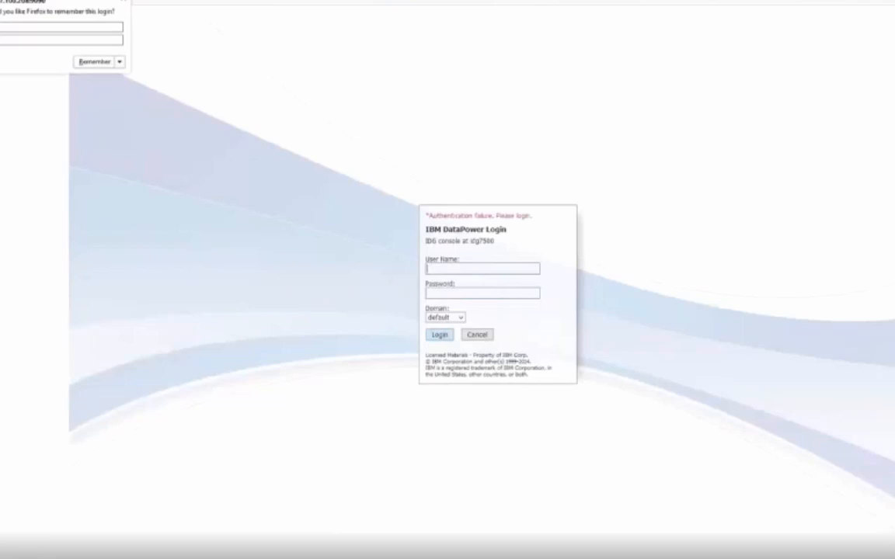